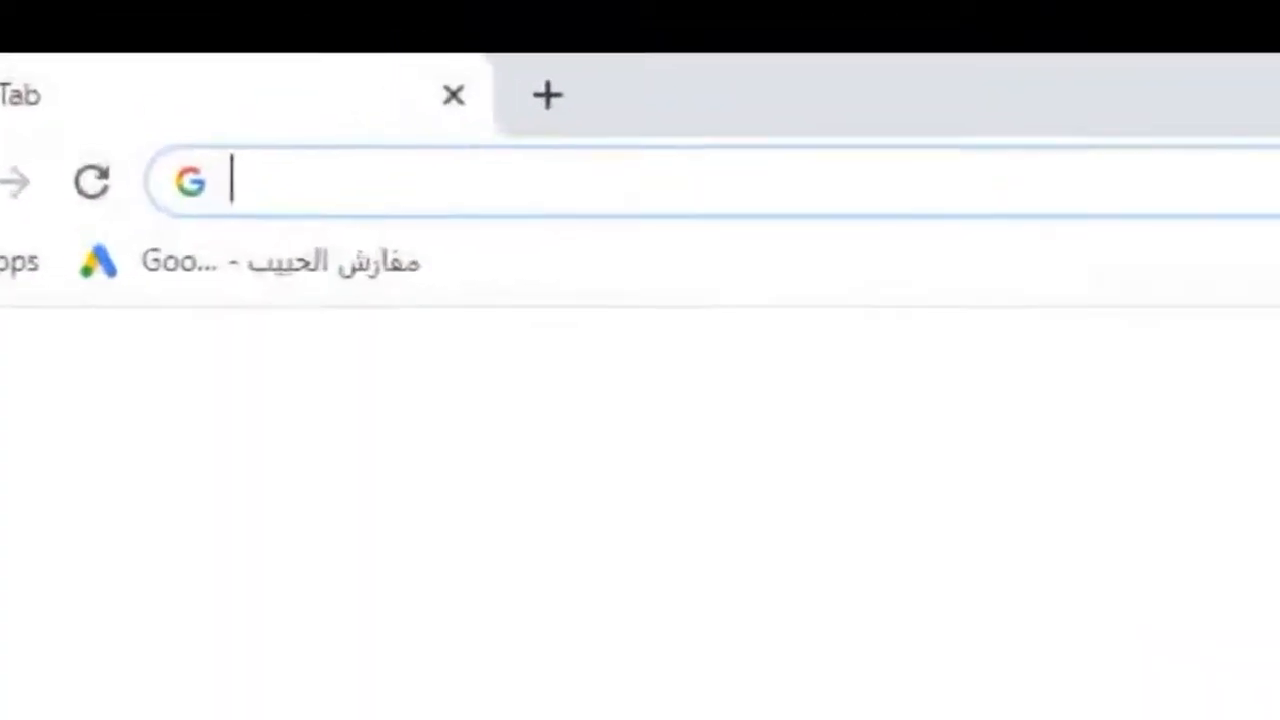
text(www.thebridgead.com)
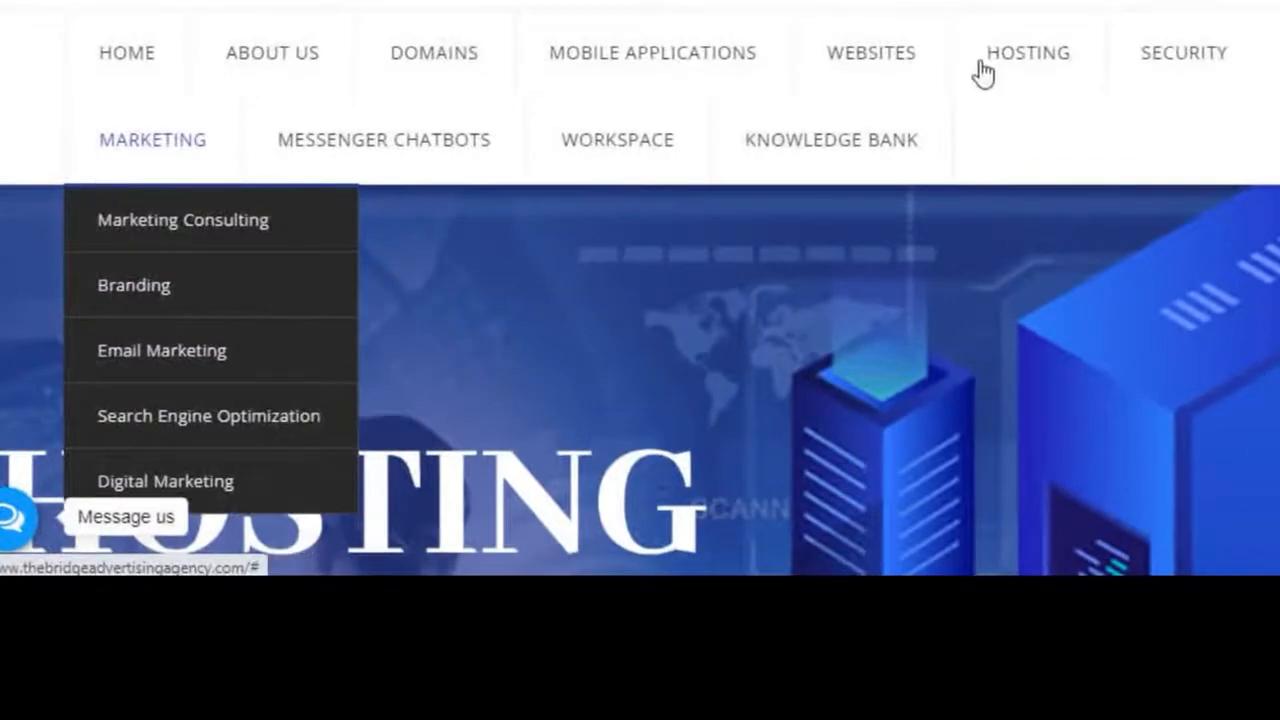
click(434, 53)
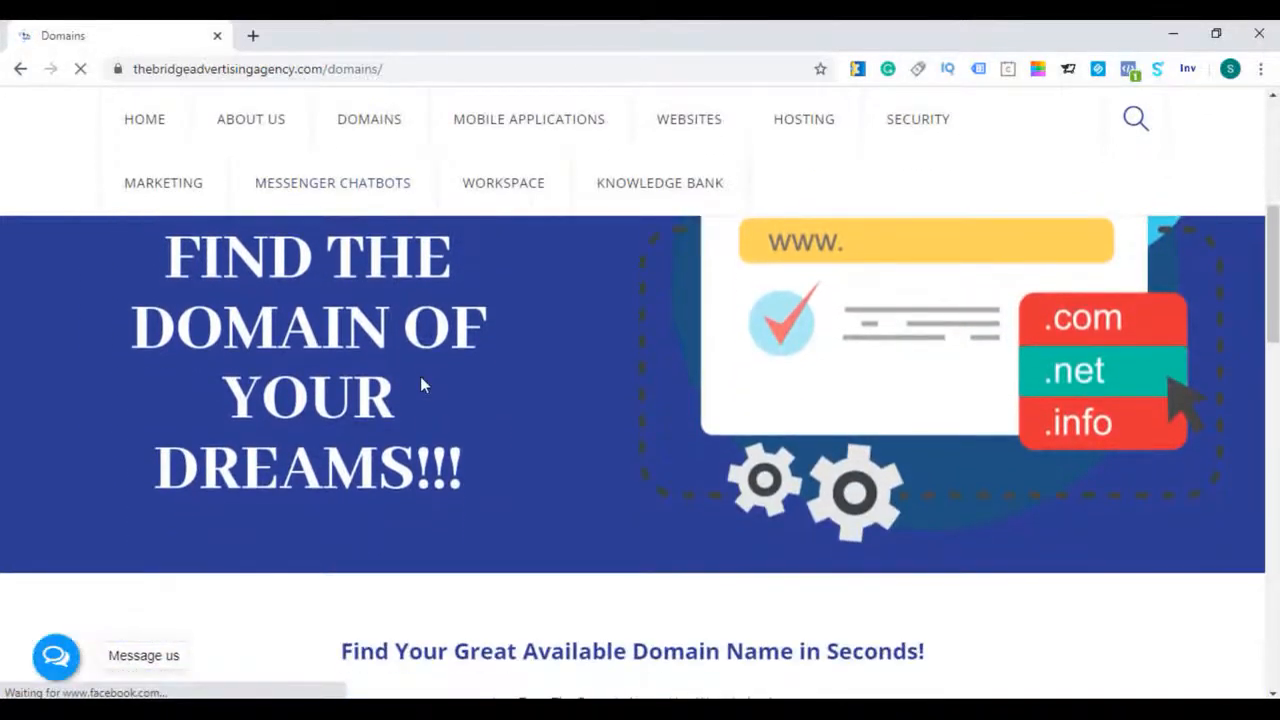
Scroll through the bulk registration, £14.99 backorder and transfer offers, then return to domain search
scroll(down, 3)
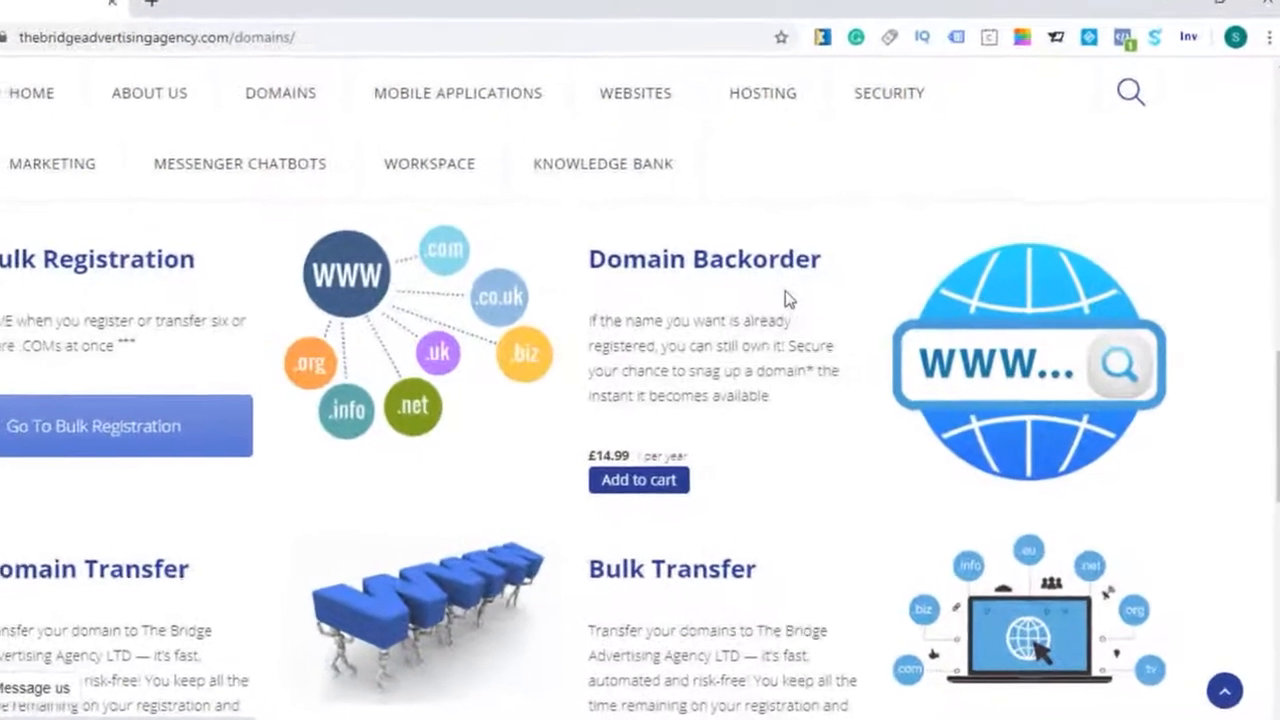
scroll(down, 3)
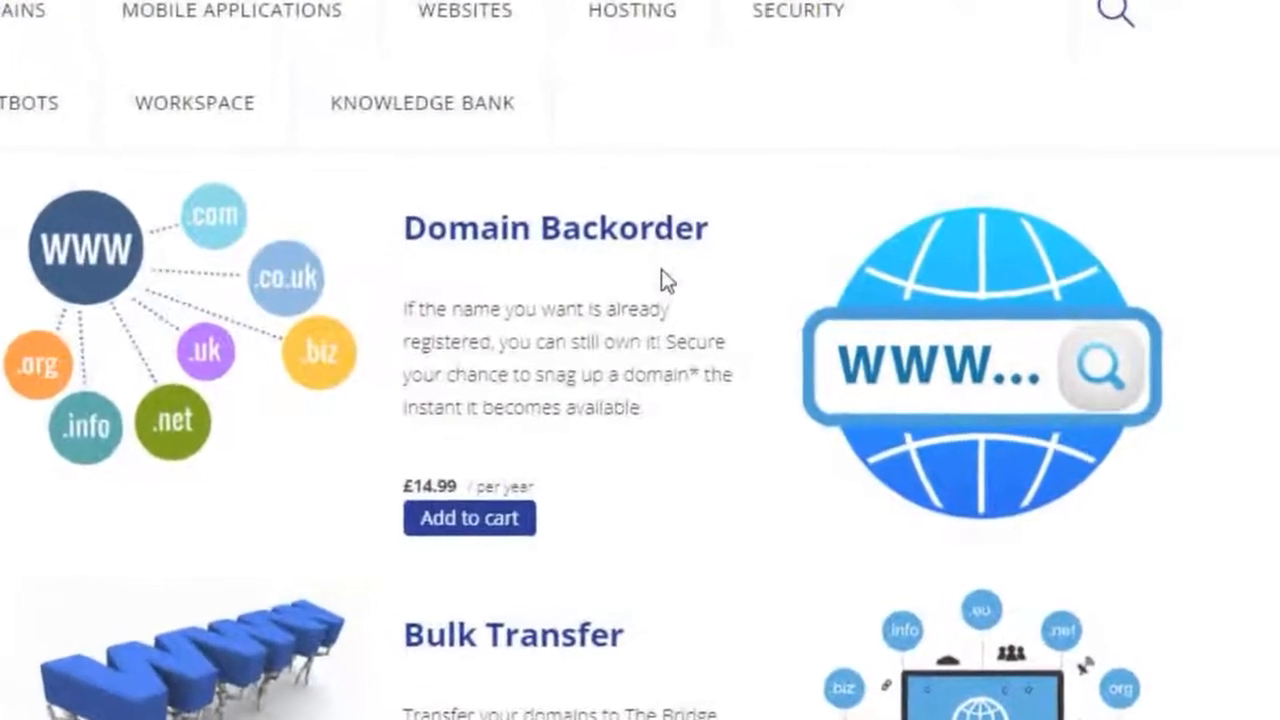
scroll(down, 3)
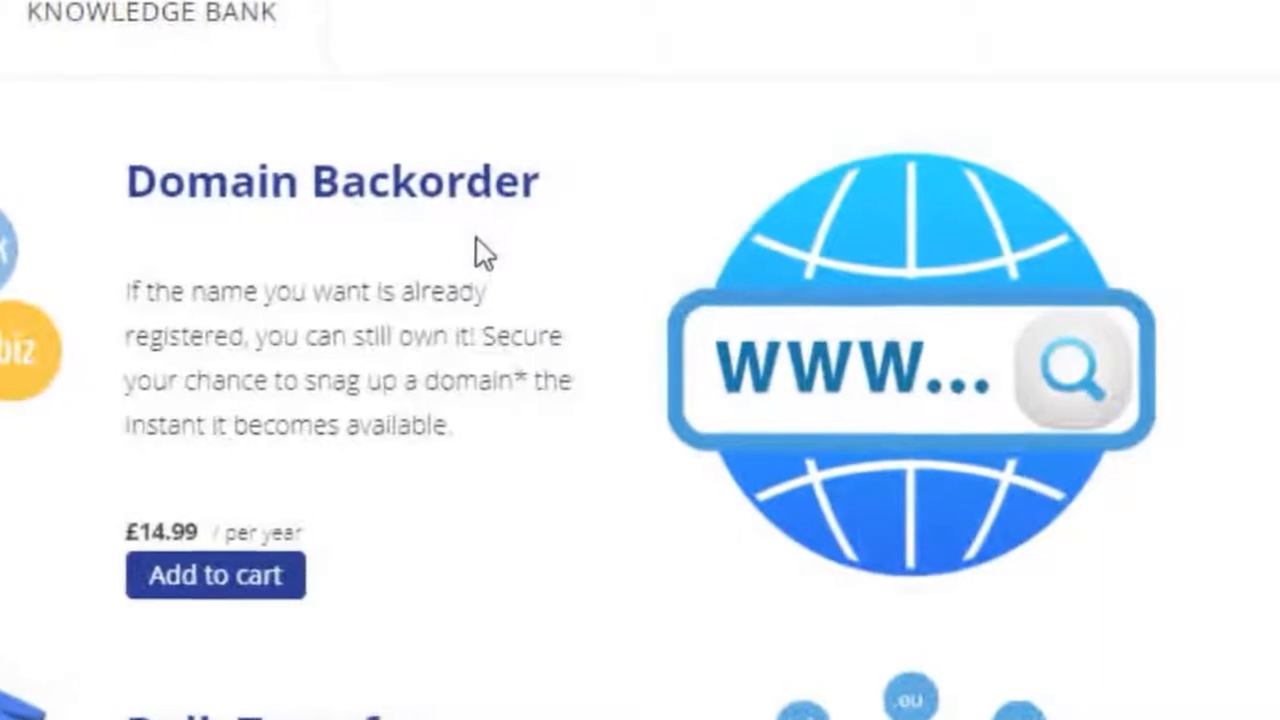
scroll(down, 3)
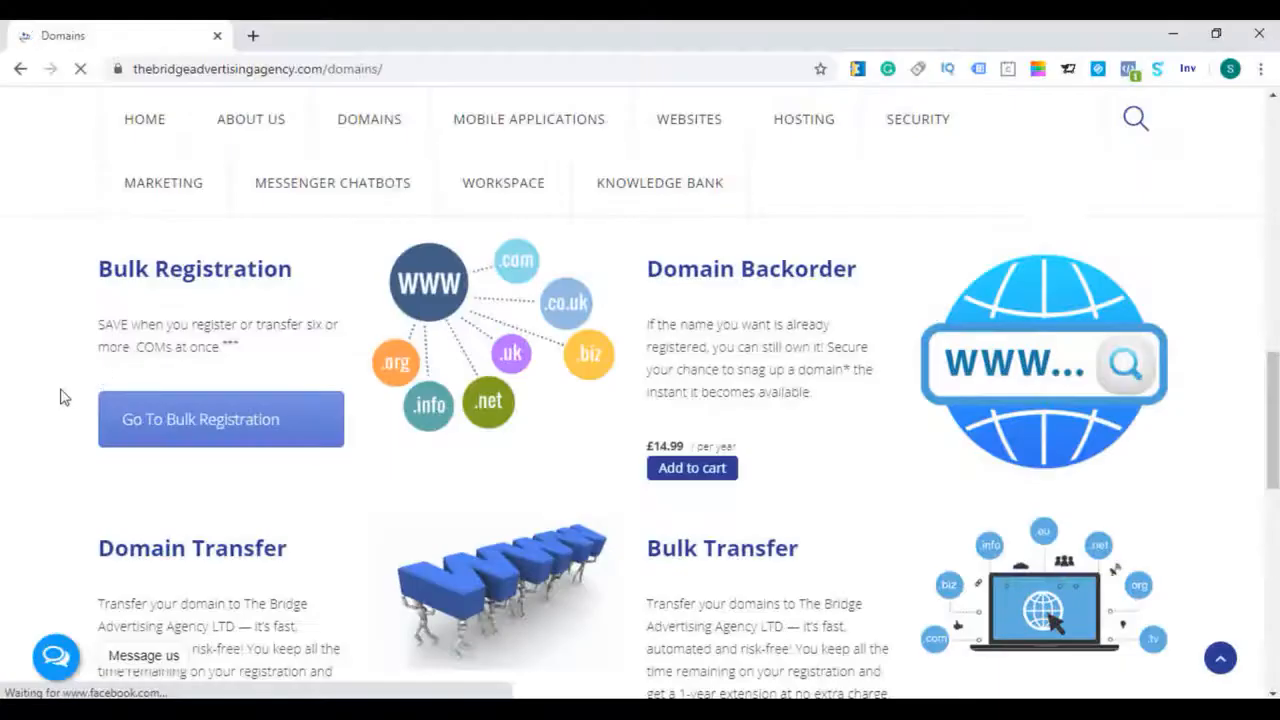
scroll(down, 3)
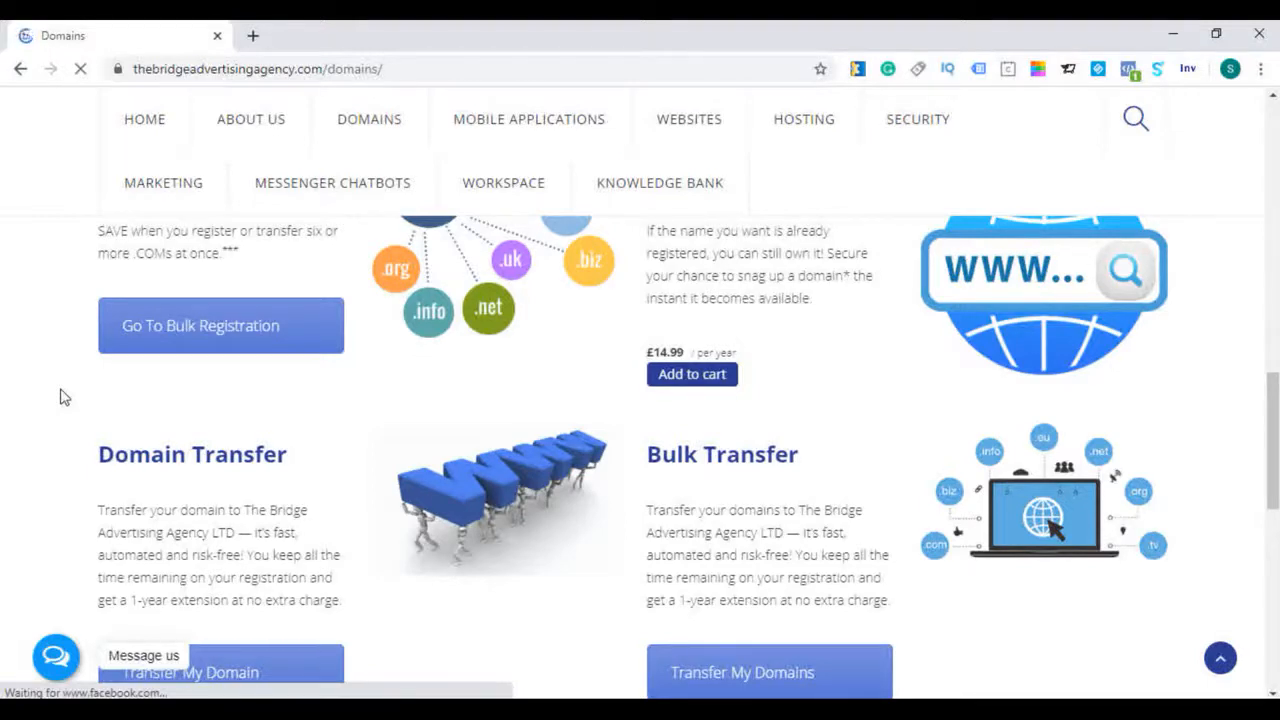
scroll(up, 3)
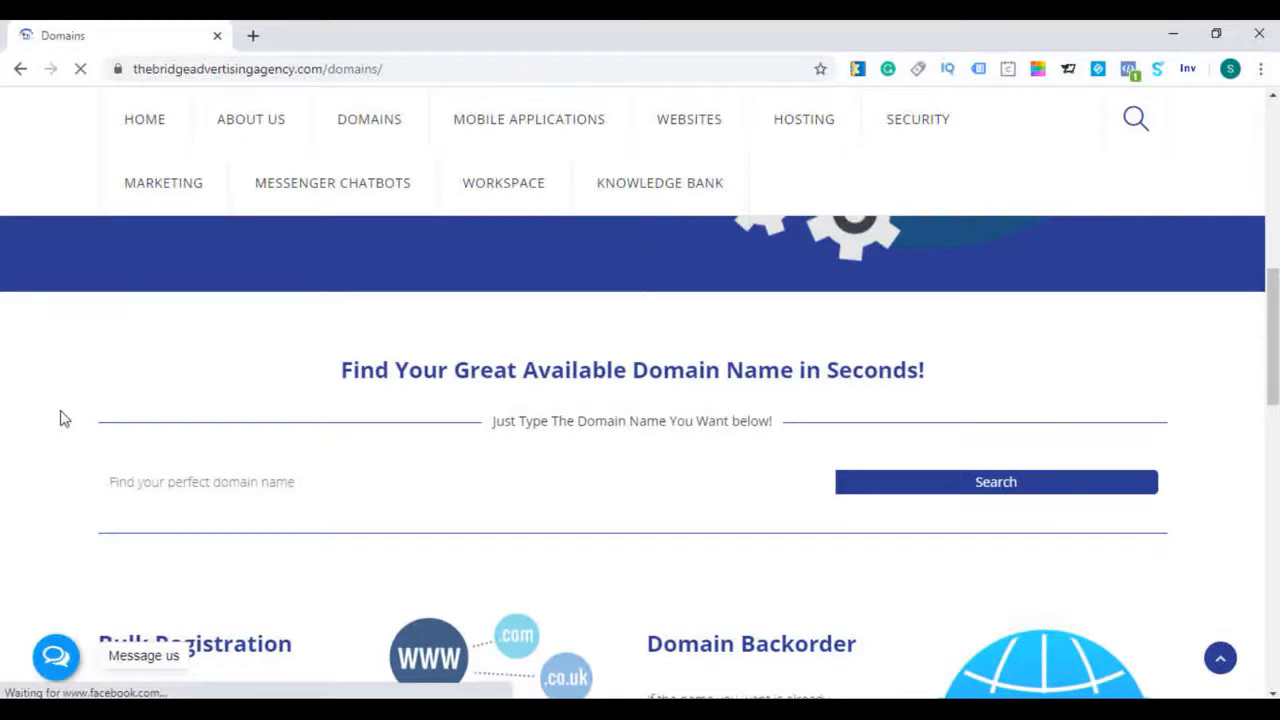
mouse_move(470, 512)
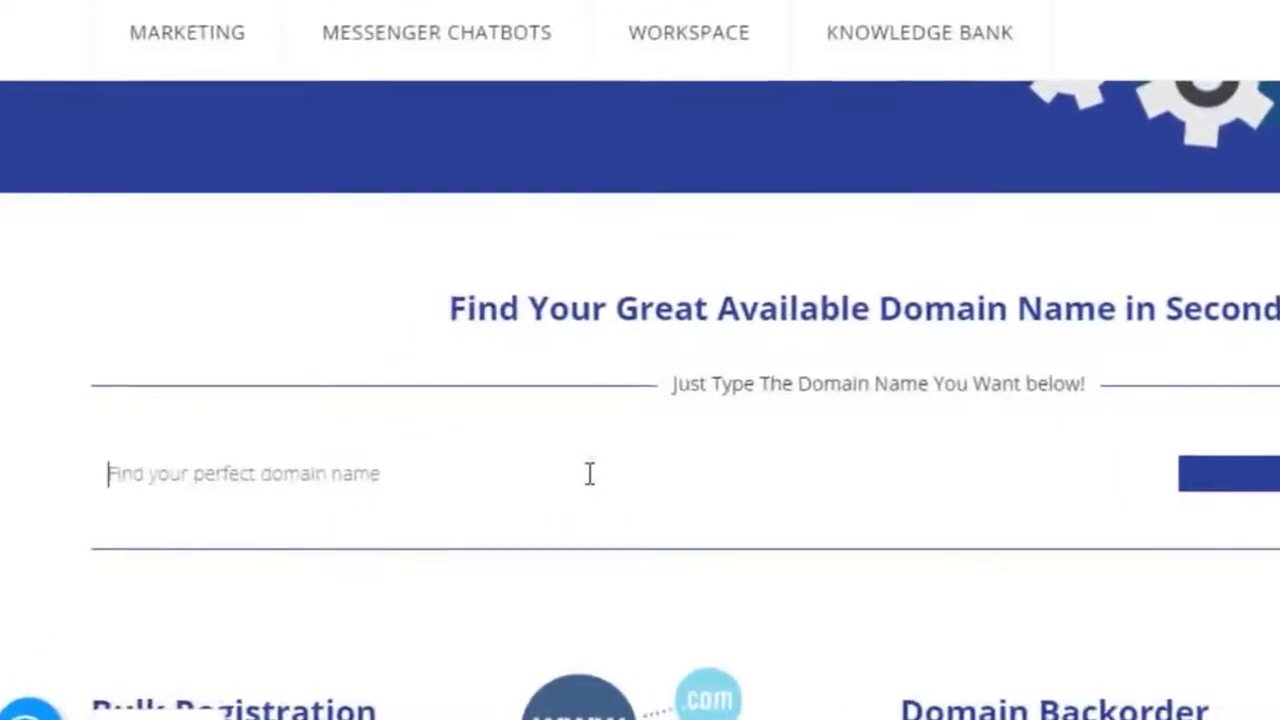
scroll(down, 3)
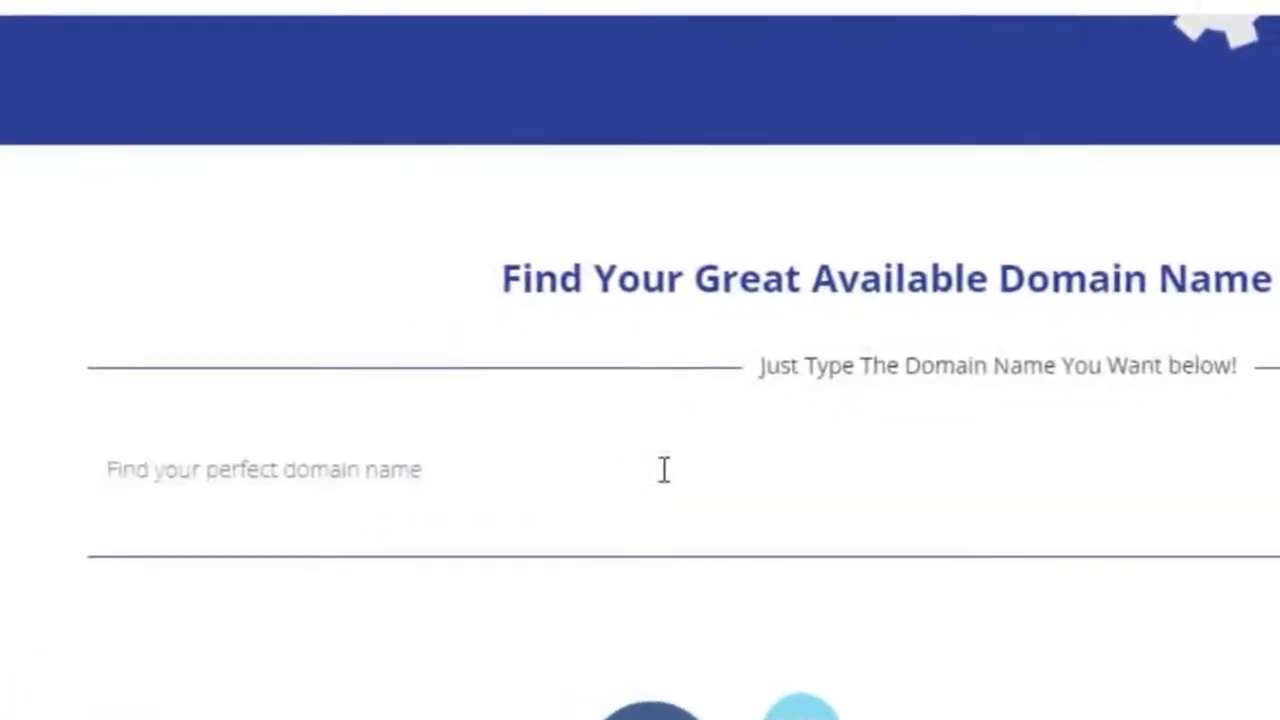
Search domains for "house cleaning London" to see availability and priced alternatives
text(hose)
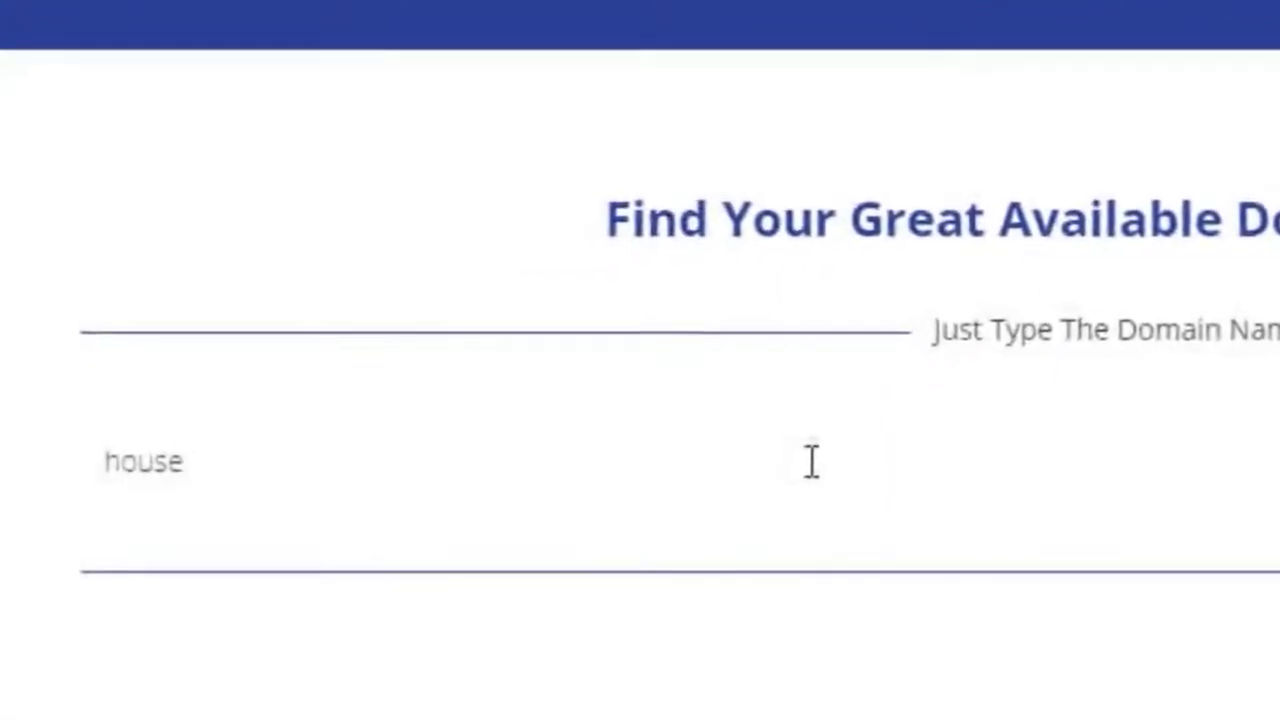
text(clean)
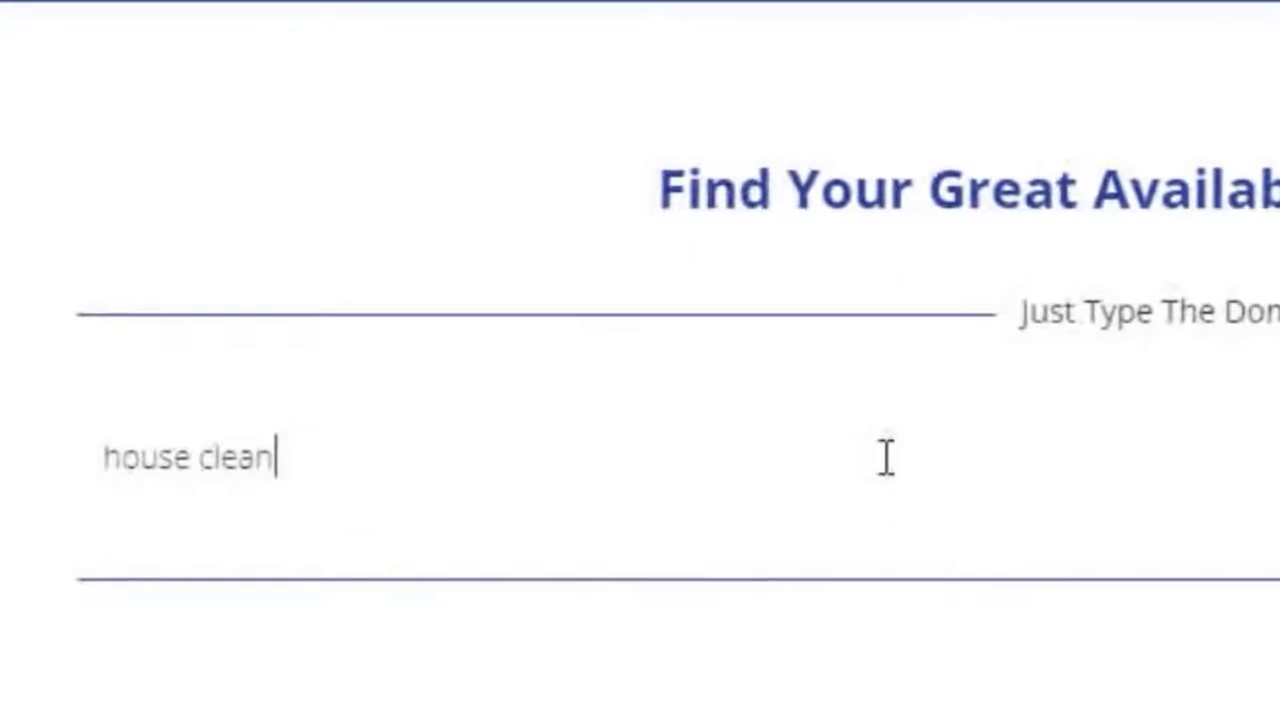
text(ing)
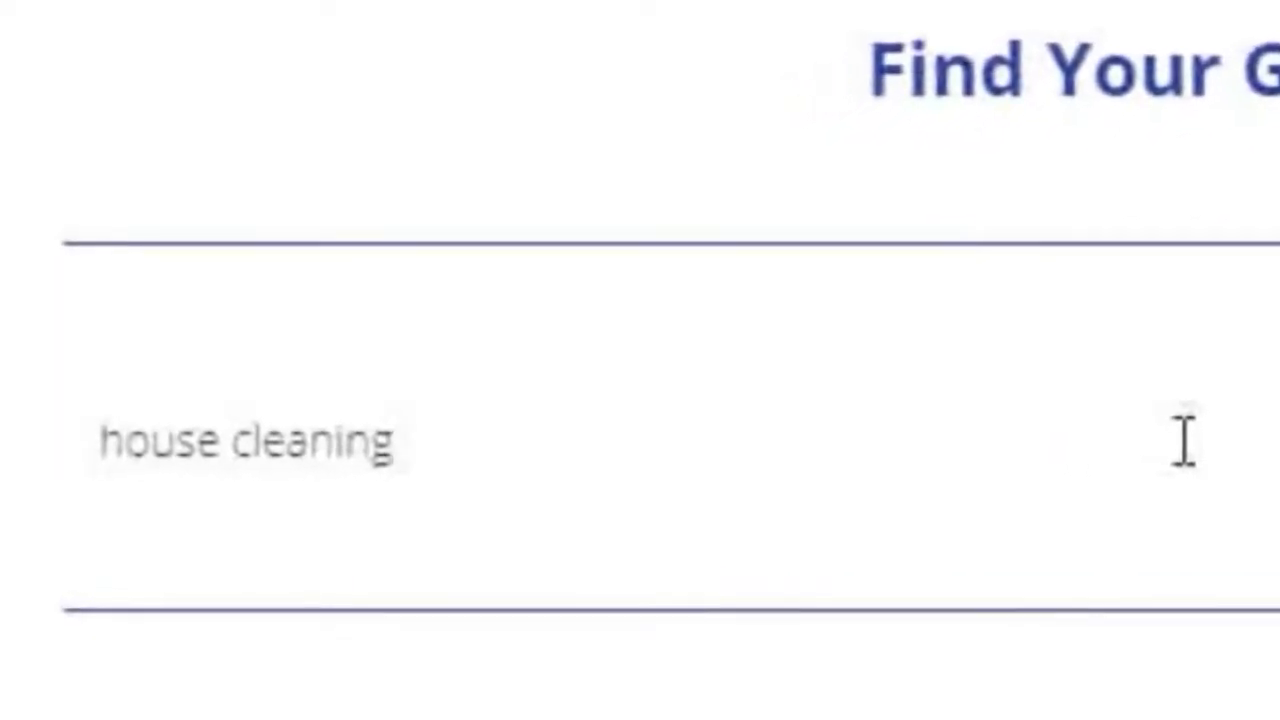
text(london)
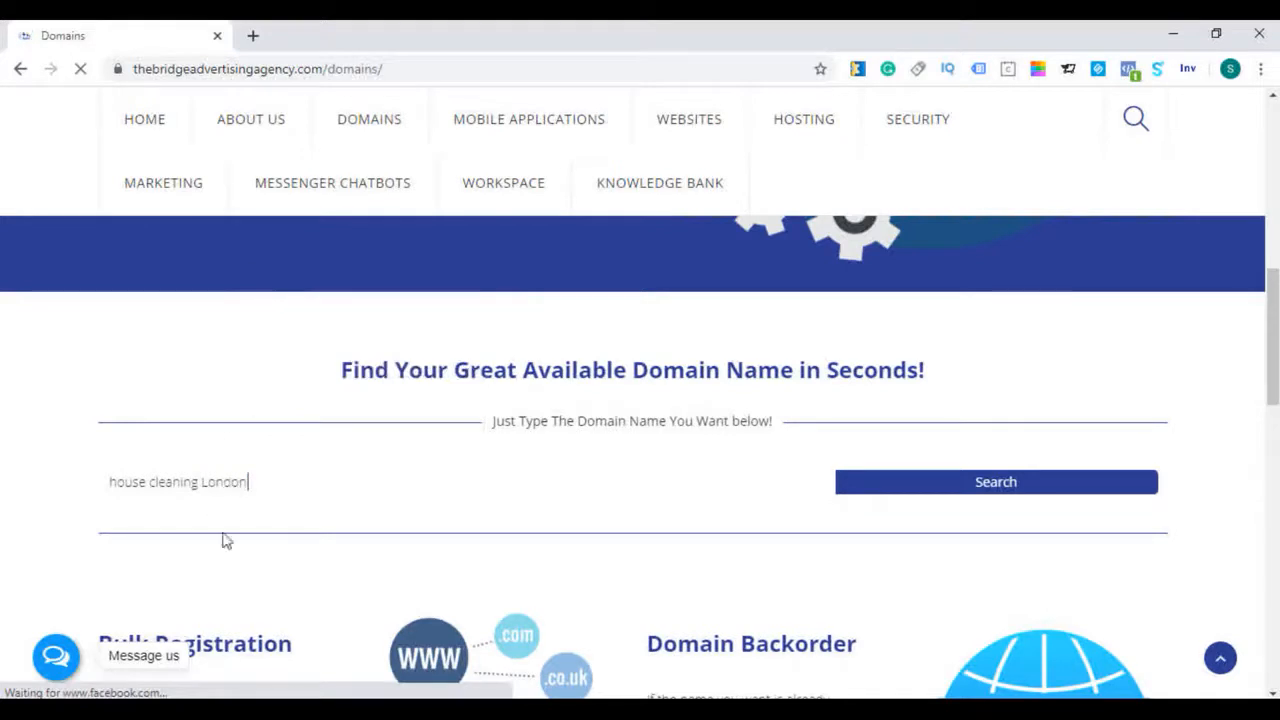
click(995, 481)
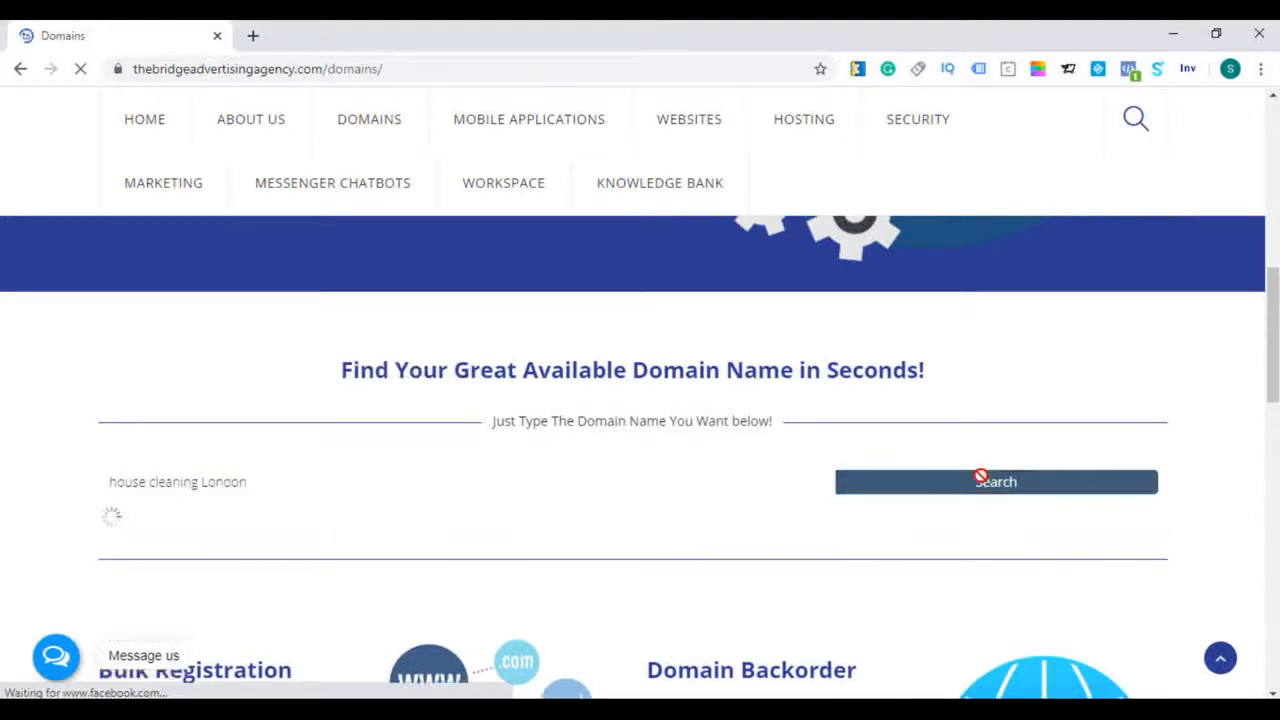
click(995, 481)
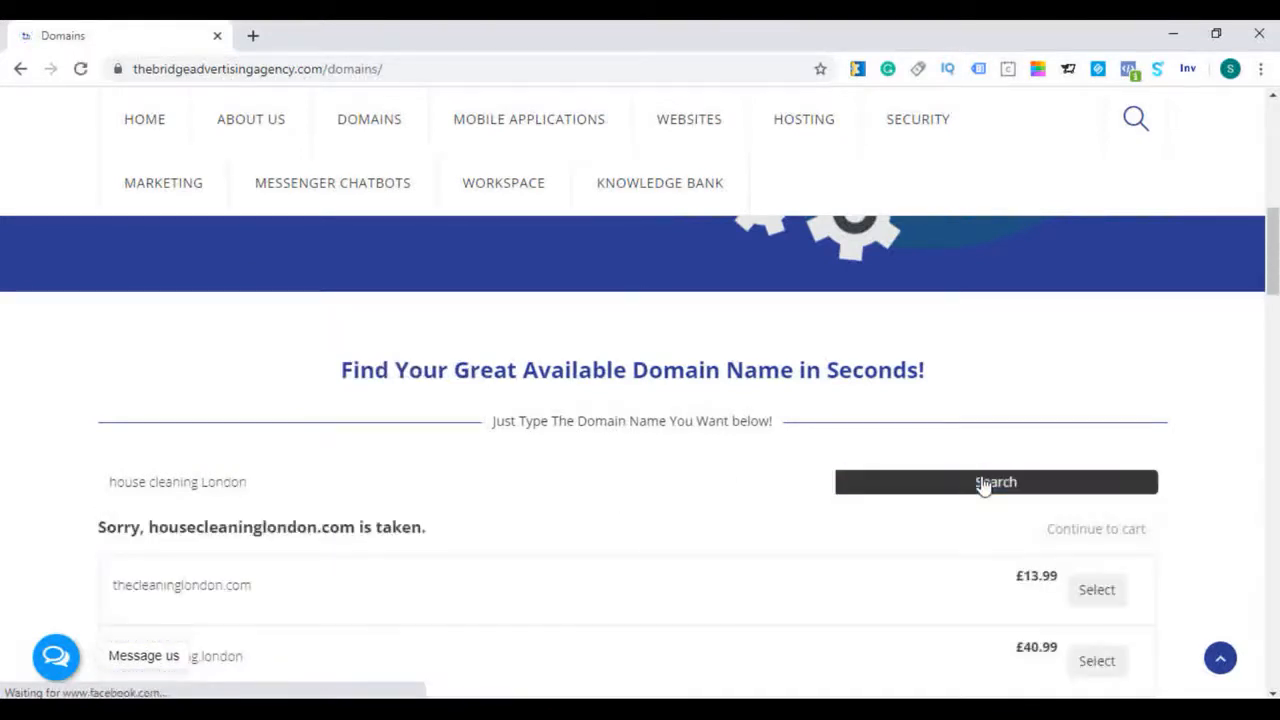
scroll(down, 3)
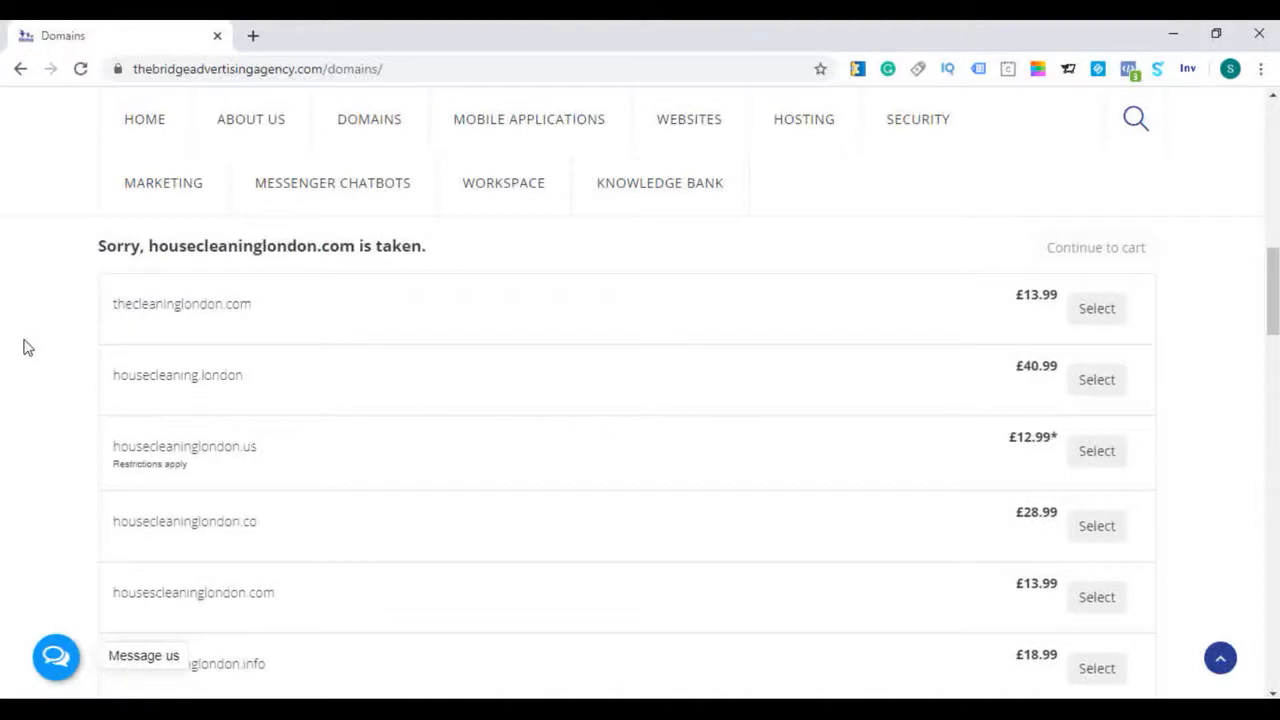
mouse_move(295, 355)
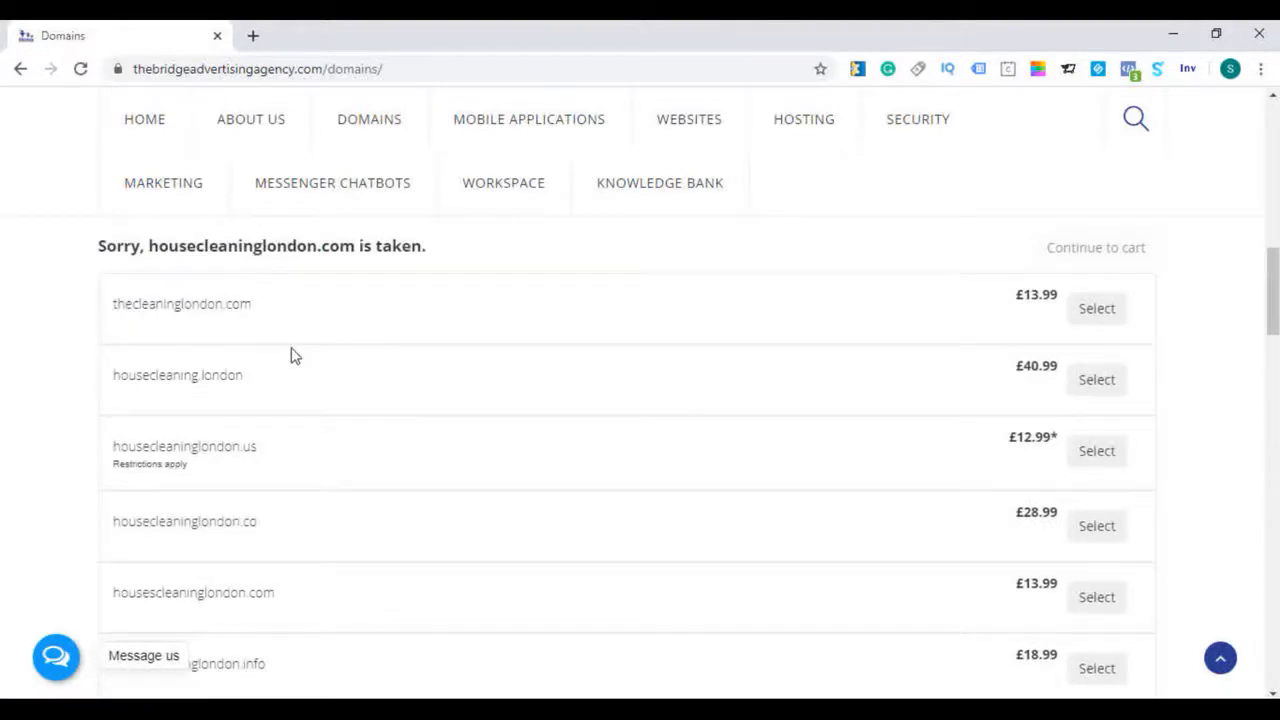
scroll(down, 3)
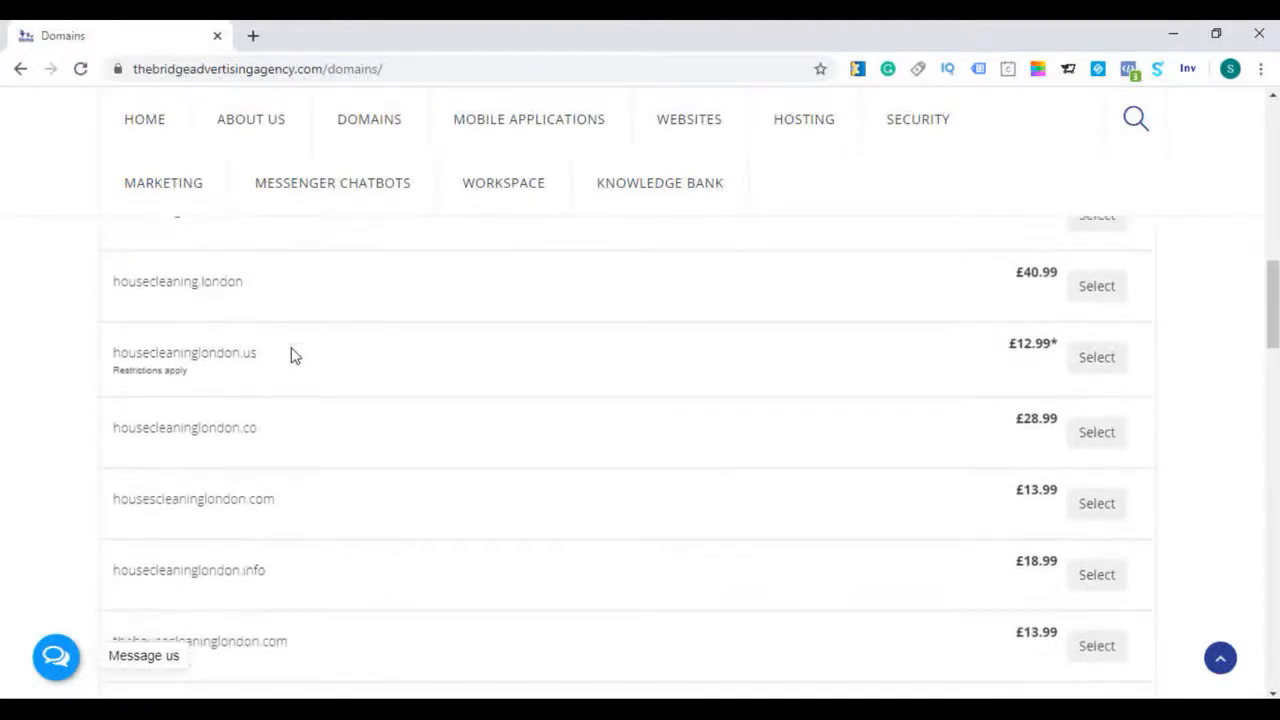
scroll(down, 3)
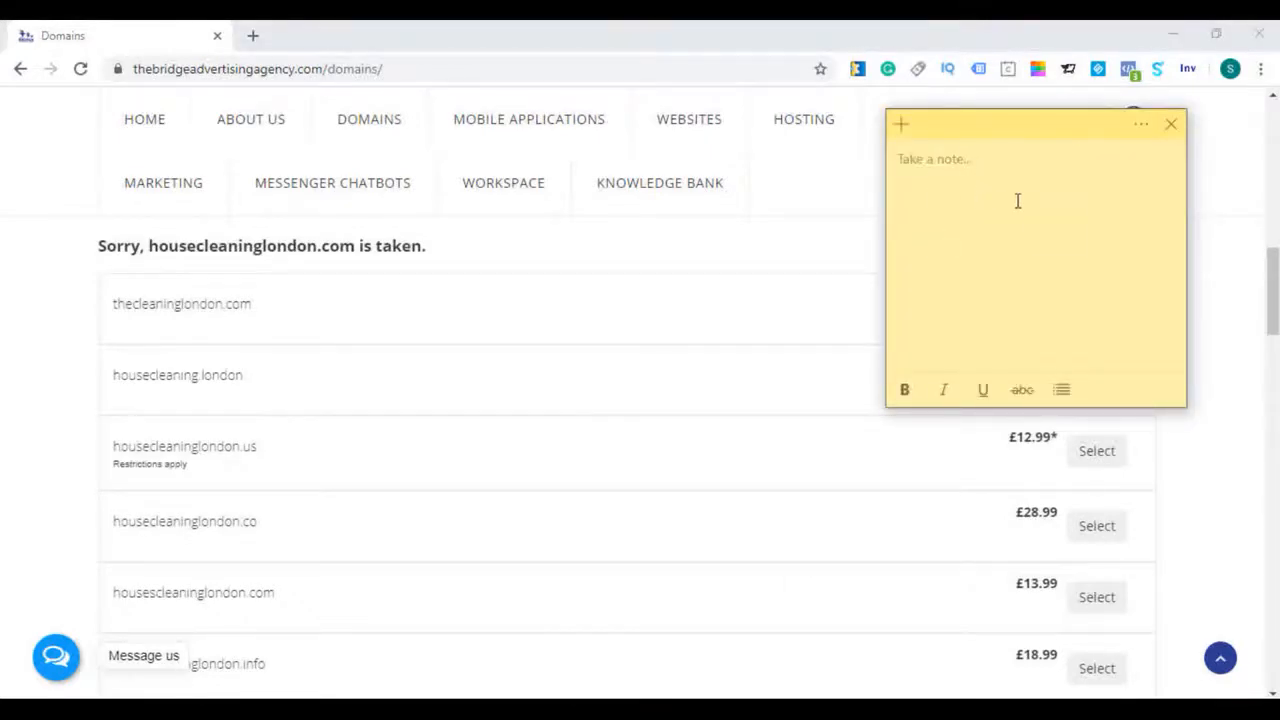
mouse_move(1049, 139)
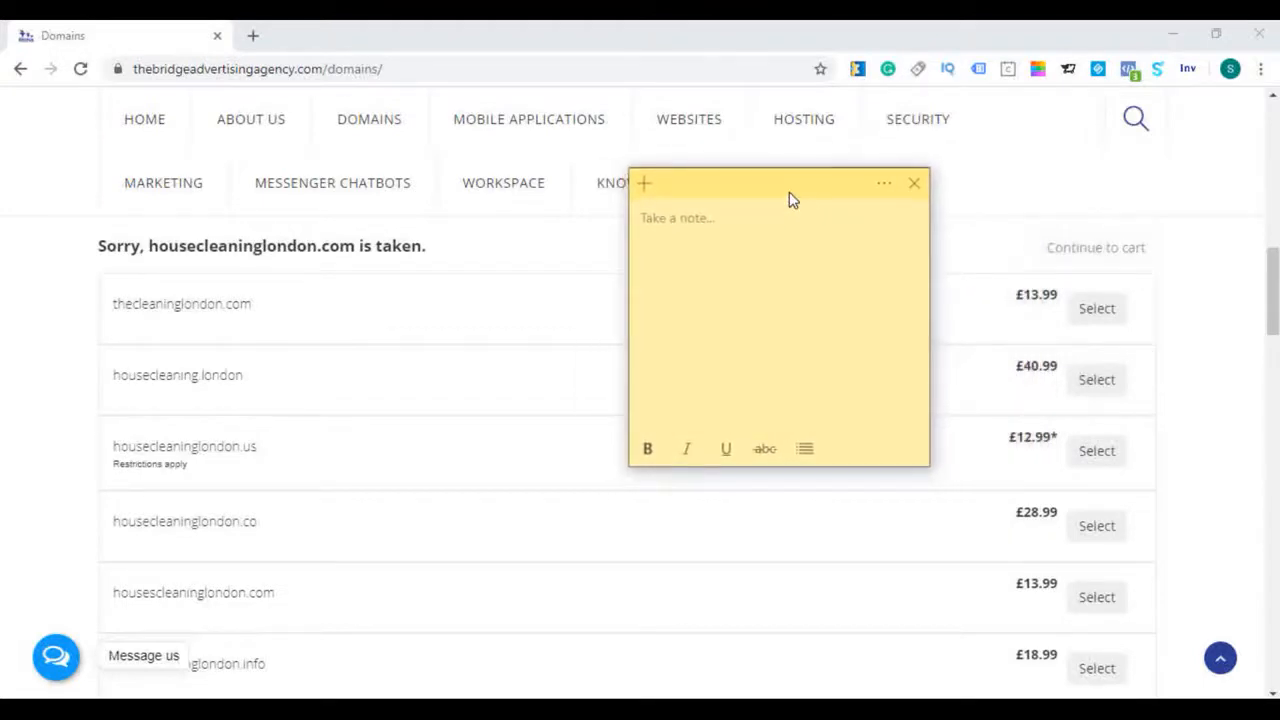
Position the empty note beside the results and write "housecleaninglondon.co" in it
drag(790, 198, 730, 123)
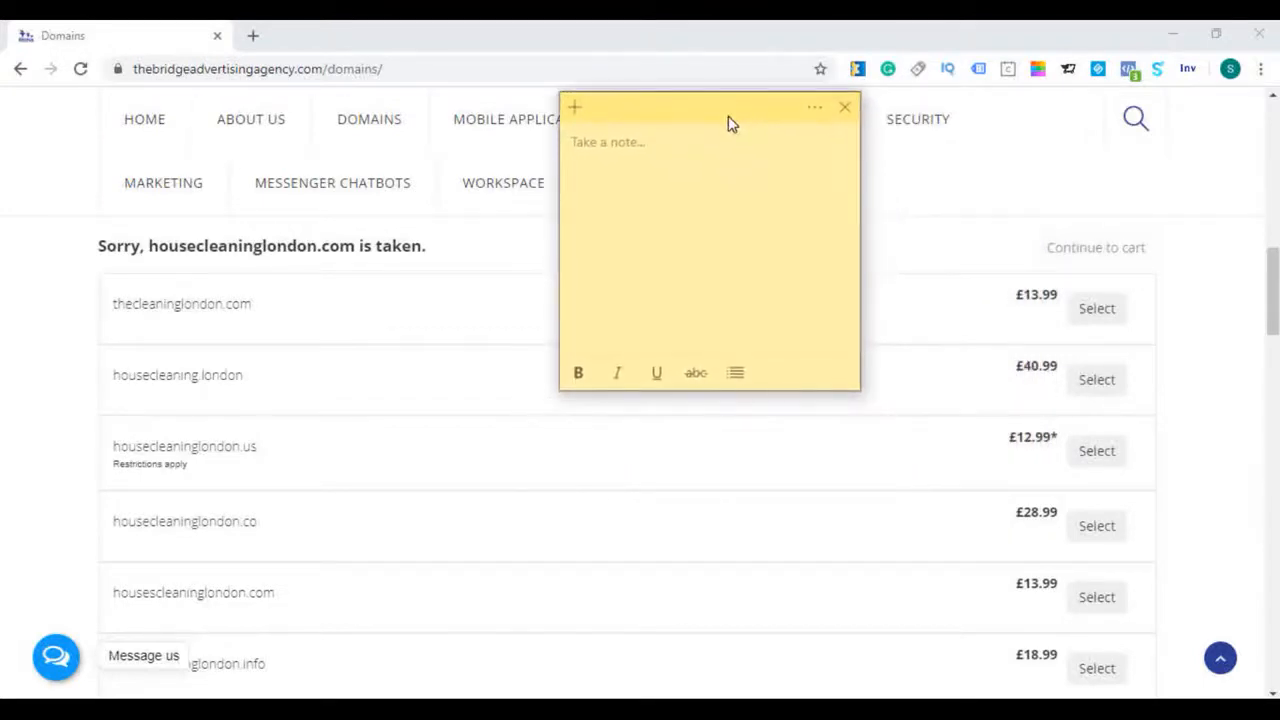
mouse_move(197, 328)
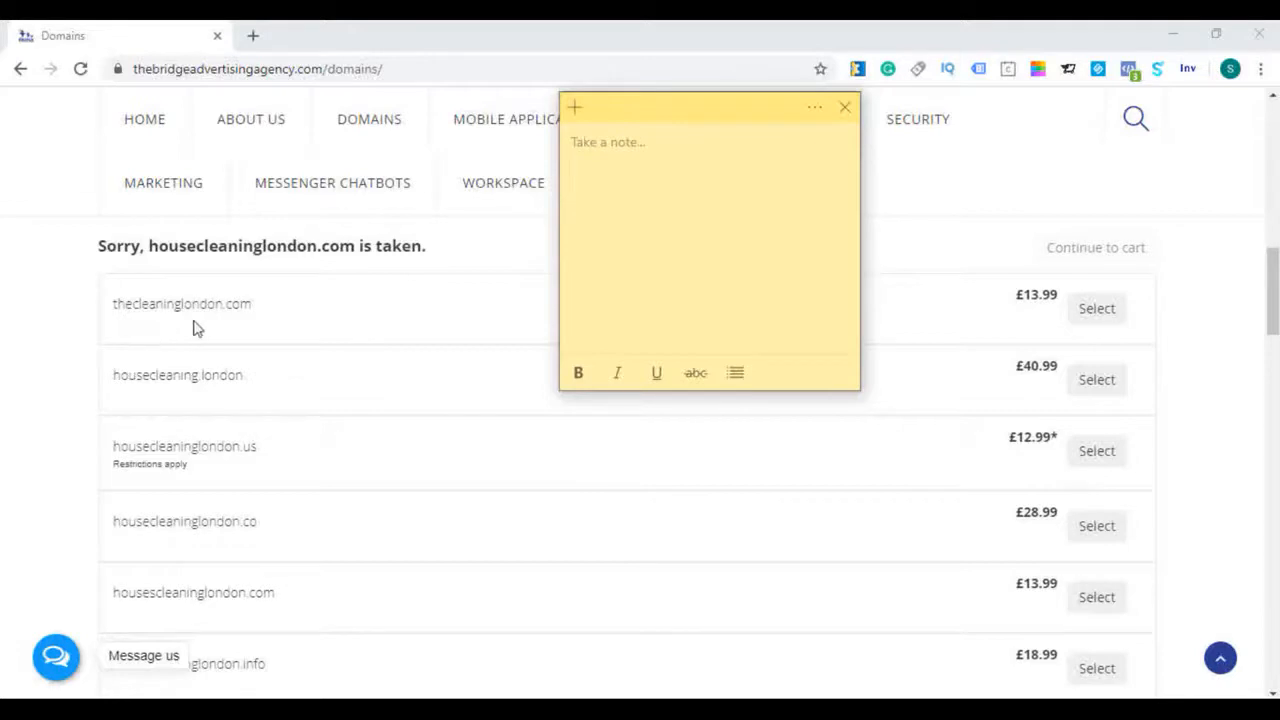
mouse_move(238, 328)
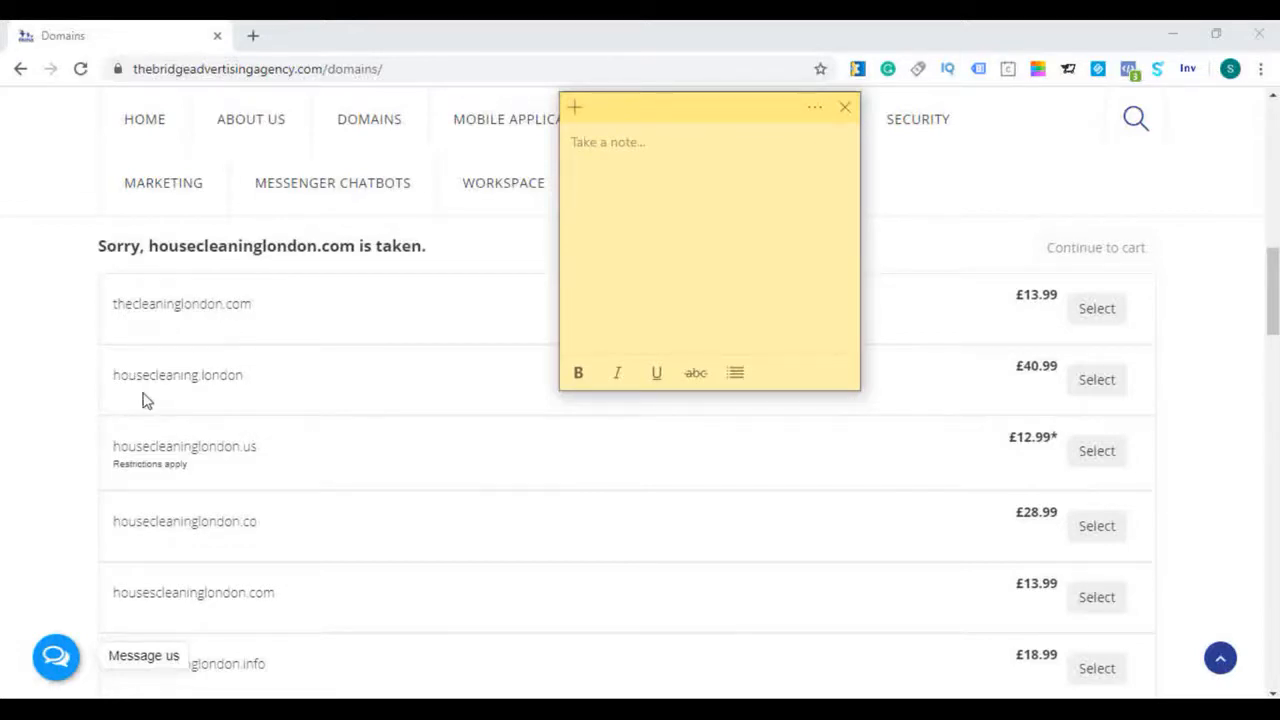
mouse_move(273, 403)
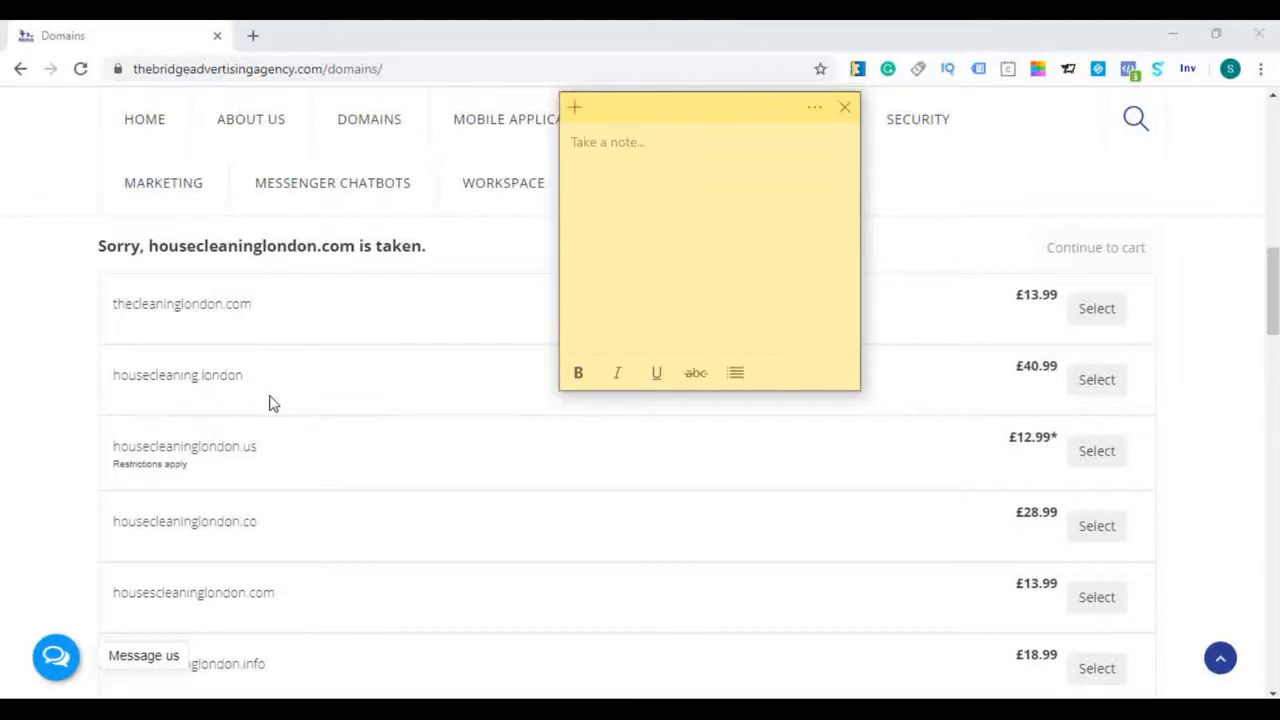
scroll(down, 3)
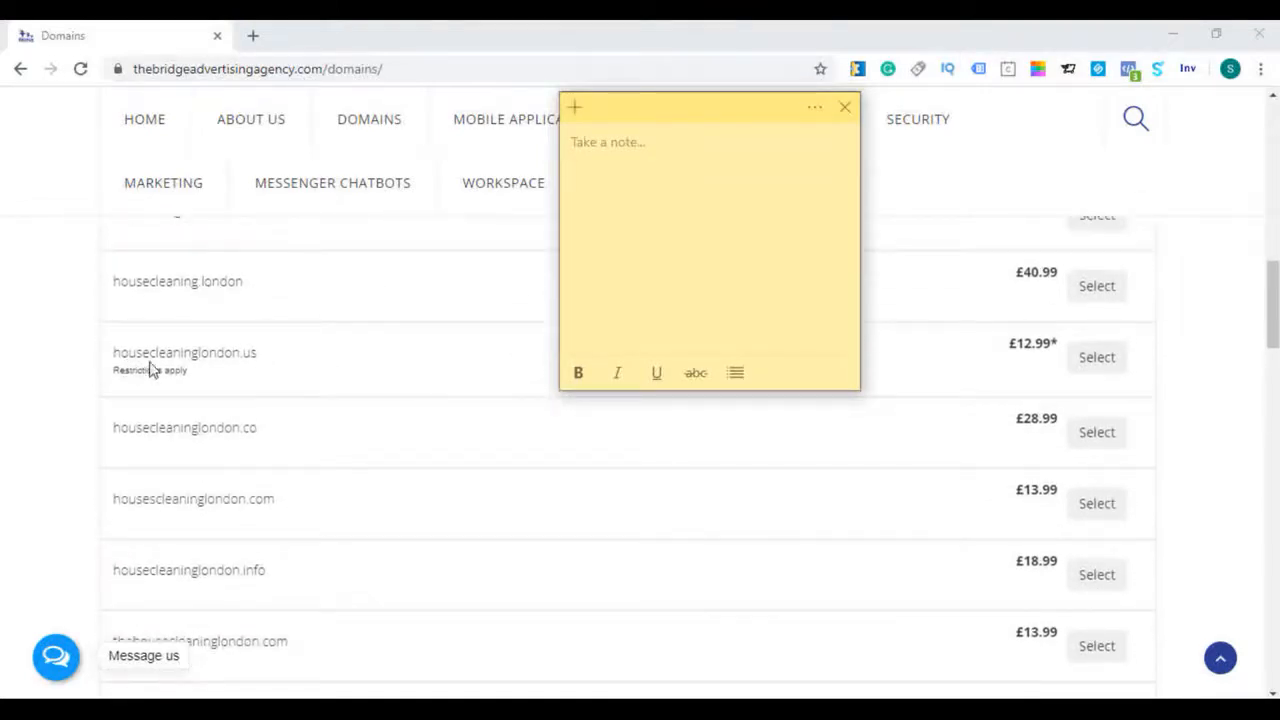
scroll(down, 3)
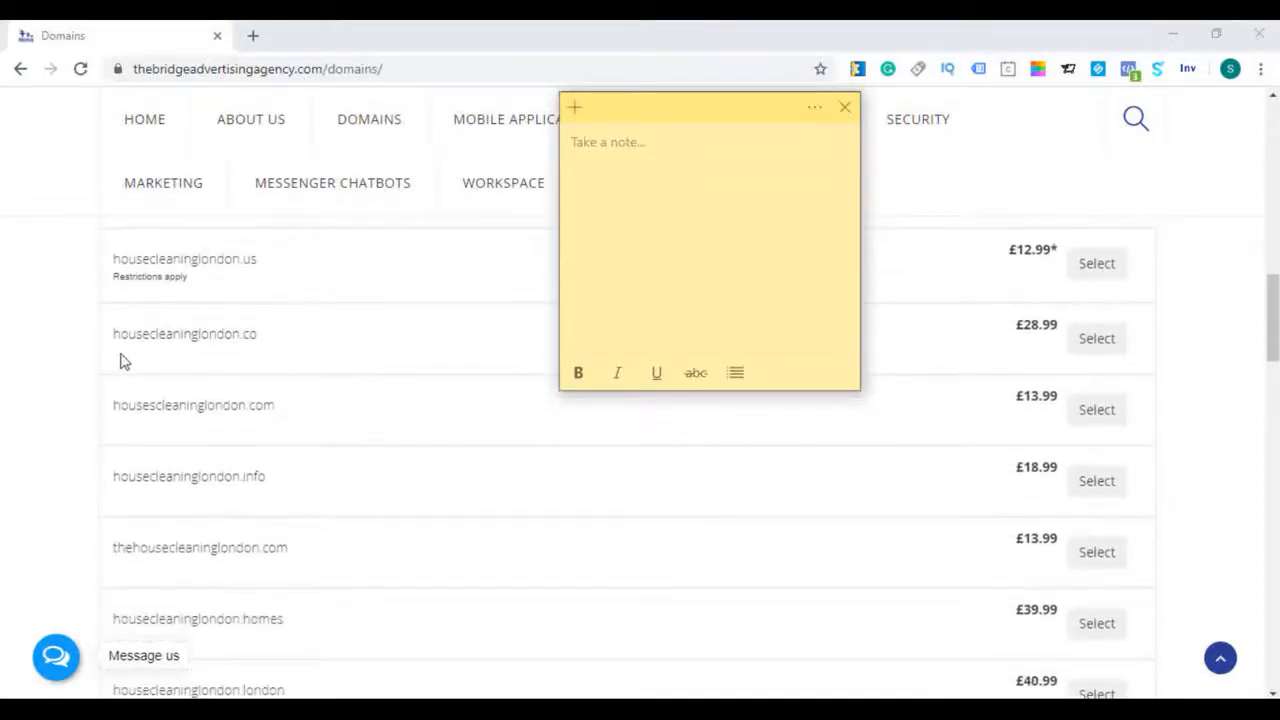
mouse_move(267, 359)
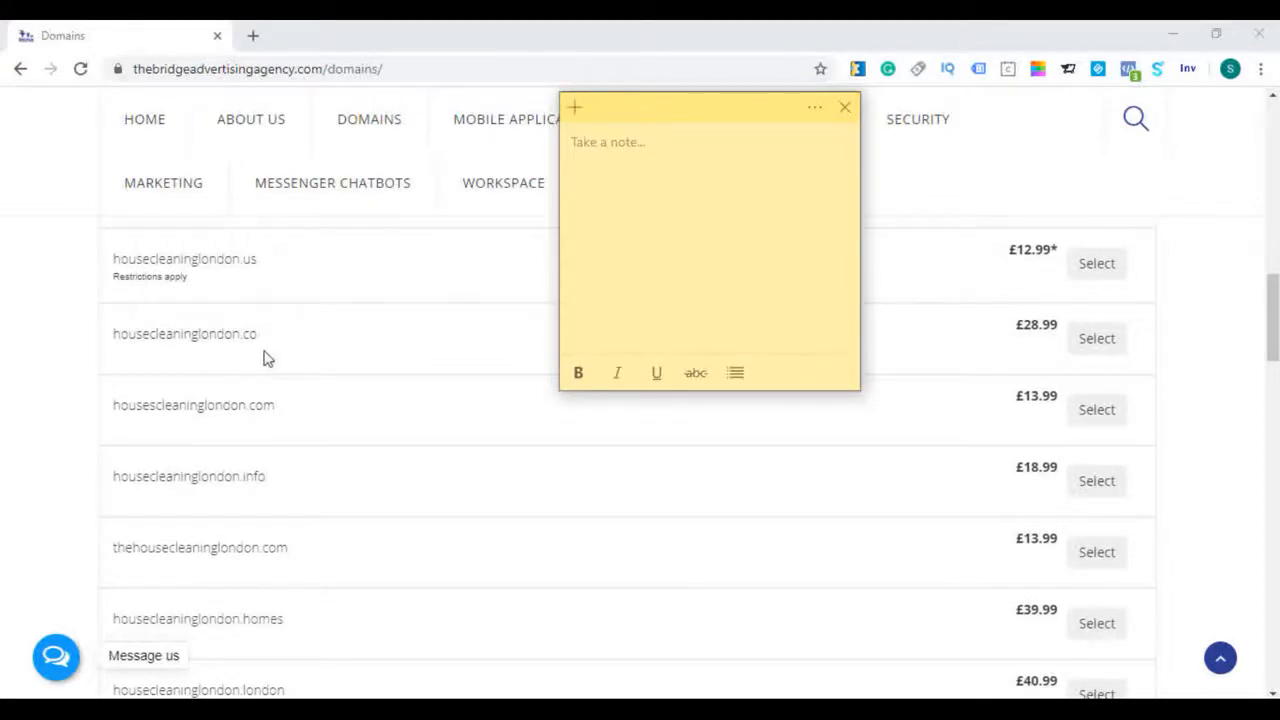
mouse_move(295, 348)
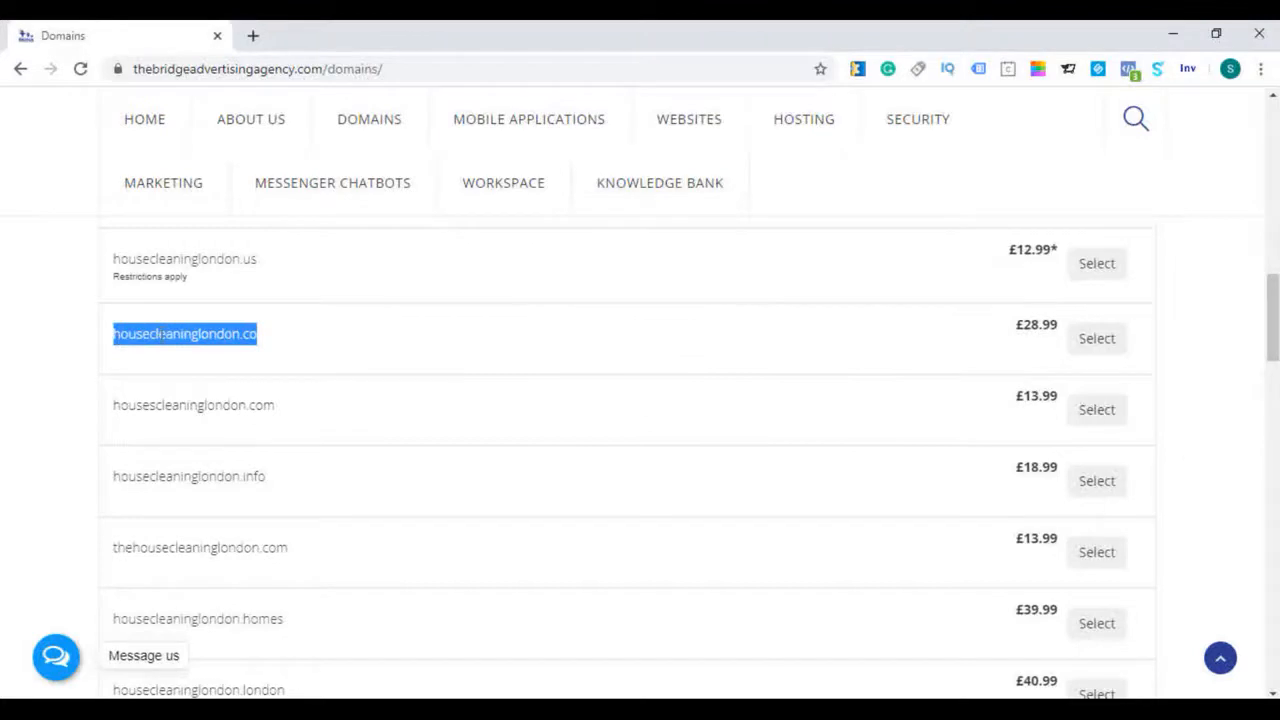
mouse_move(760, 669)
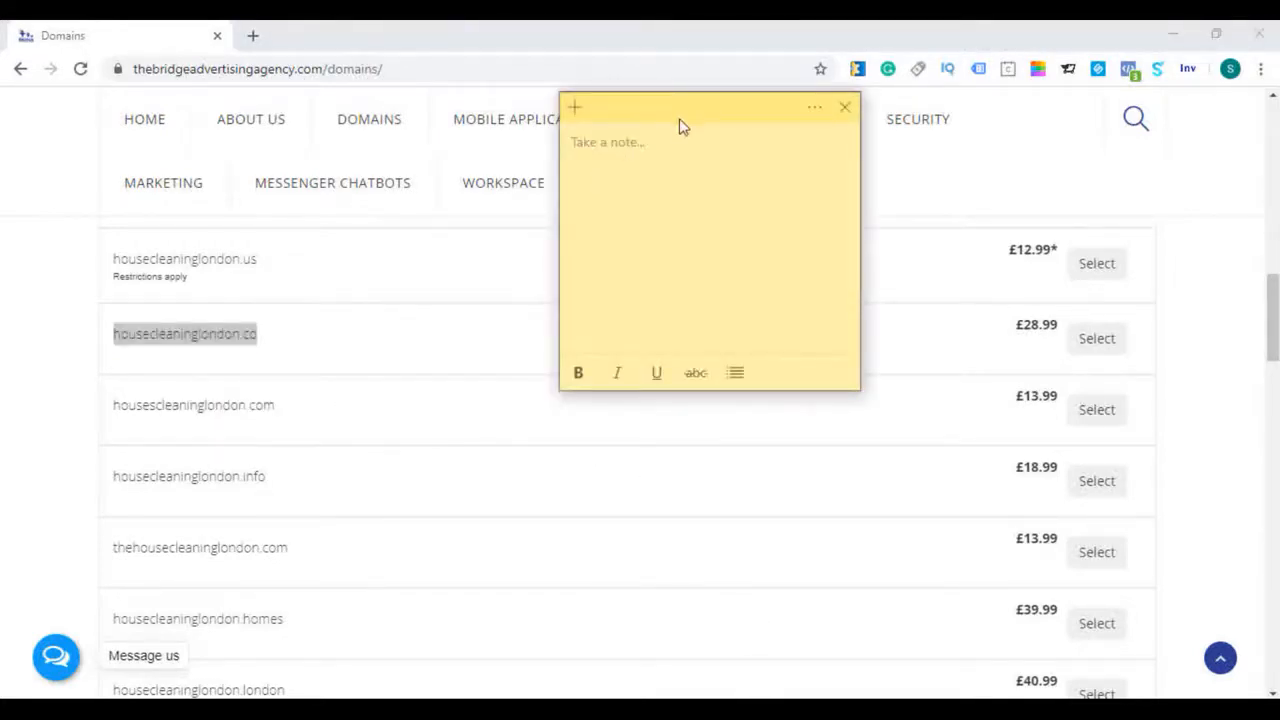
text(housecleaninglondon.co)
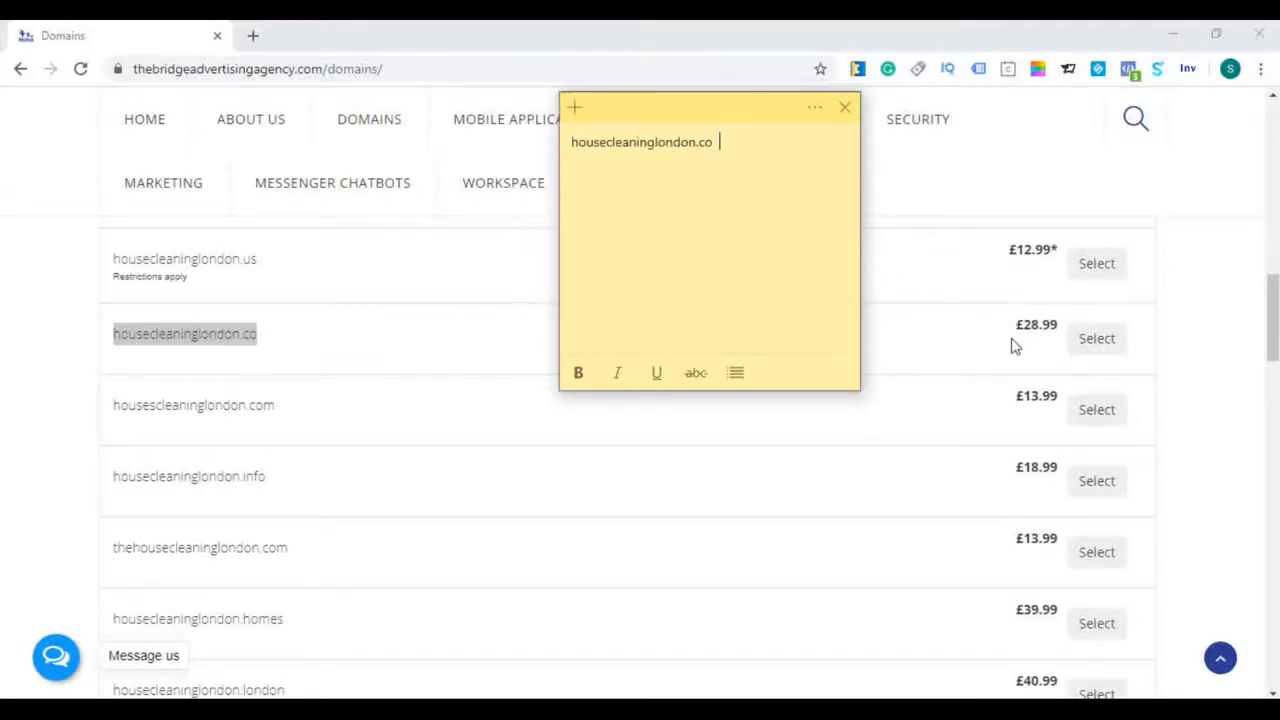
mouse_move(1058, 362)
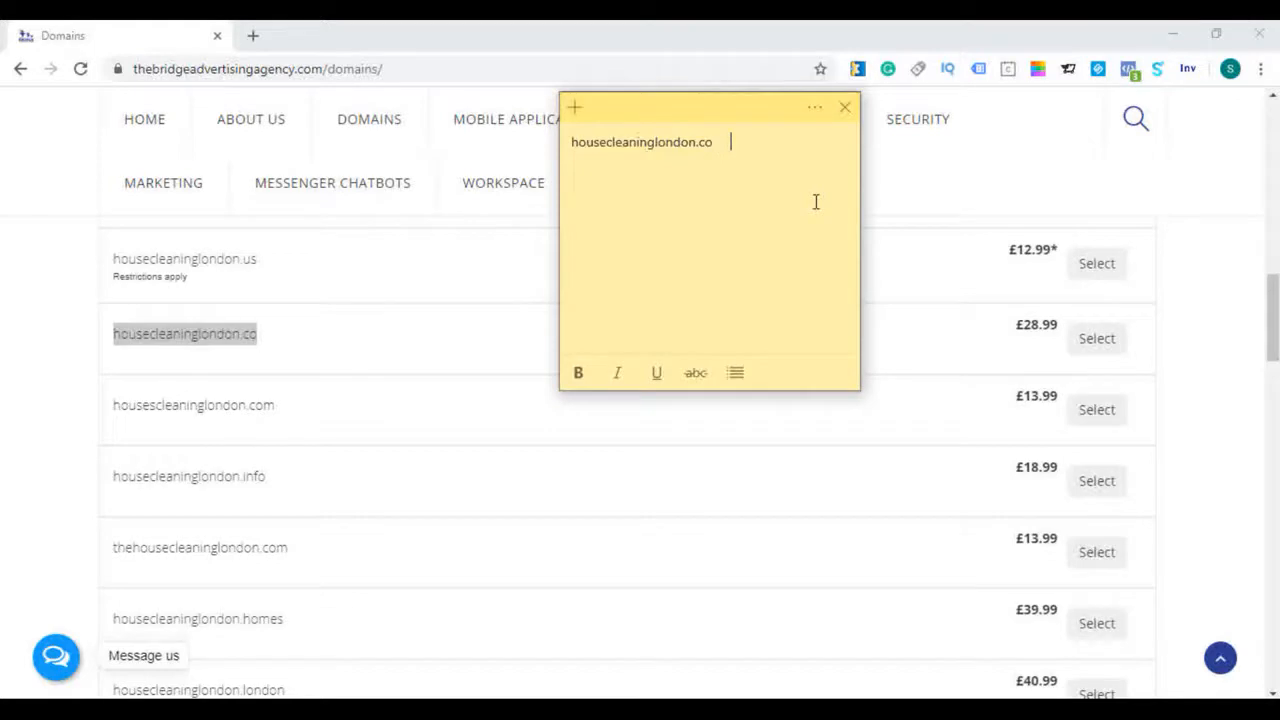
Add price 29 and housescleaninglondon.com 14 to the shortlist note
text(29)
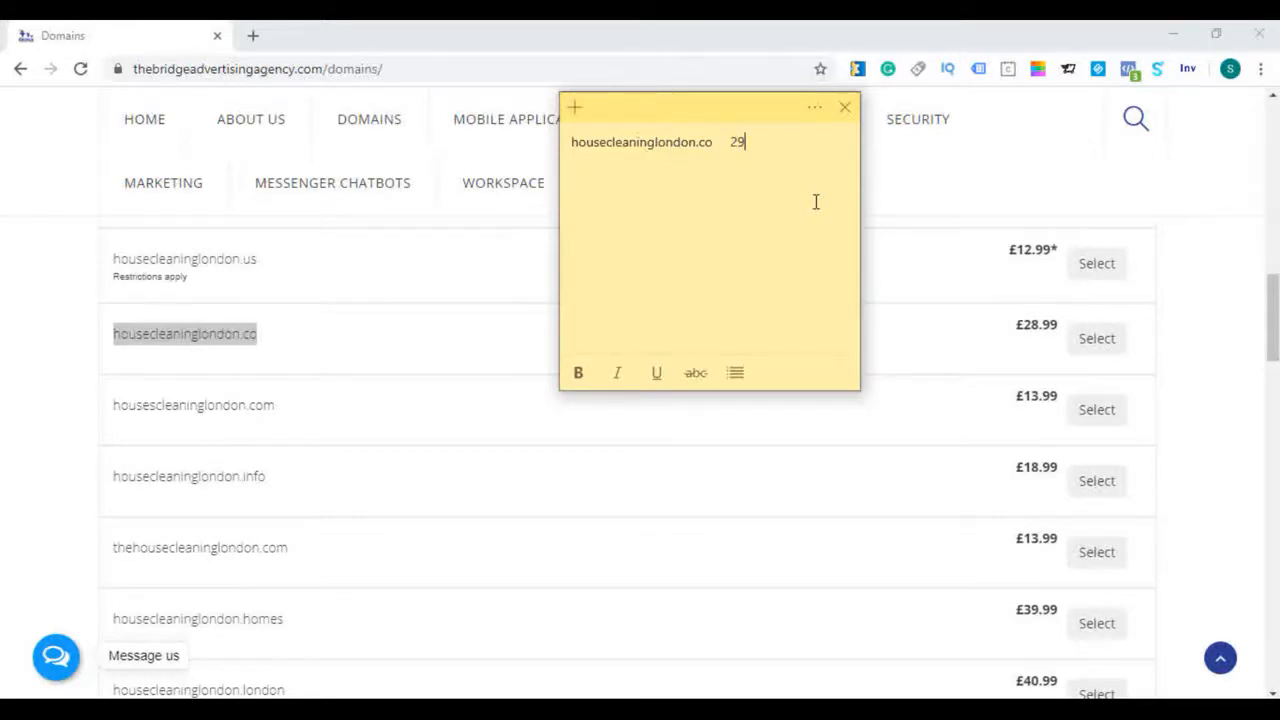
mouse_move(775, 205)
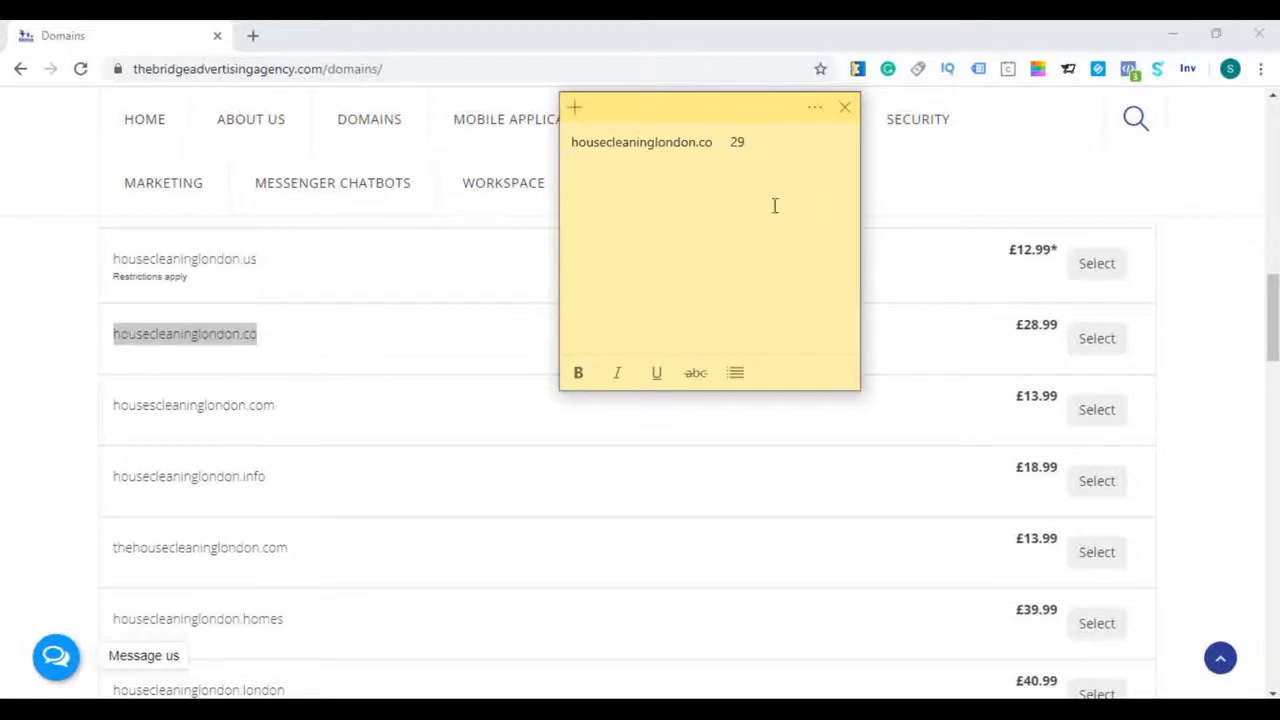
mouse_move(183, 438)
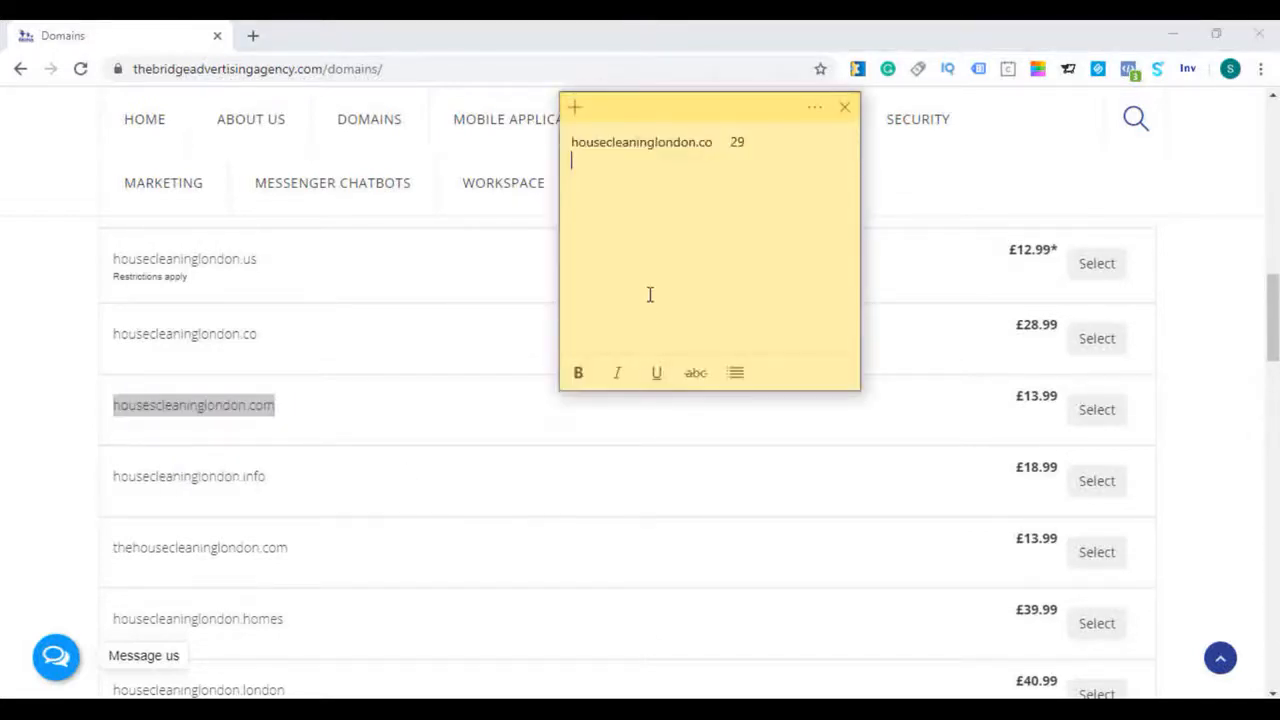
text(housescleaninglondon.com)
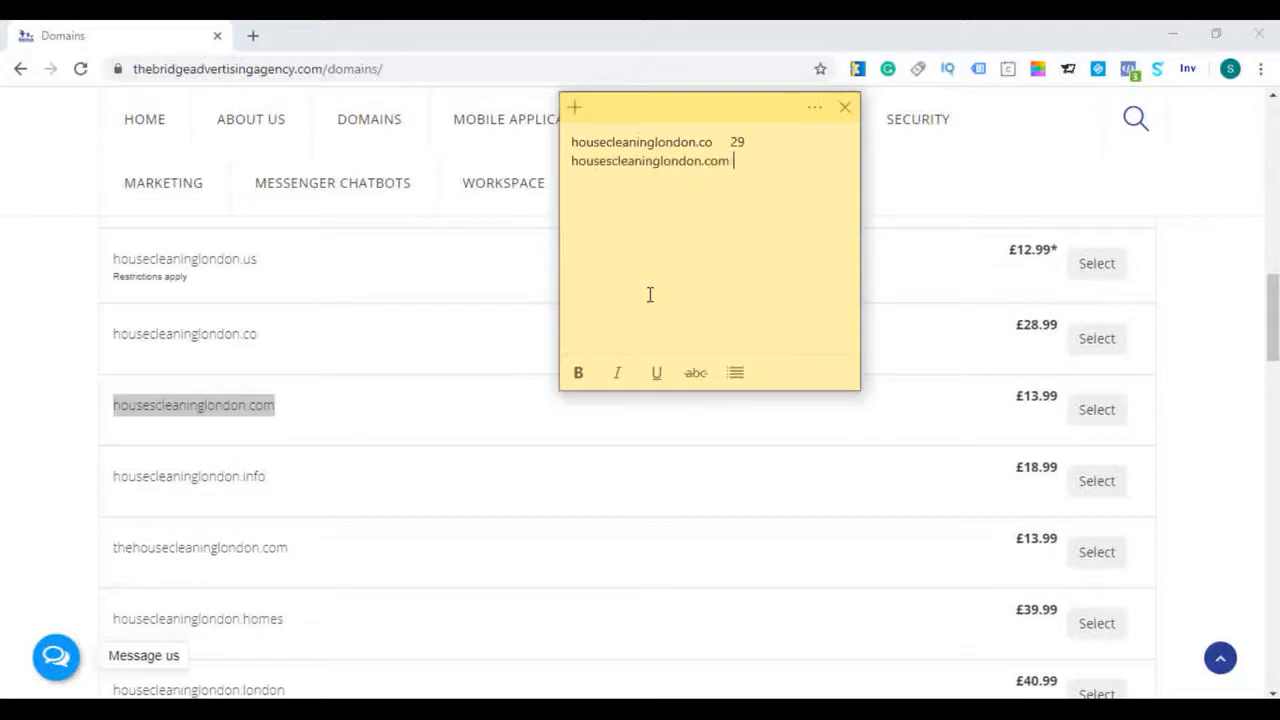
text(14)
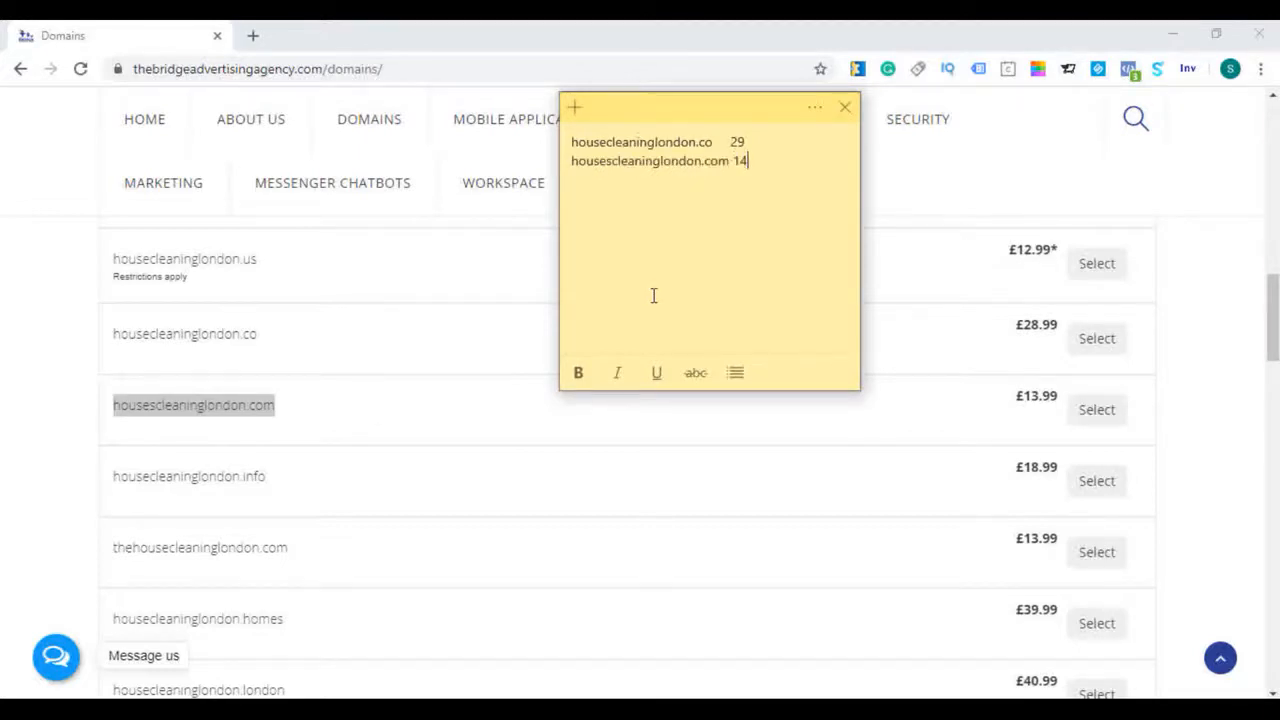
scroll(down, 3)
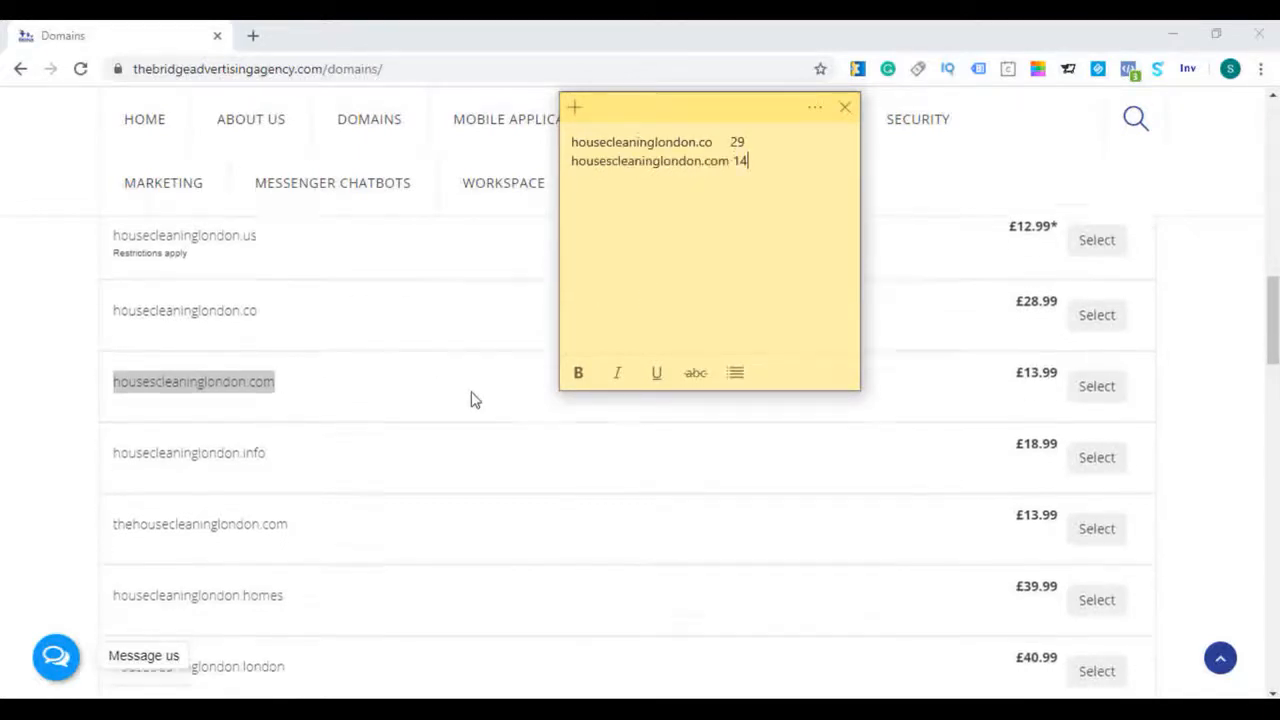
scroll(down, 3)
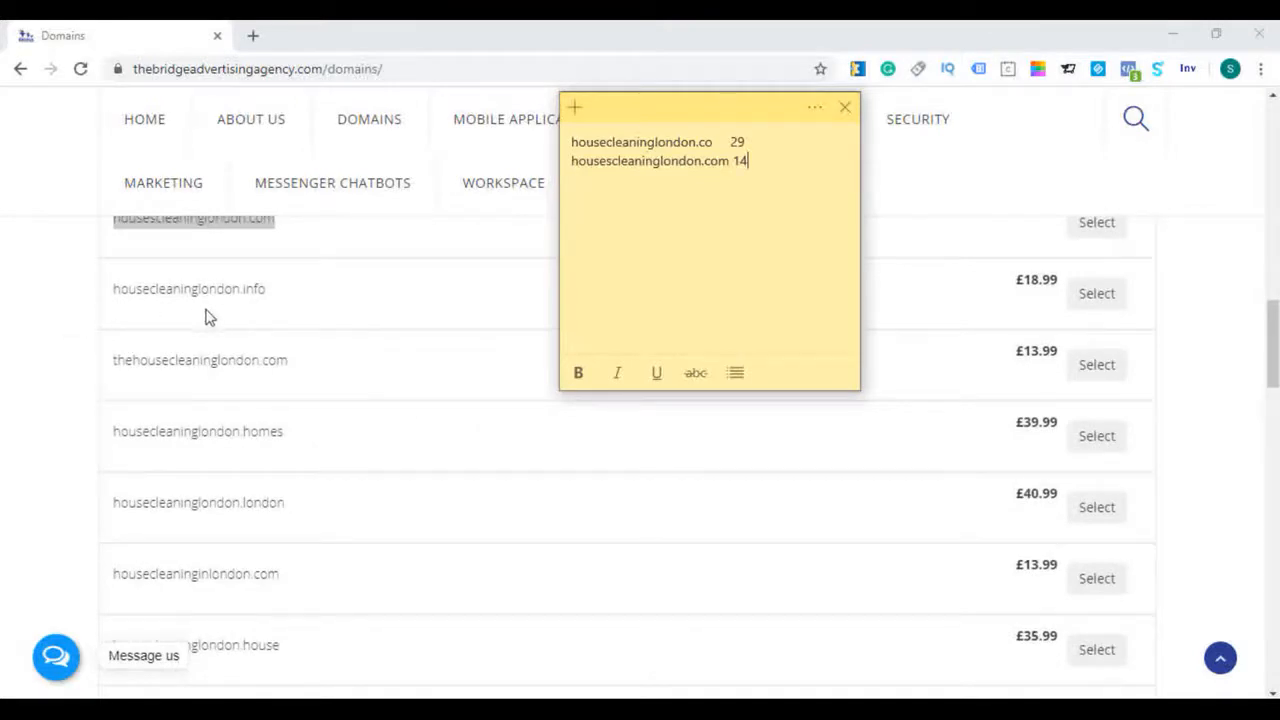
mouse_move(267, 341)
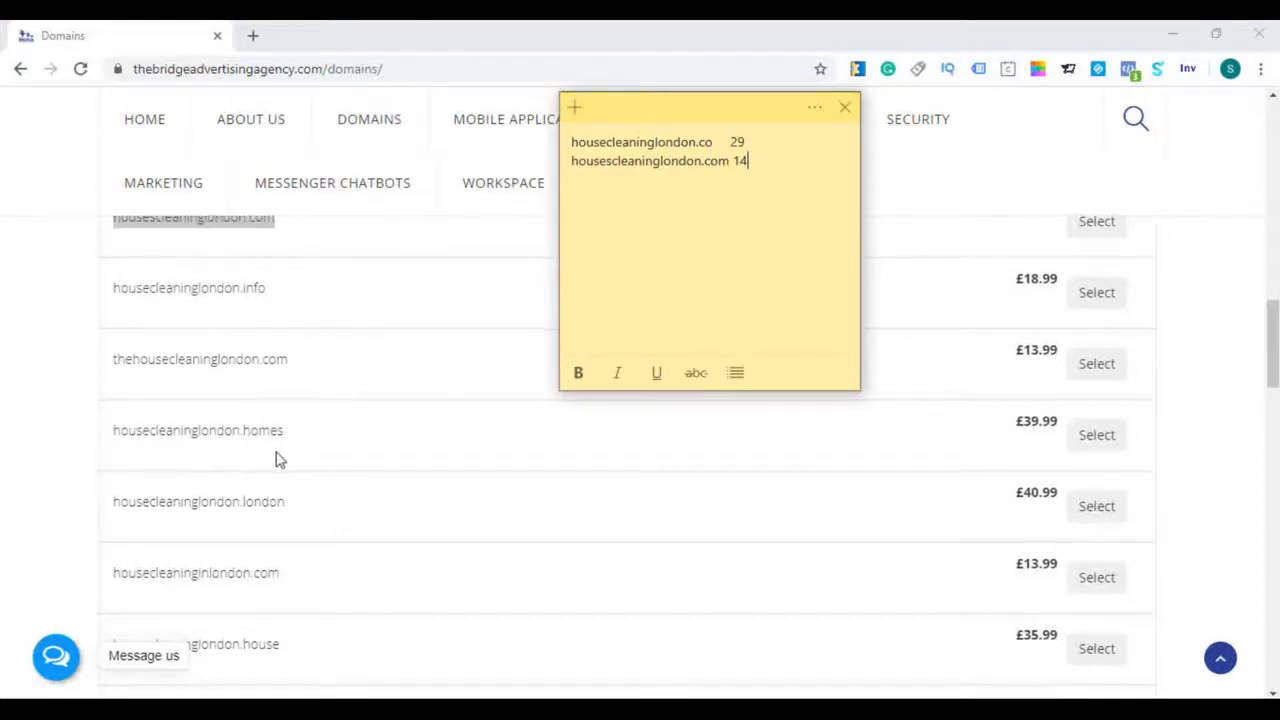
scroll(down, 3)
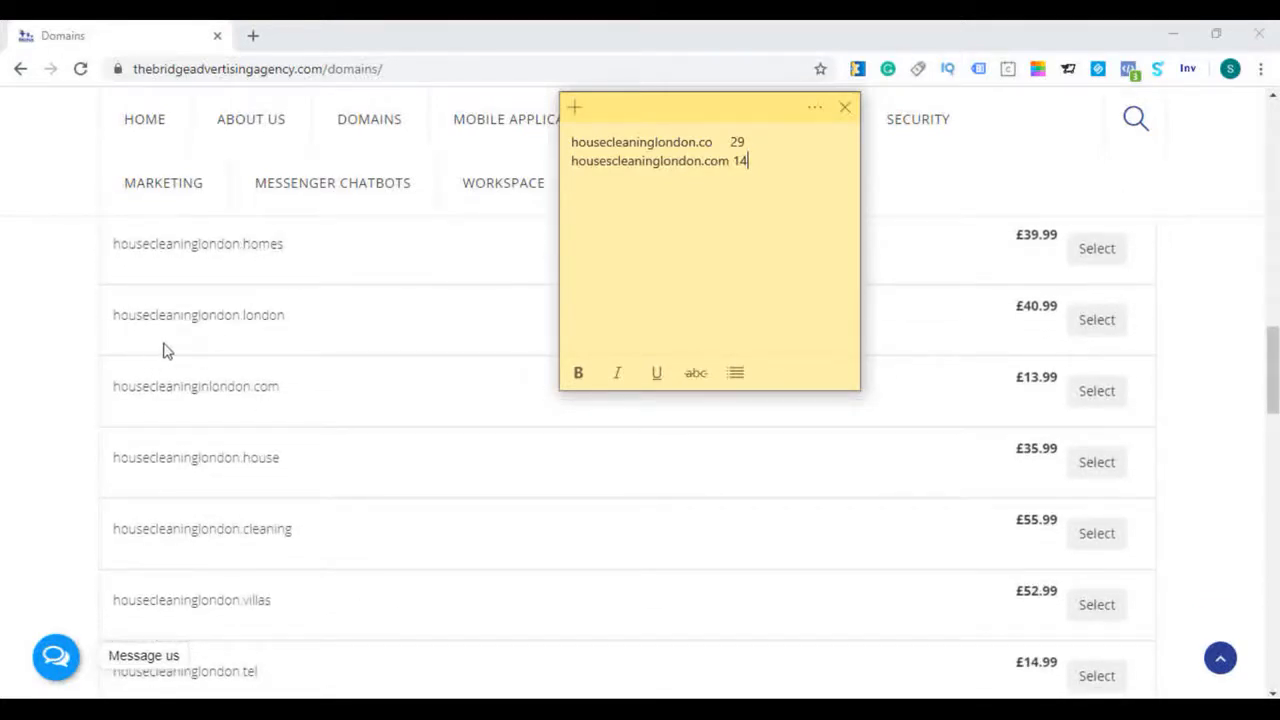
mouse_move(170, 410)
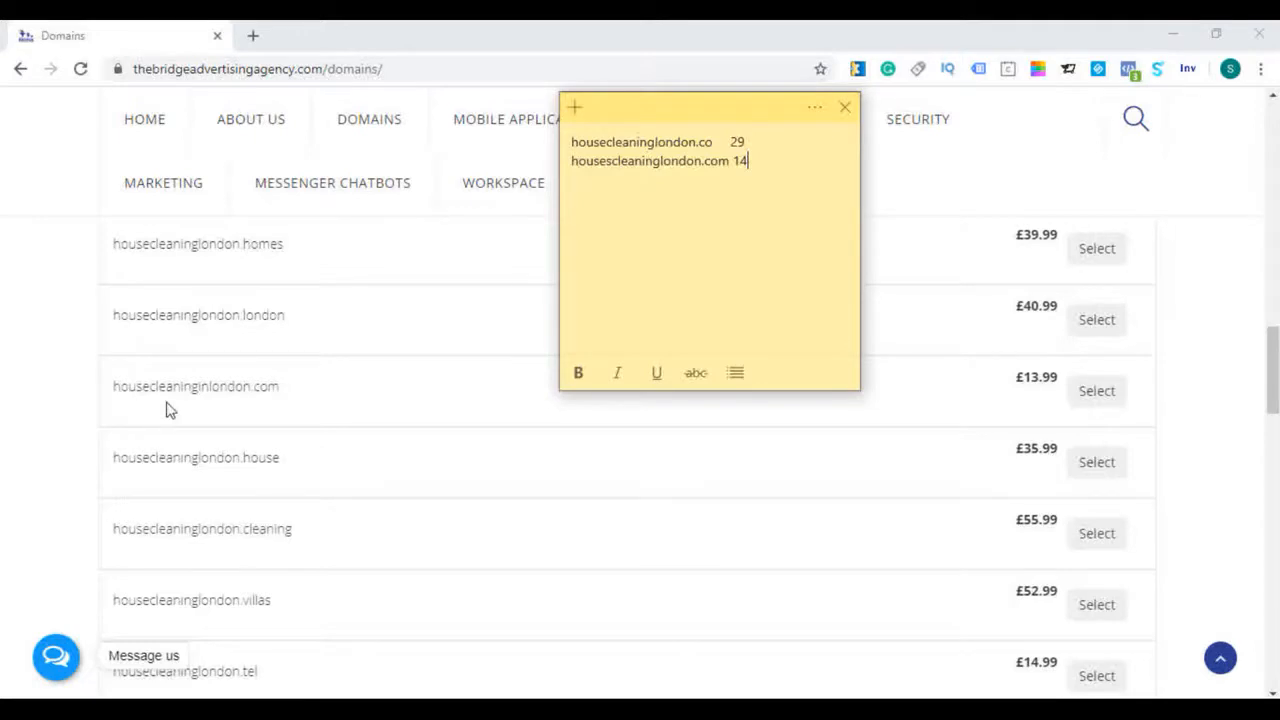
mouse_move(247, 410)
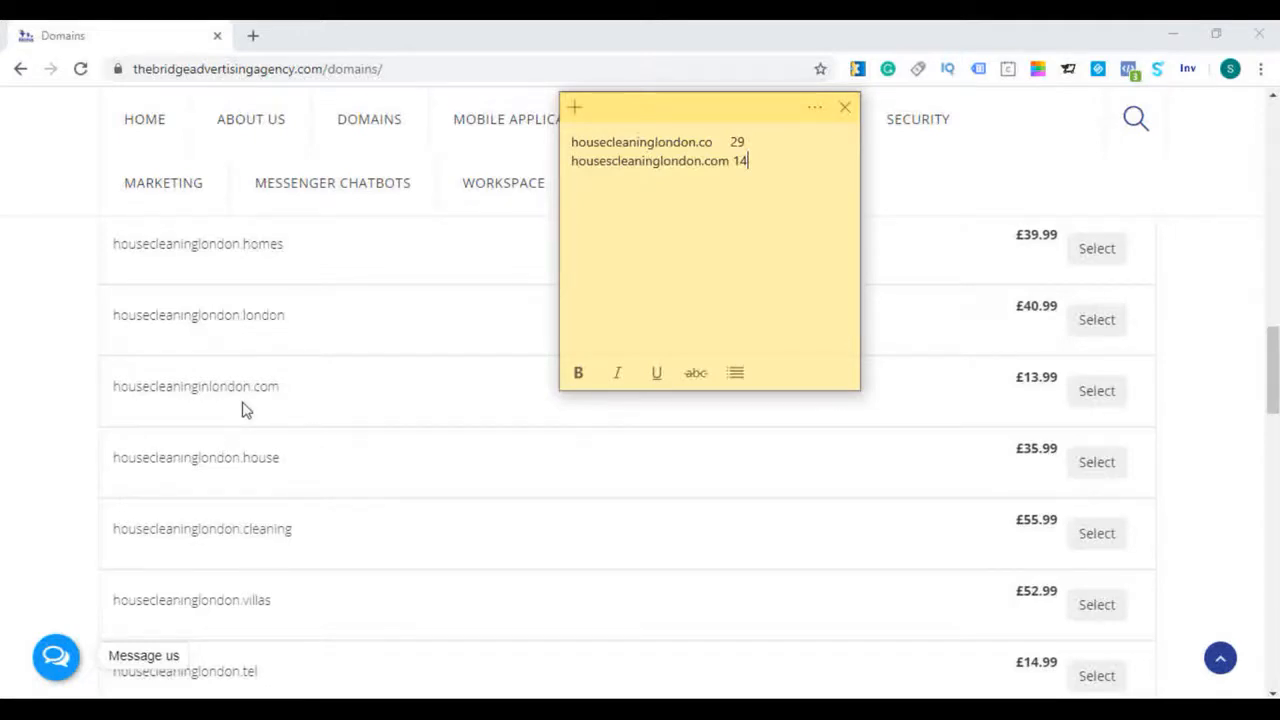
mouse_move(195, 413)
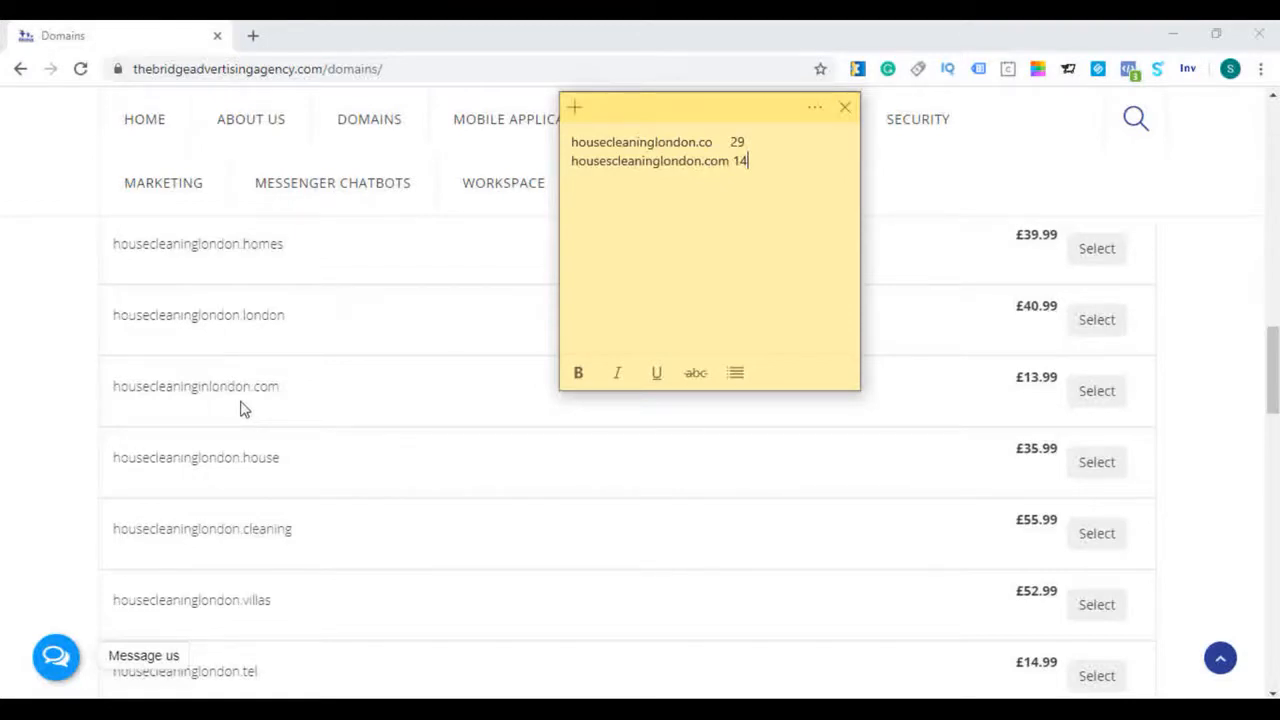
mouse_move(210, 415)
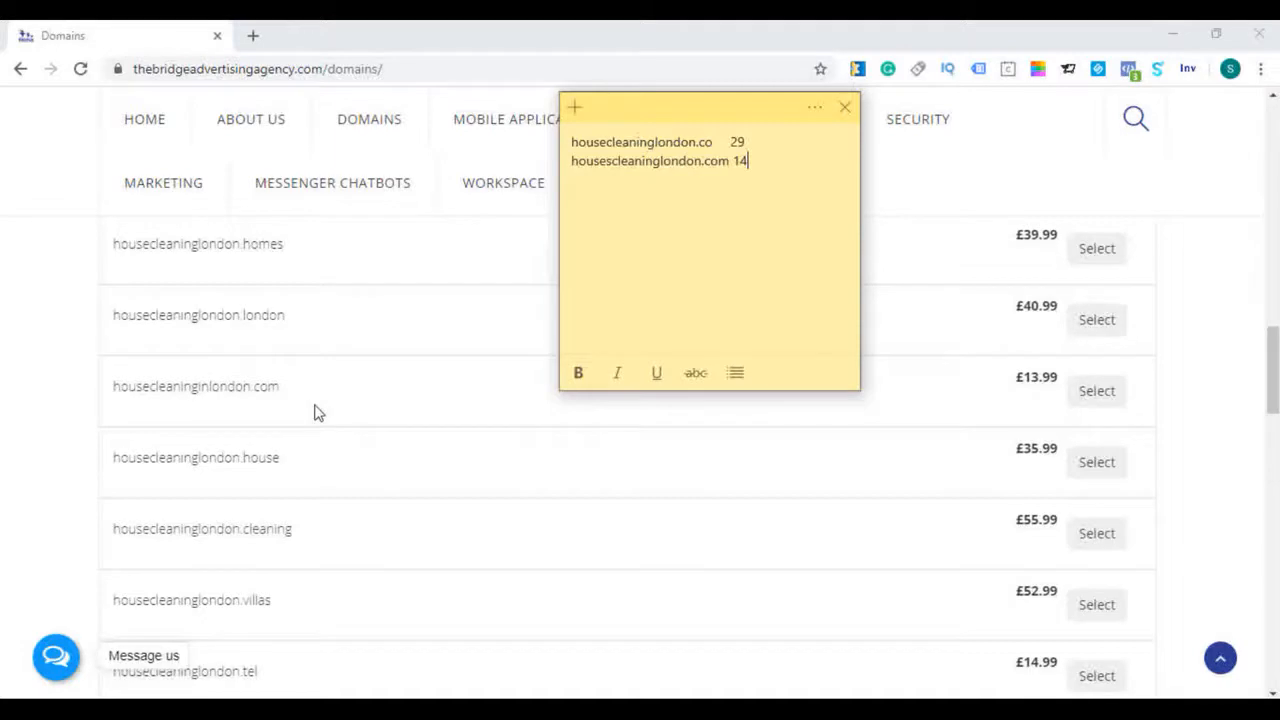
mouse_move(270, 381)
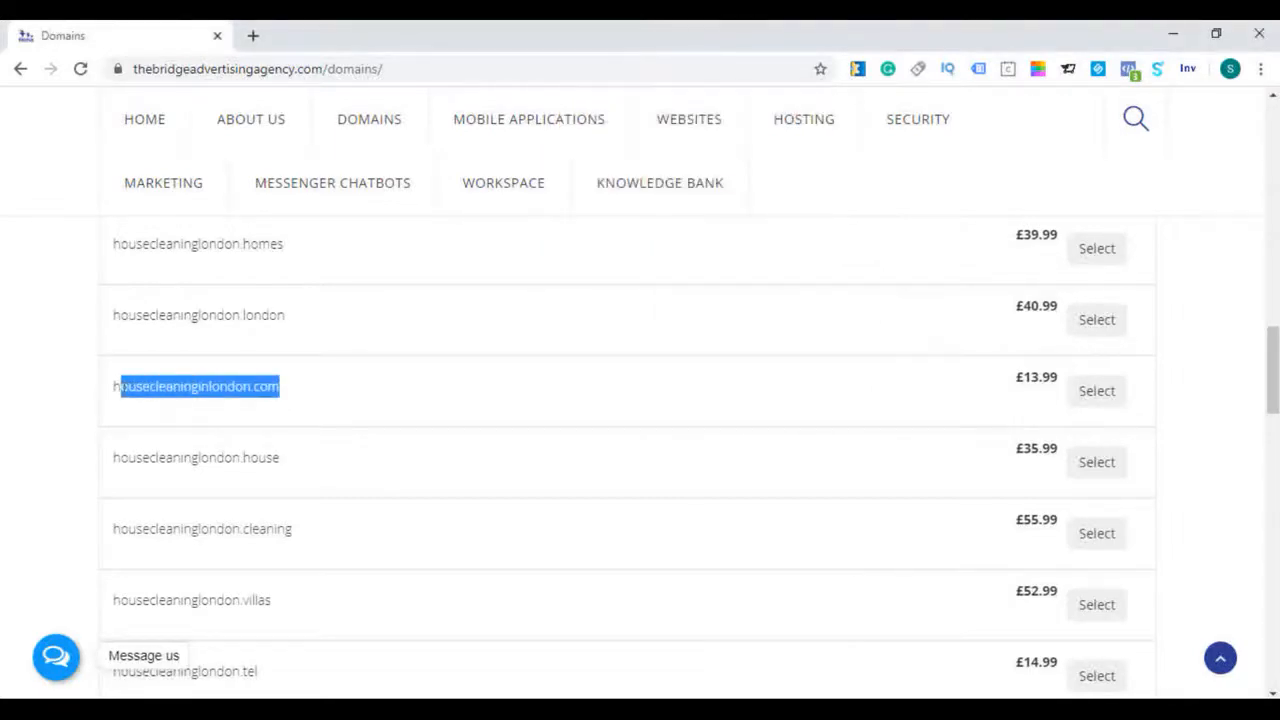
Copy housecleaninginlondon.com from the results and add it to the note with price 14
right_click(197, 386)
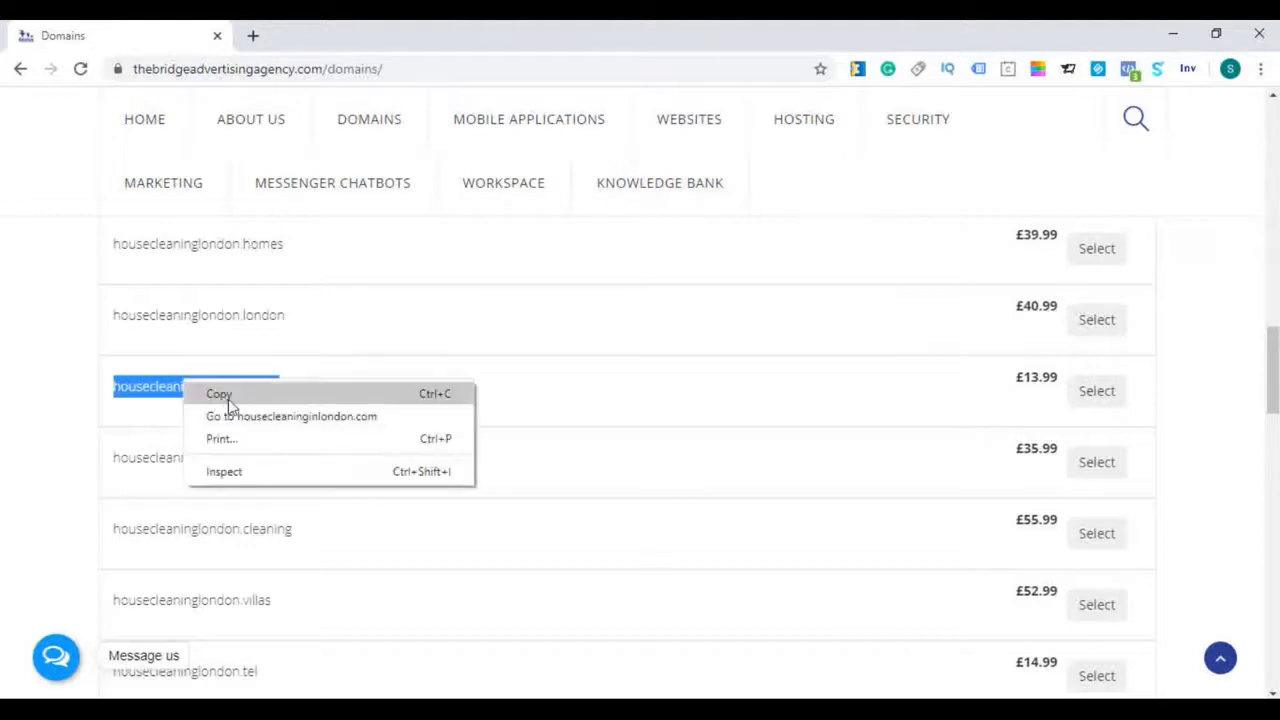
click(218, 393)
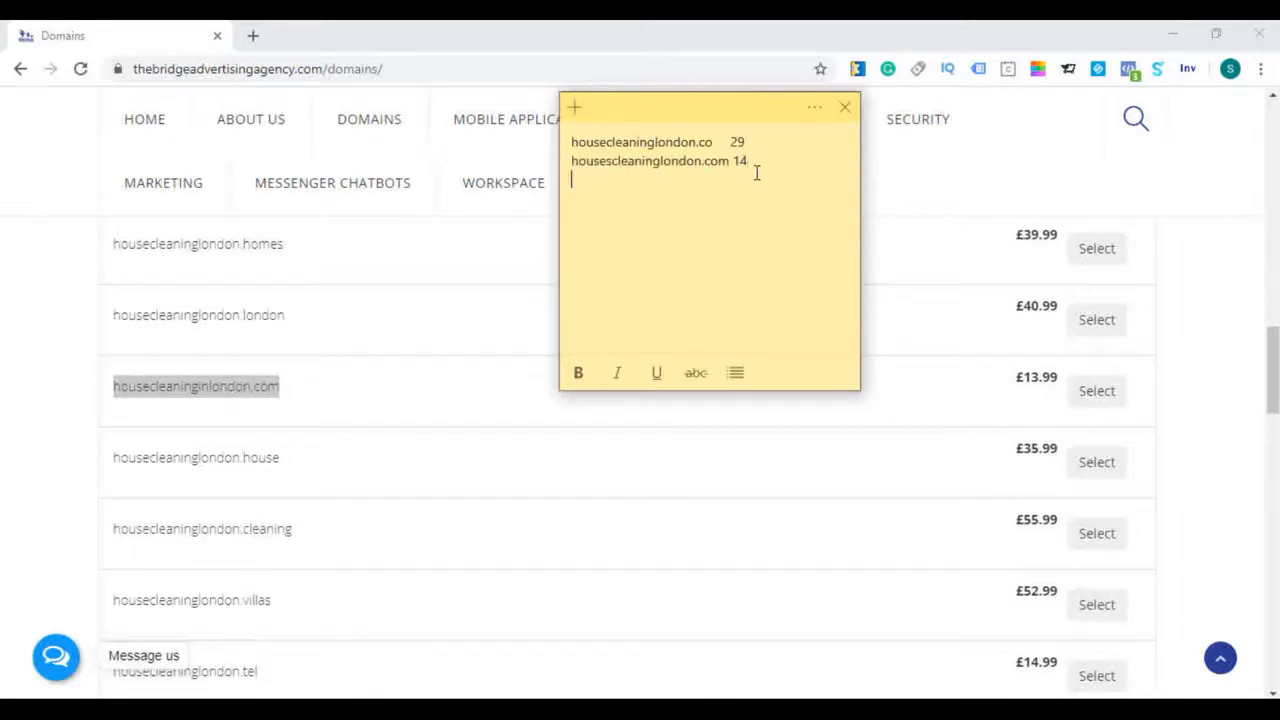
text(housecleaninginlondon.com)
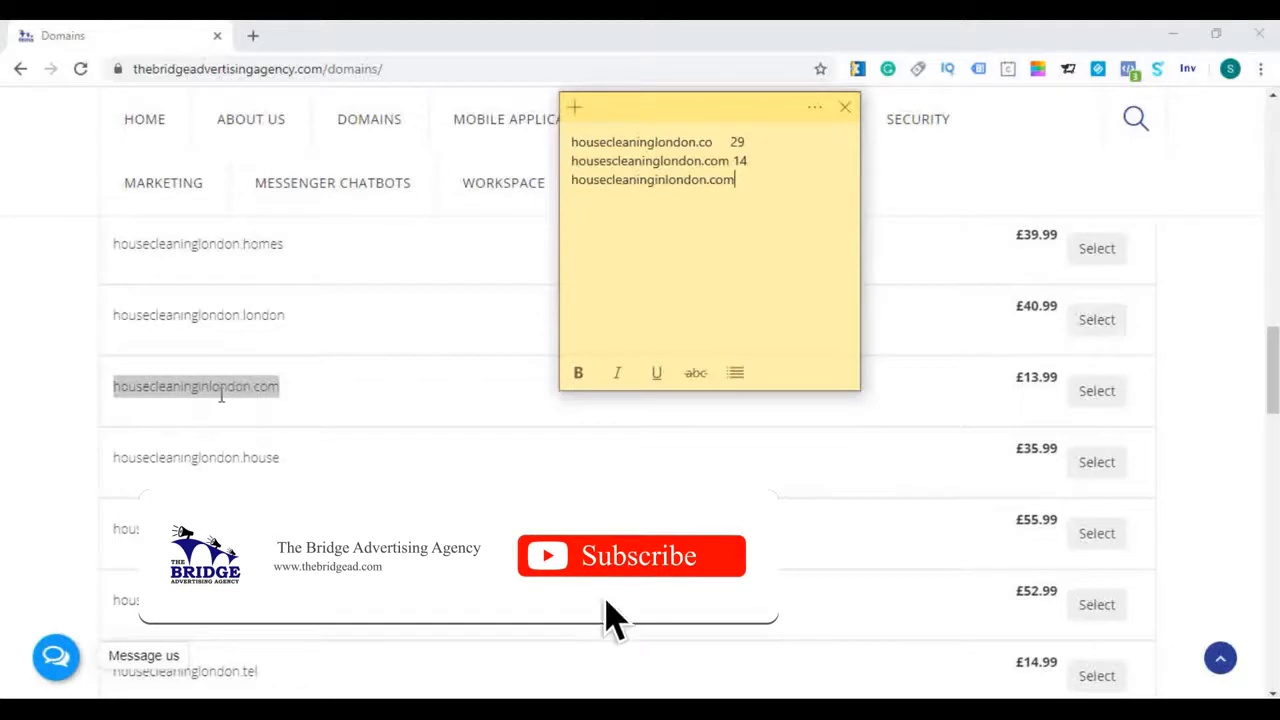
click(630, 556)
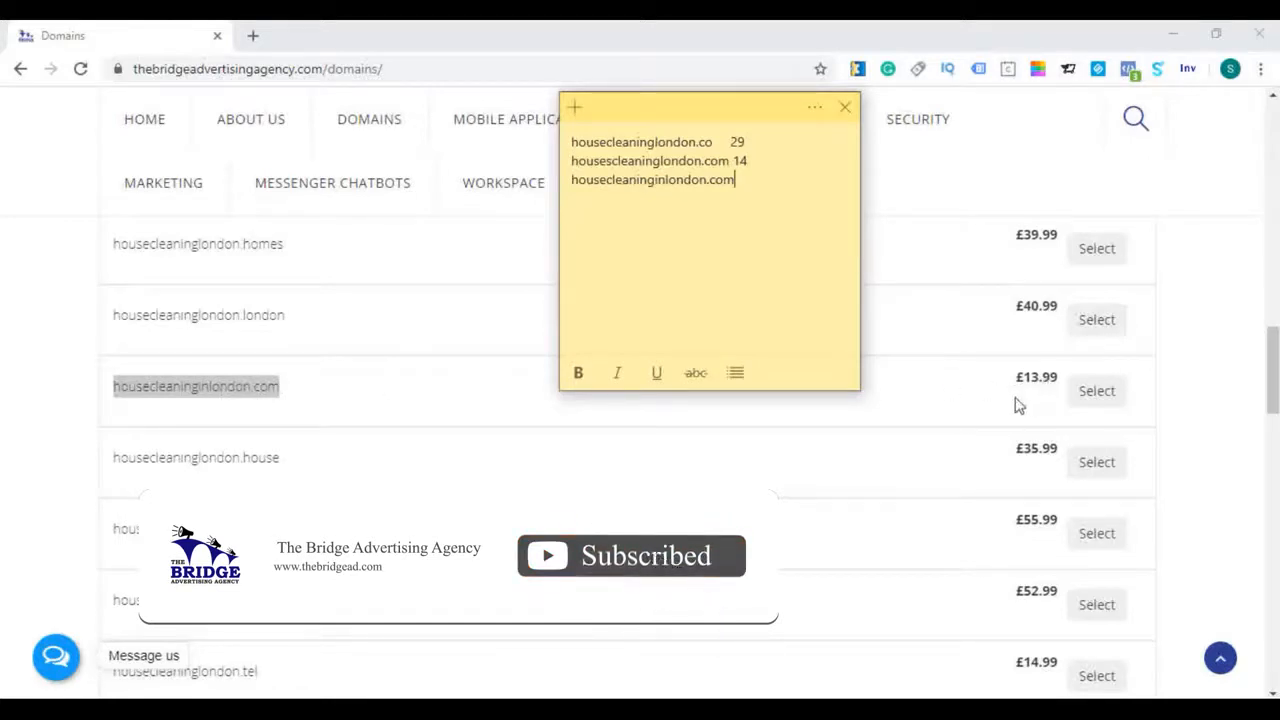
text(14)
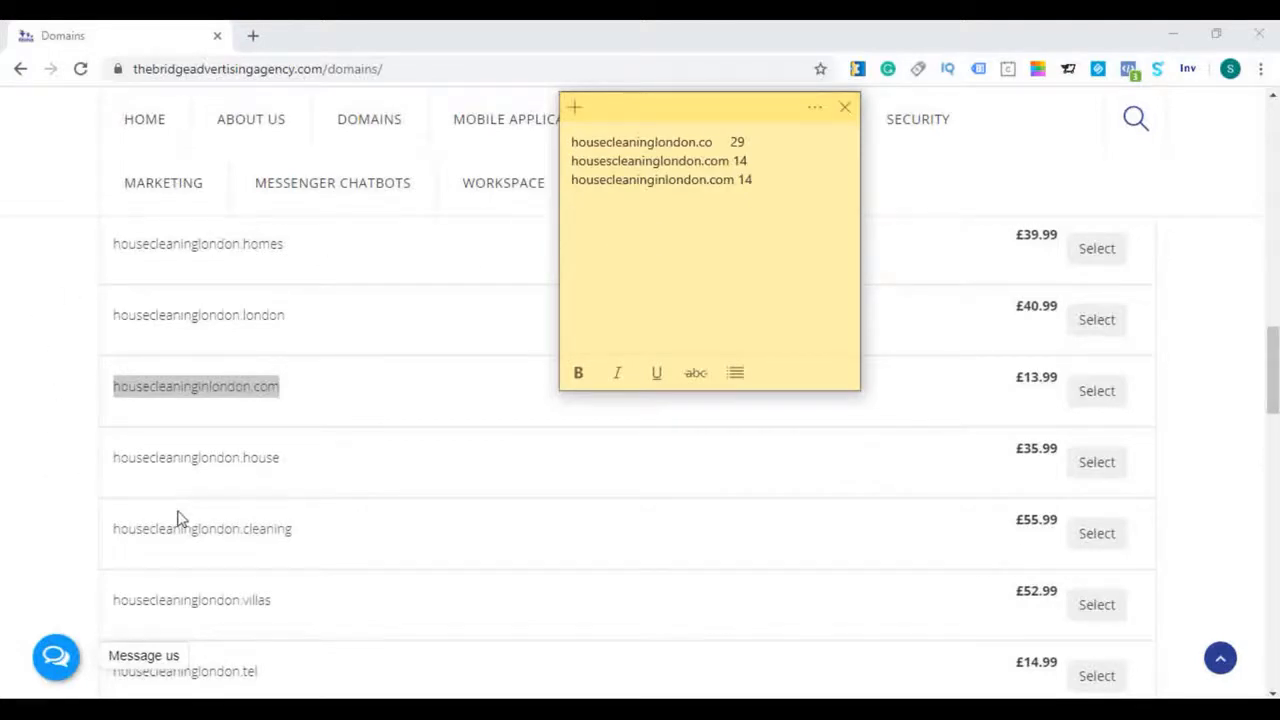
scroll(down, 3)
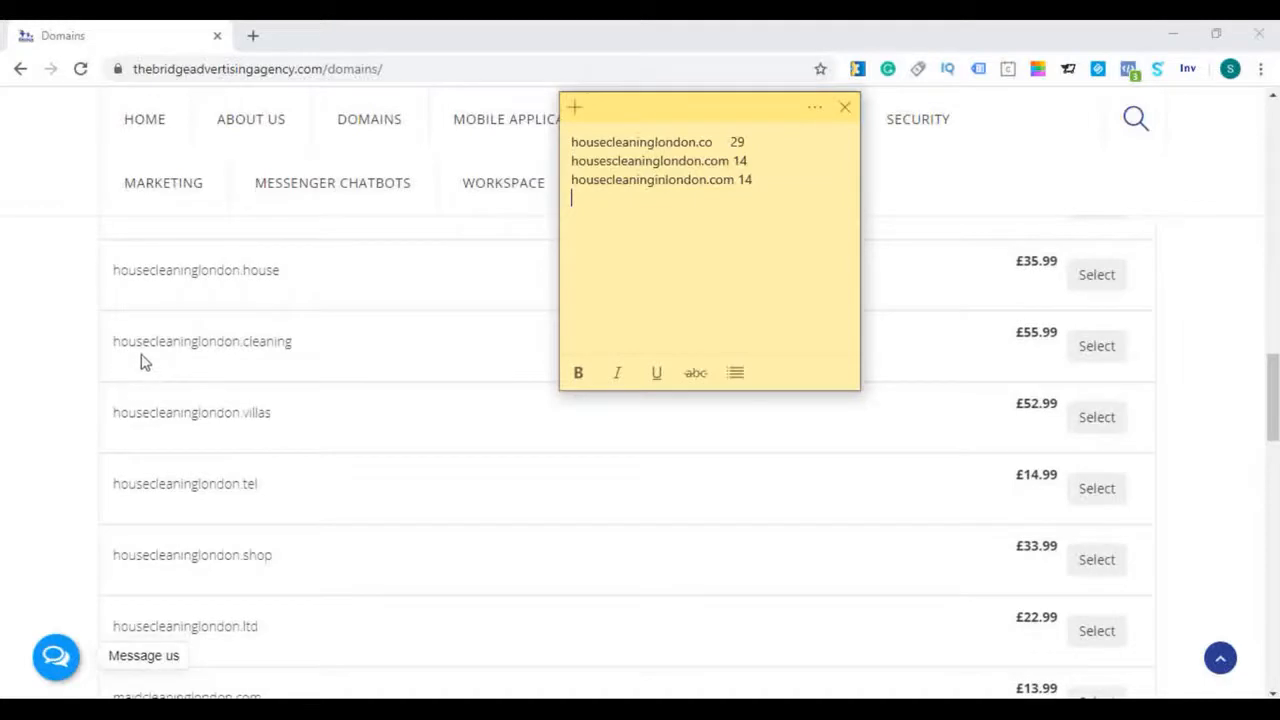
mouse_move(135, 438)
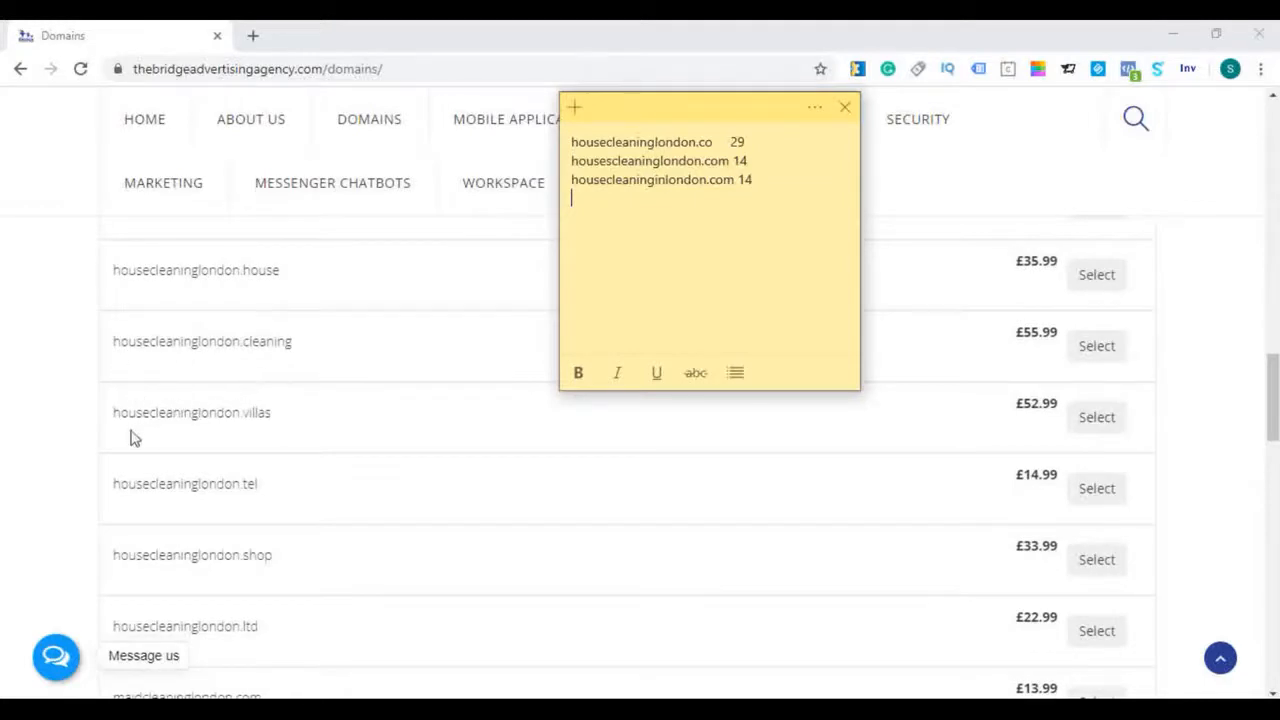
mouse_move(239, 438)
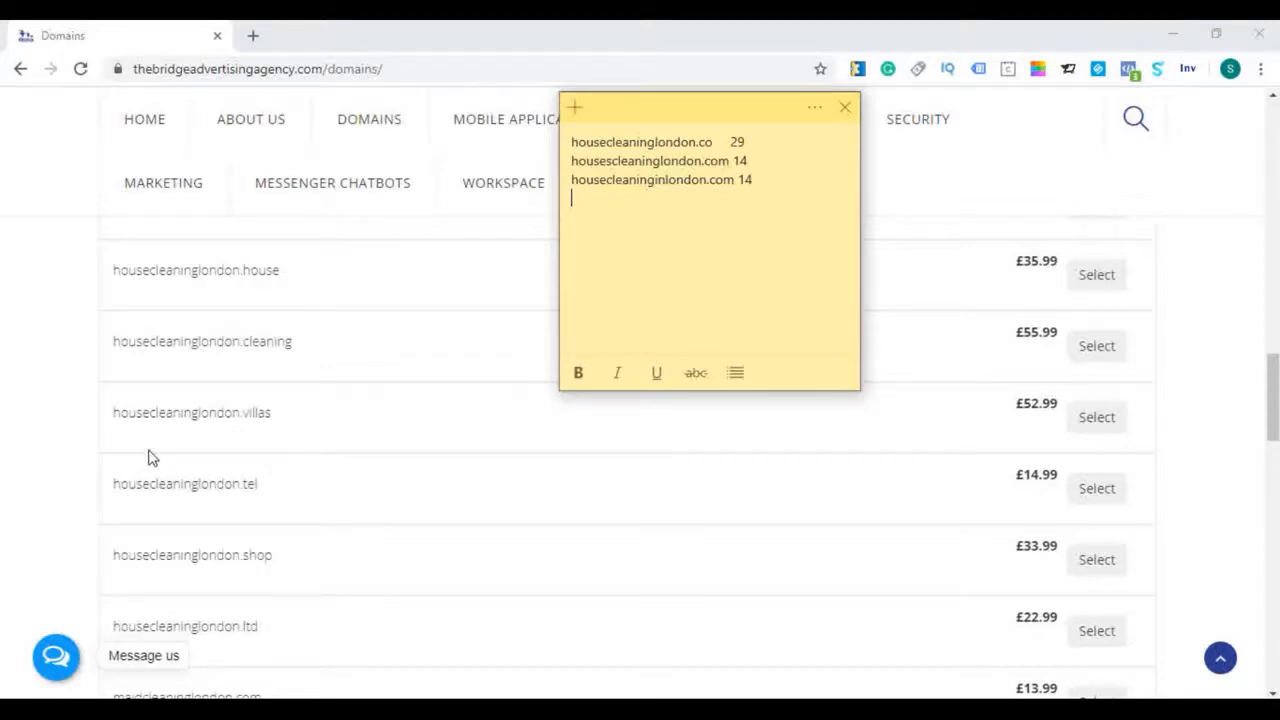
mouse_move(205, 490)
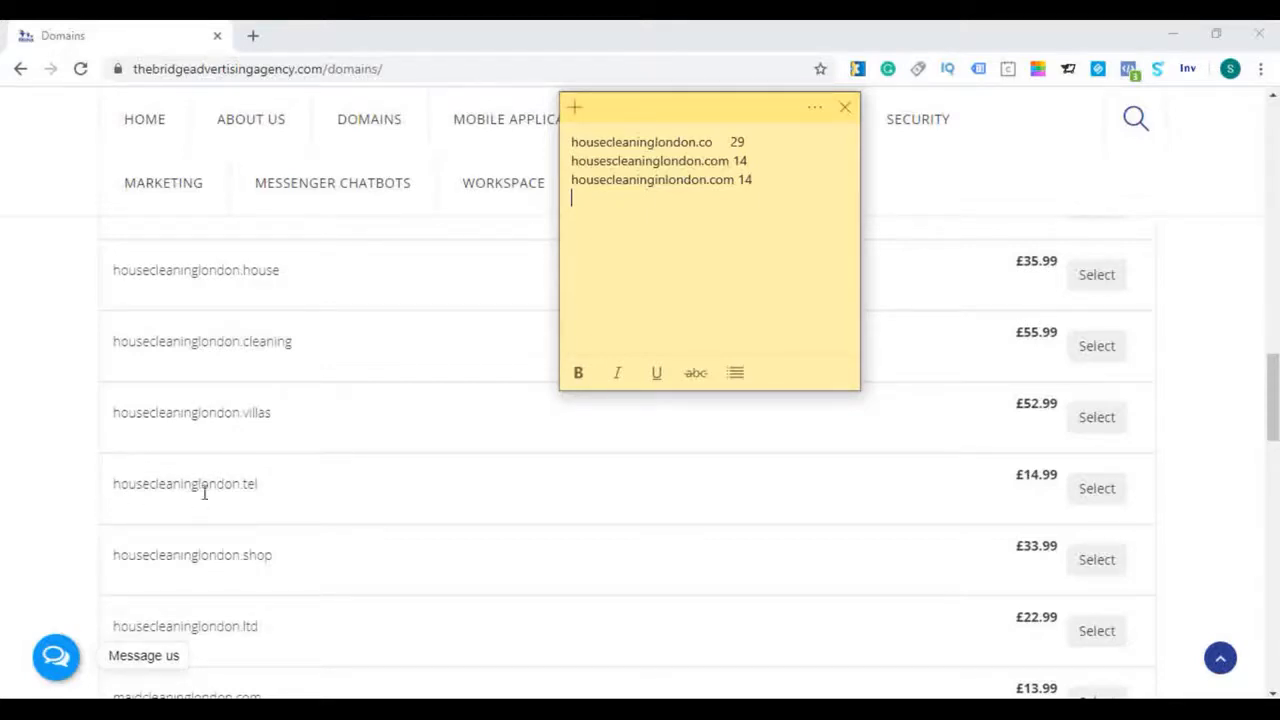
Scroll to the end of the suggestions to find propertycleaninglondon.com at £13.99
scroll(down, 3)
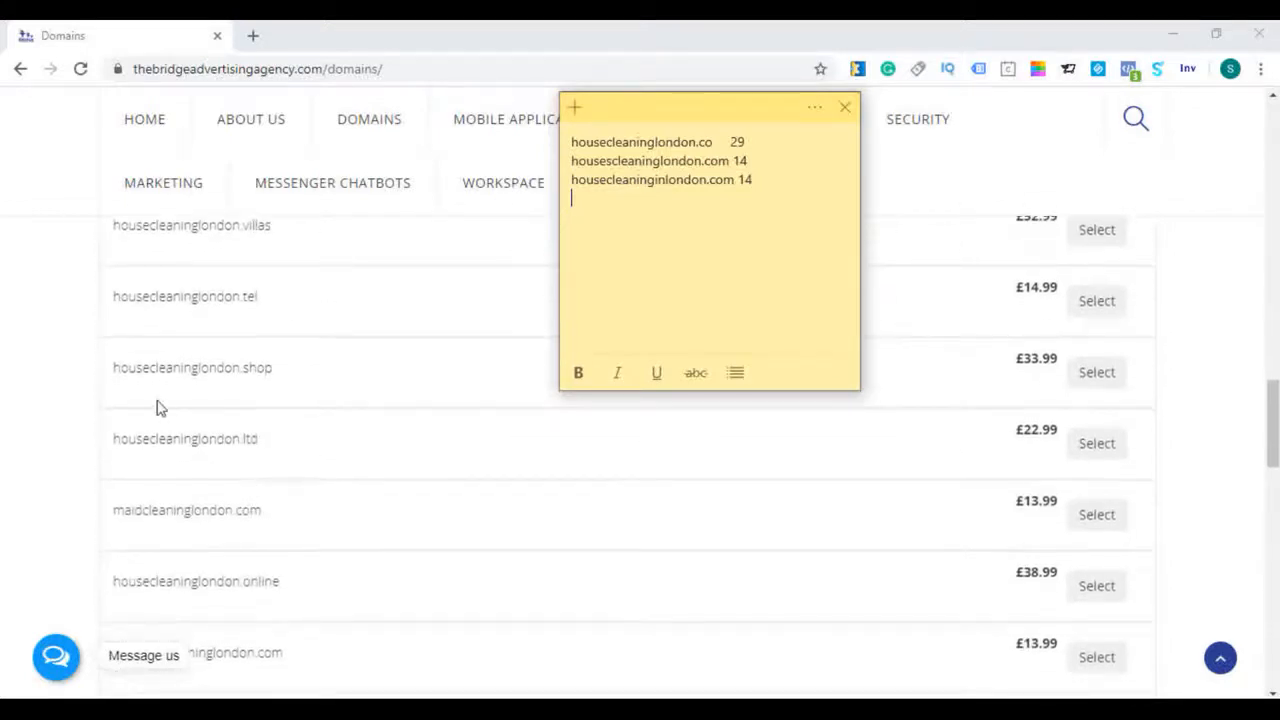
mouse_move(350, 461)
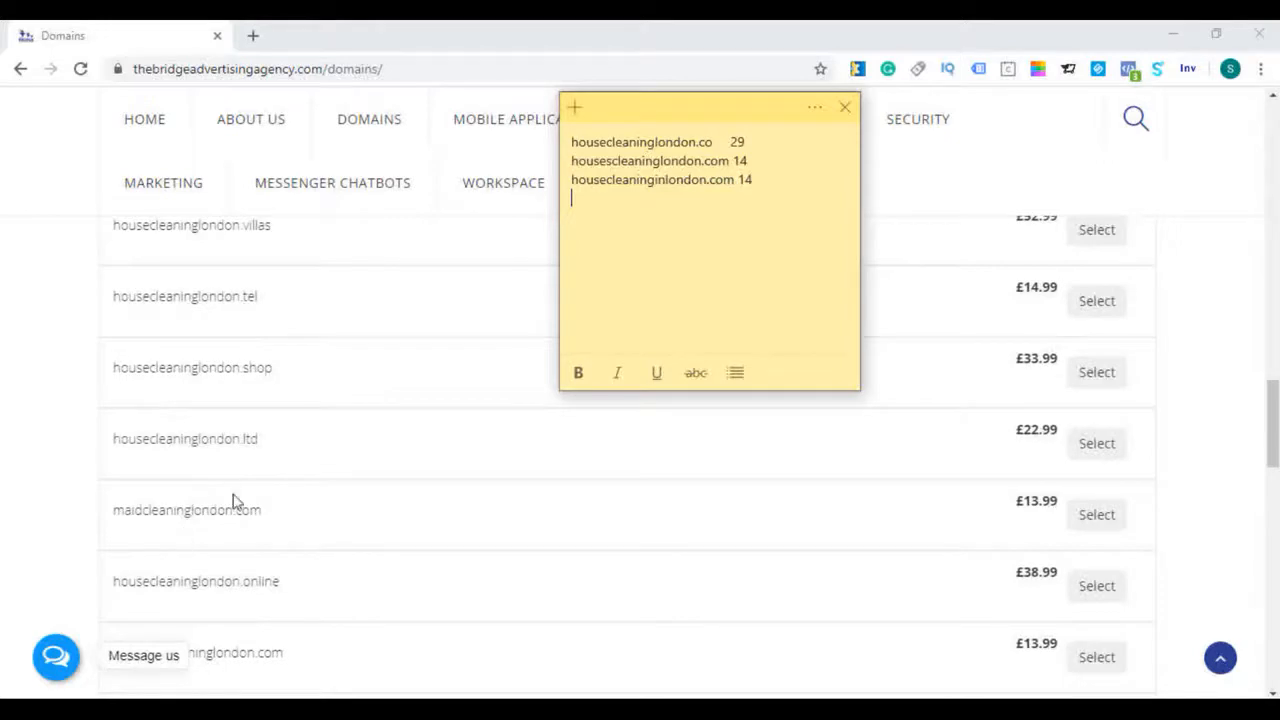
scroll(down, 3)
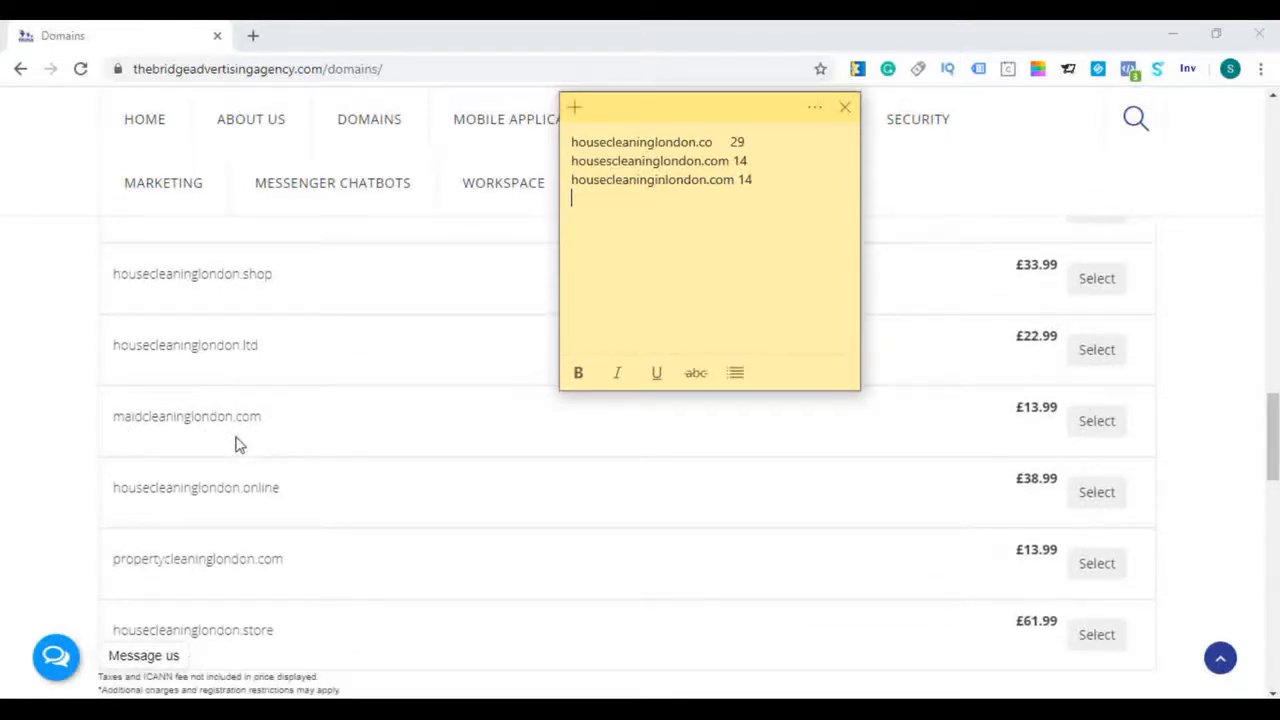
mouse_move(277, 508)
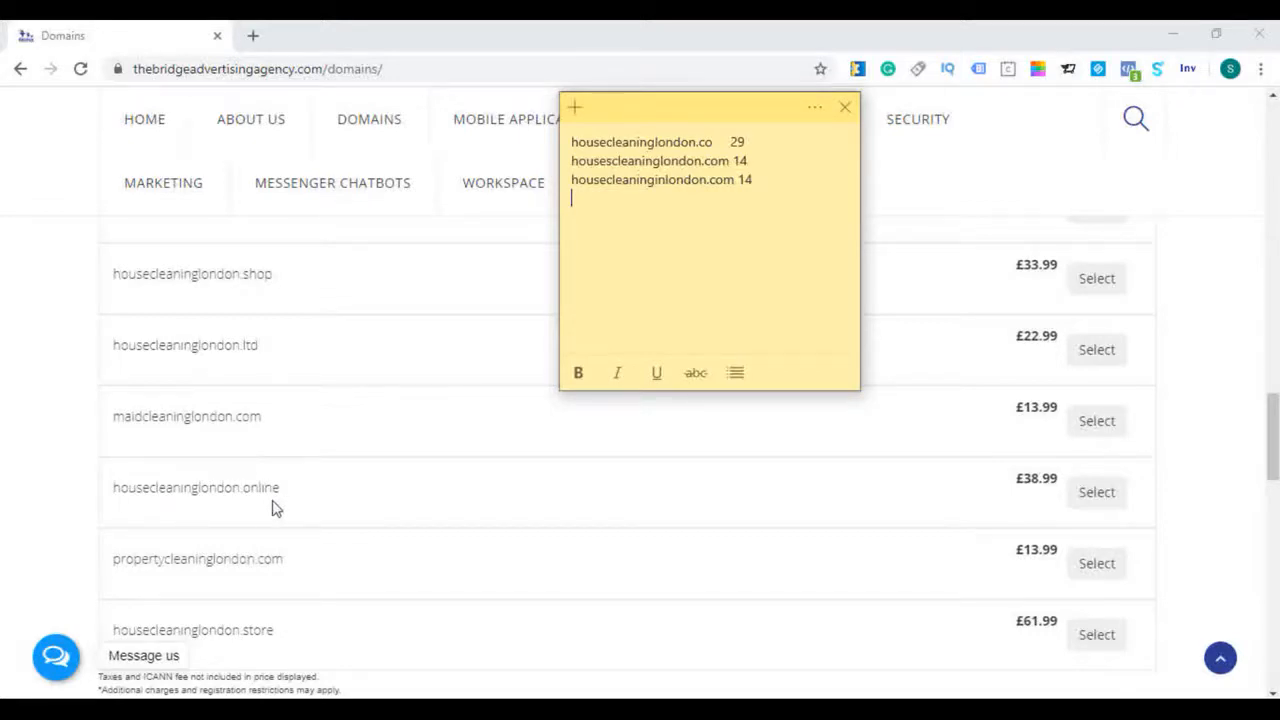
scroll(down, 3)
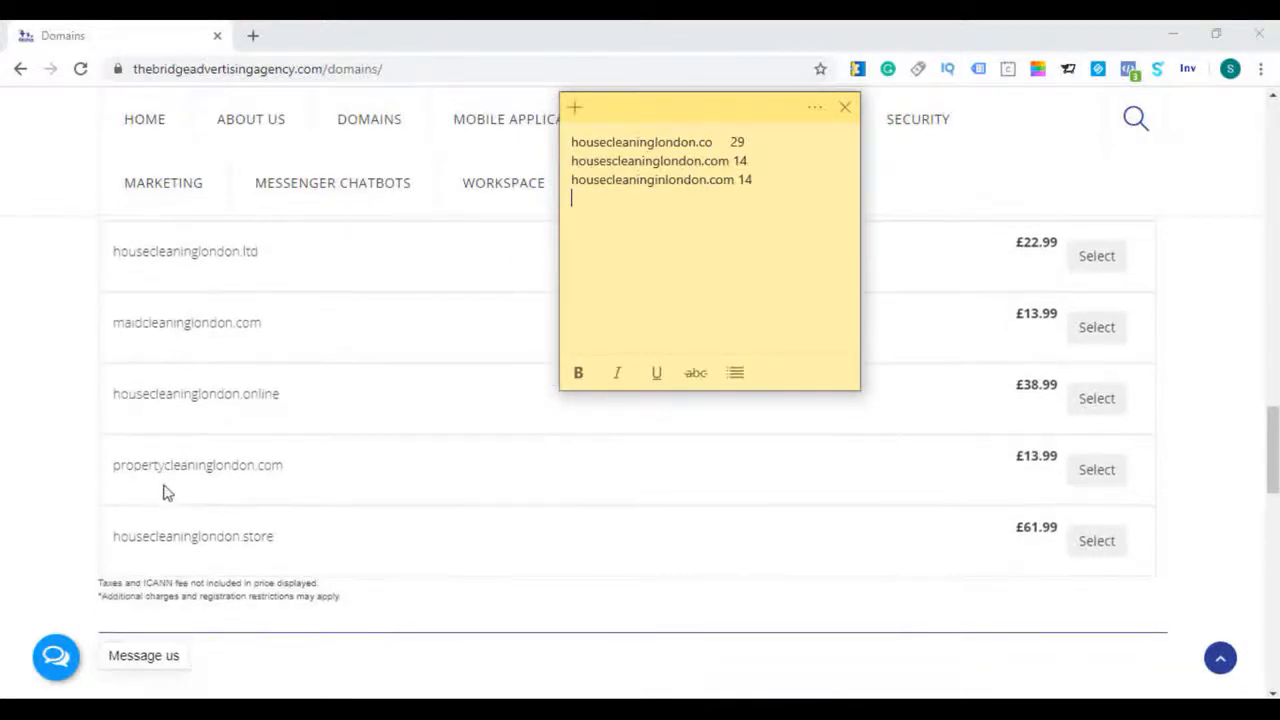
mouse_move(343, 478)
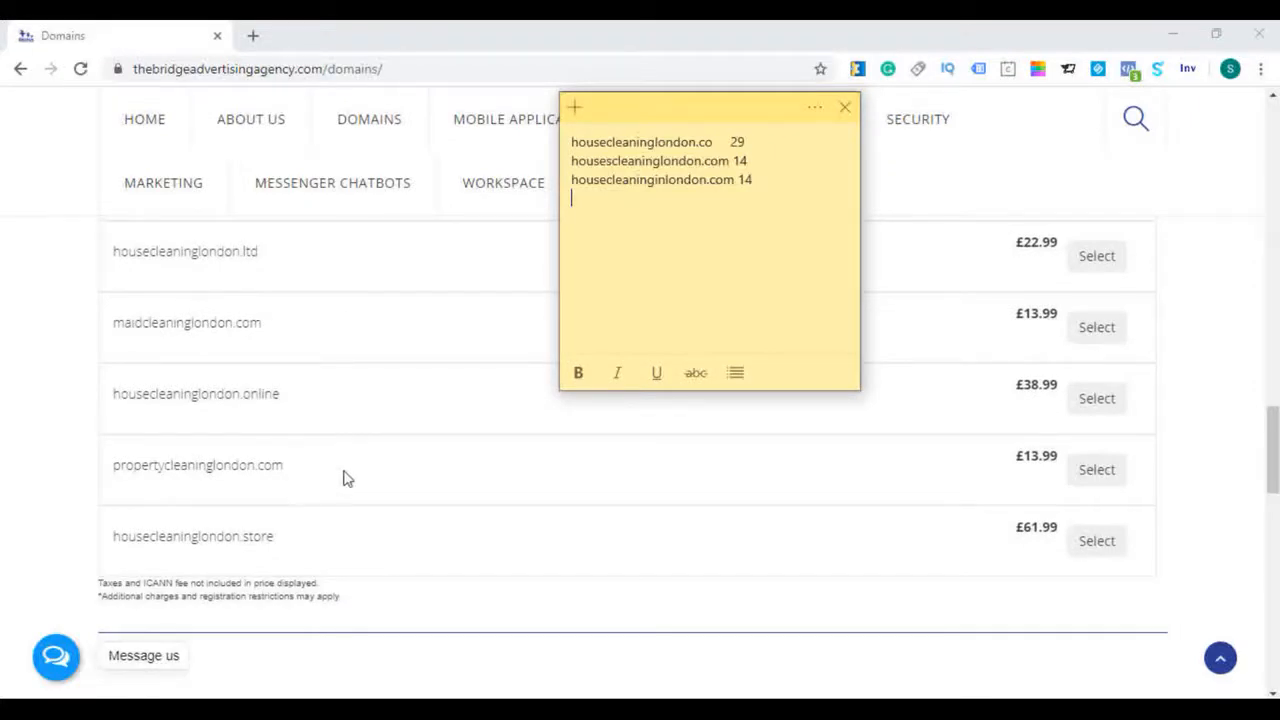
mouse_move(290, 474)
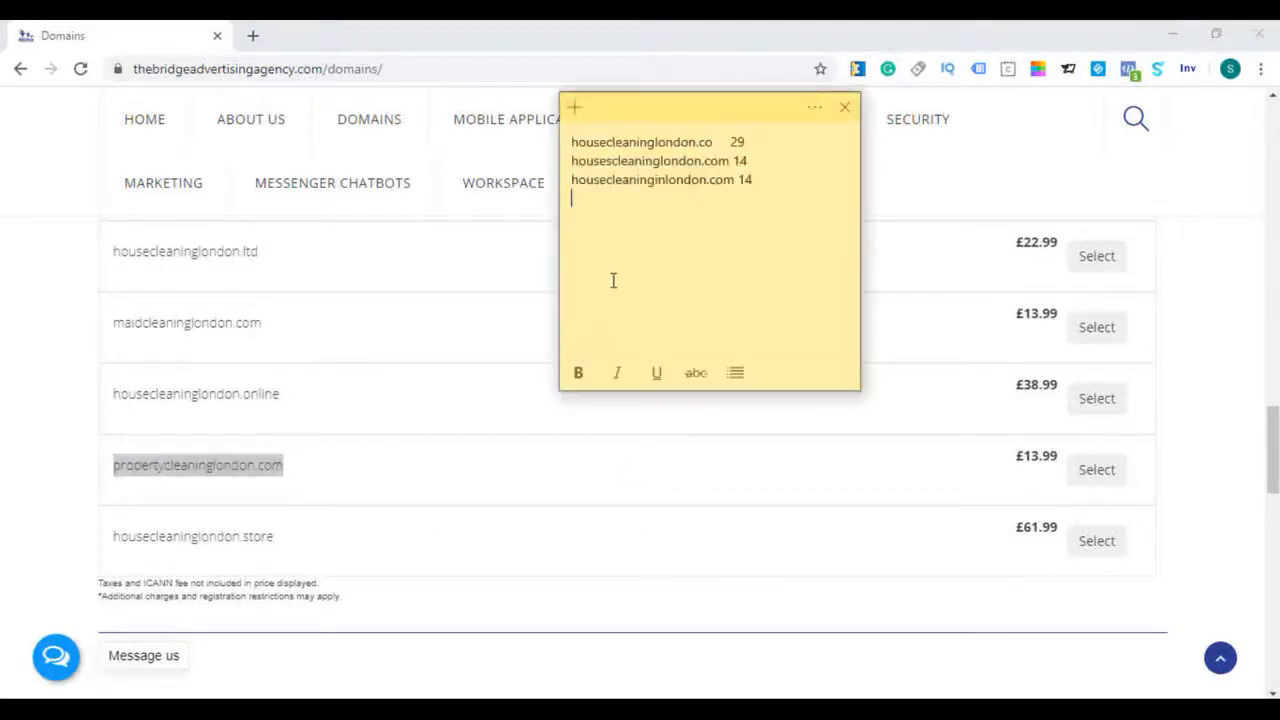
Add "propertycleaninglondon.com 14" as the note's fourth shortlist line
text(propertycleaninglondon.com)
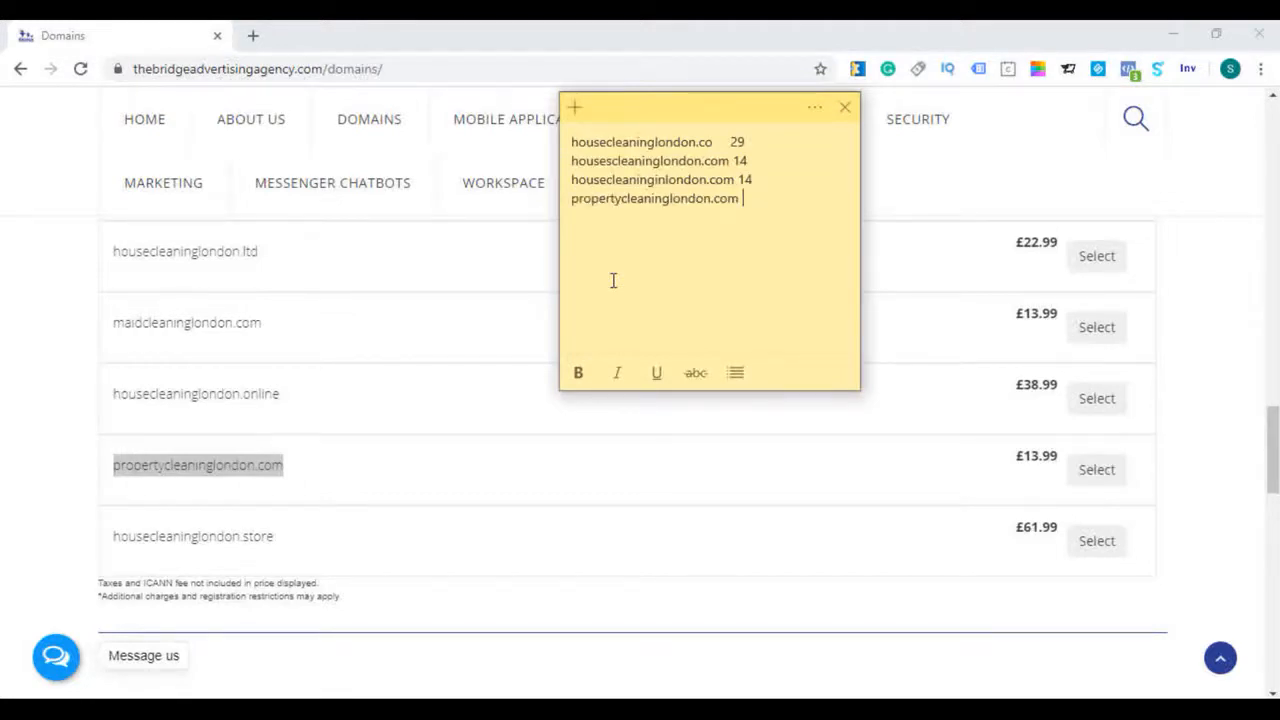
text(14)
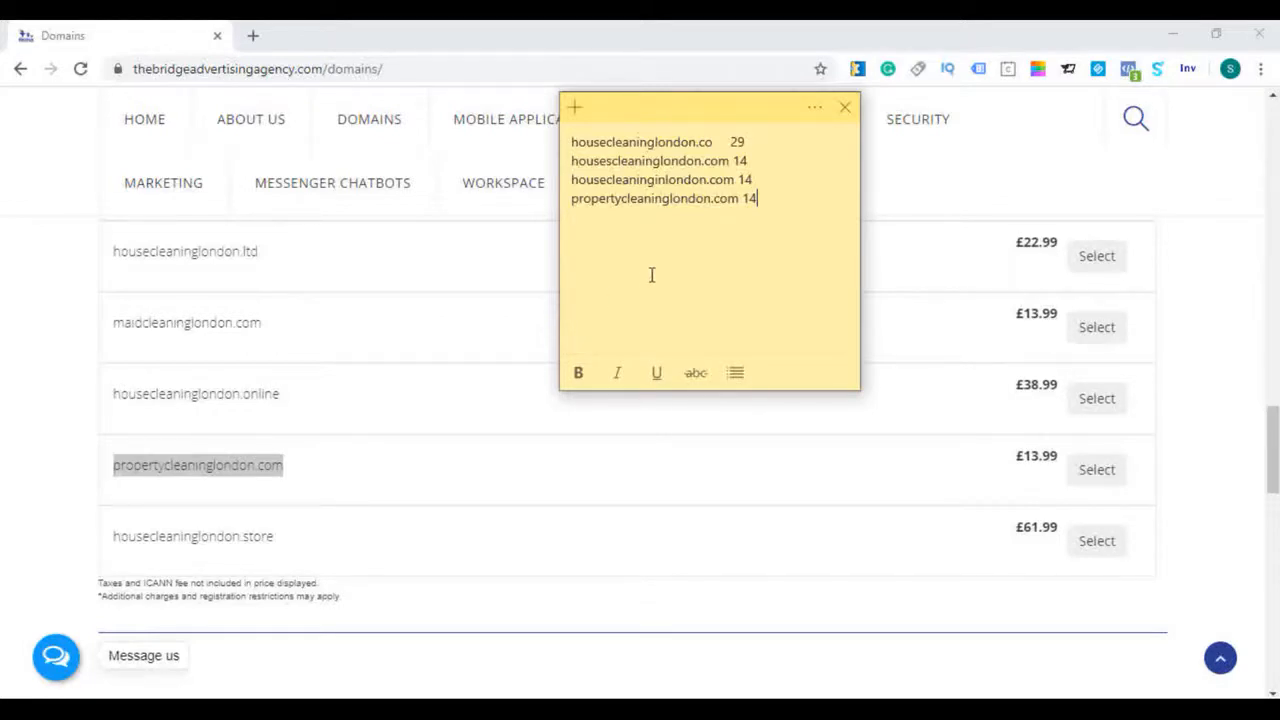
mouse_move(670, 296)
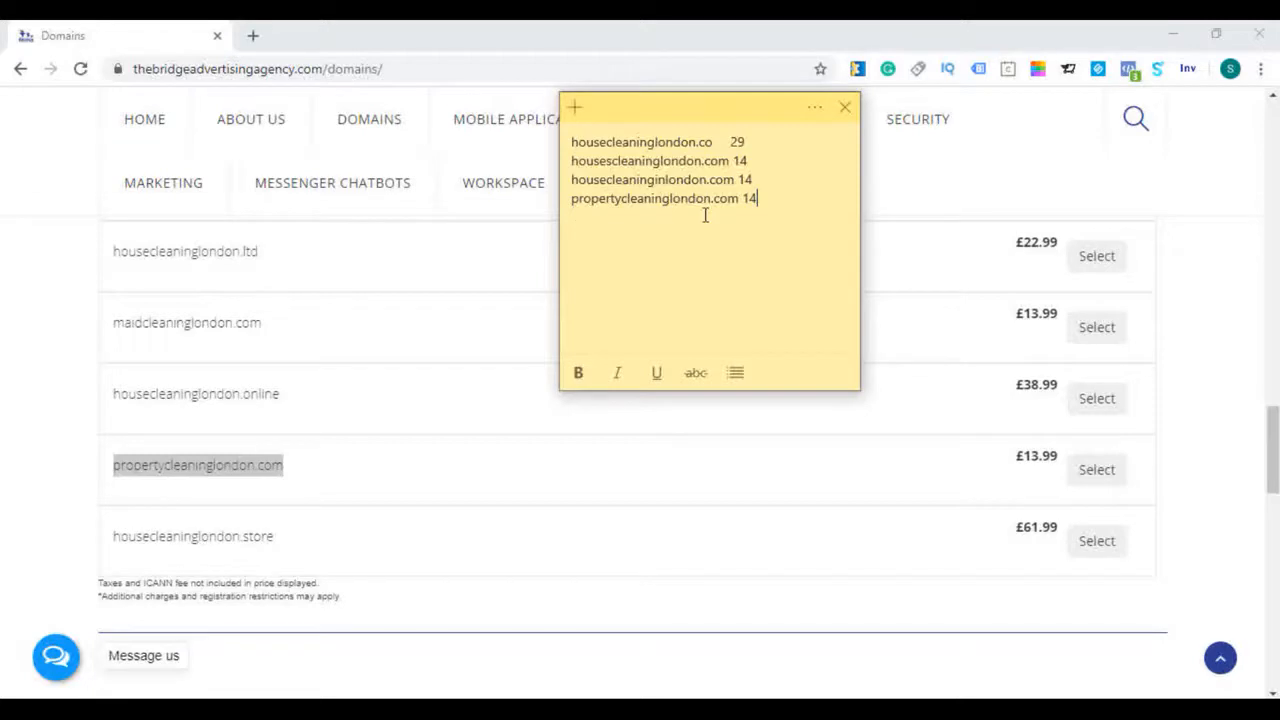
mouse_move(213, 400)
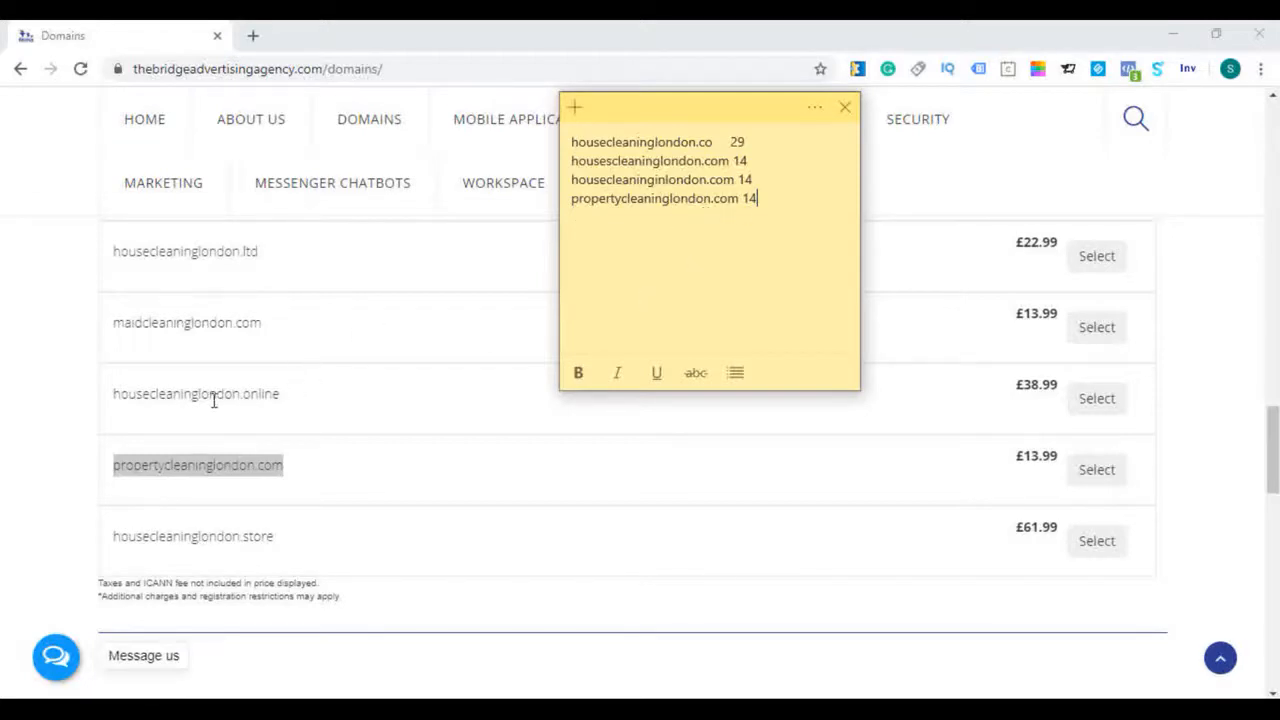
mouse_move(1060, 485)
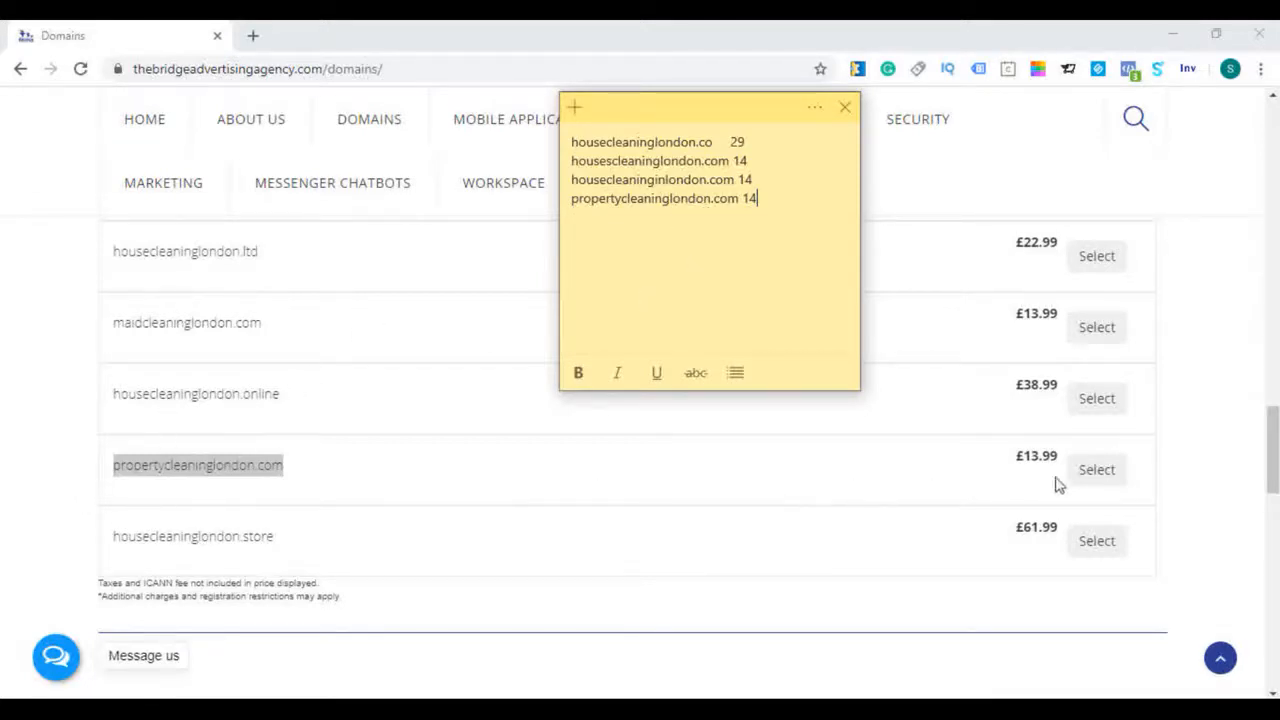
Select propertycleaninglondon.com and proceed to checkout's domain protection page
click(1096, 469)
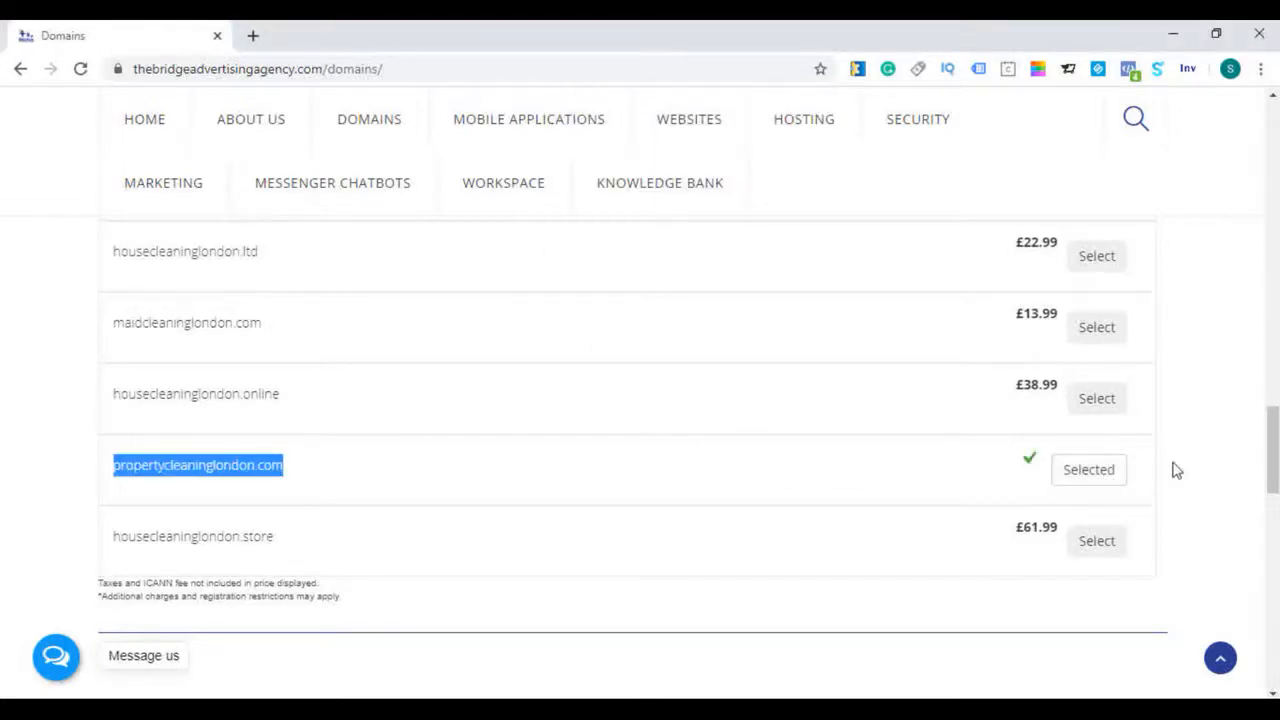
scroll(down, 3)
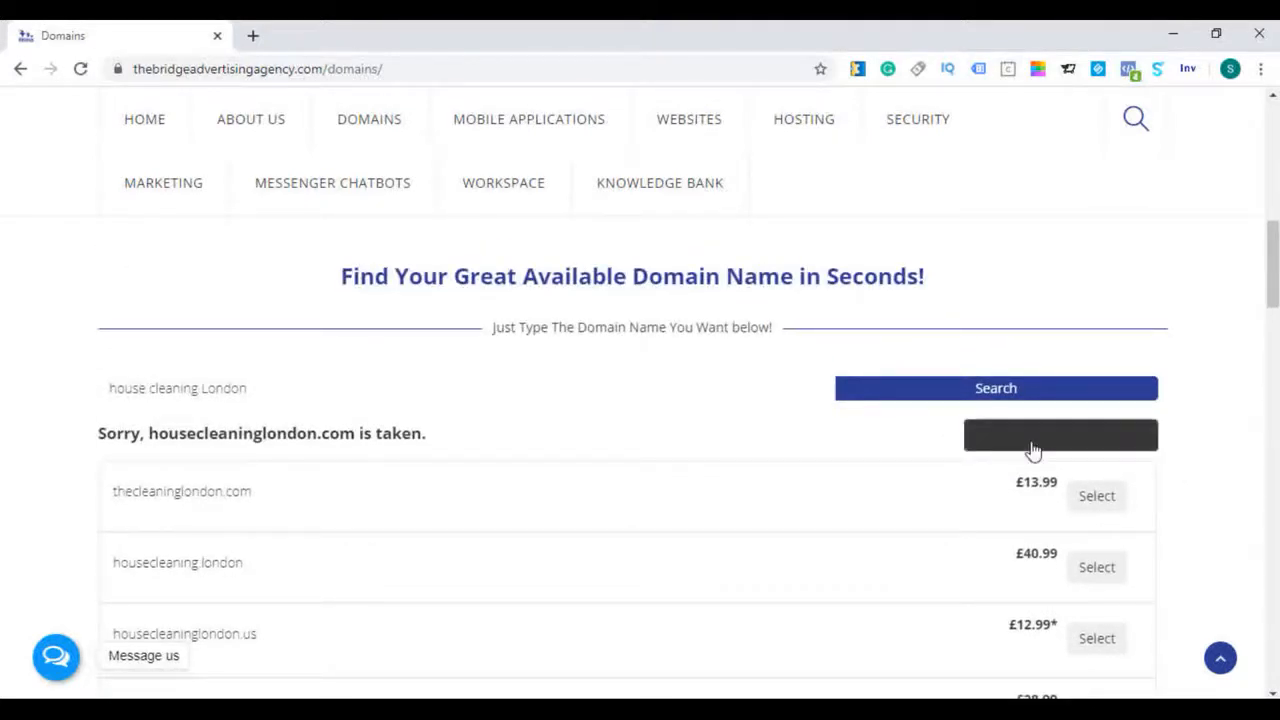
click(1096, 495)
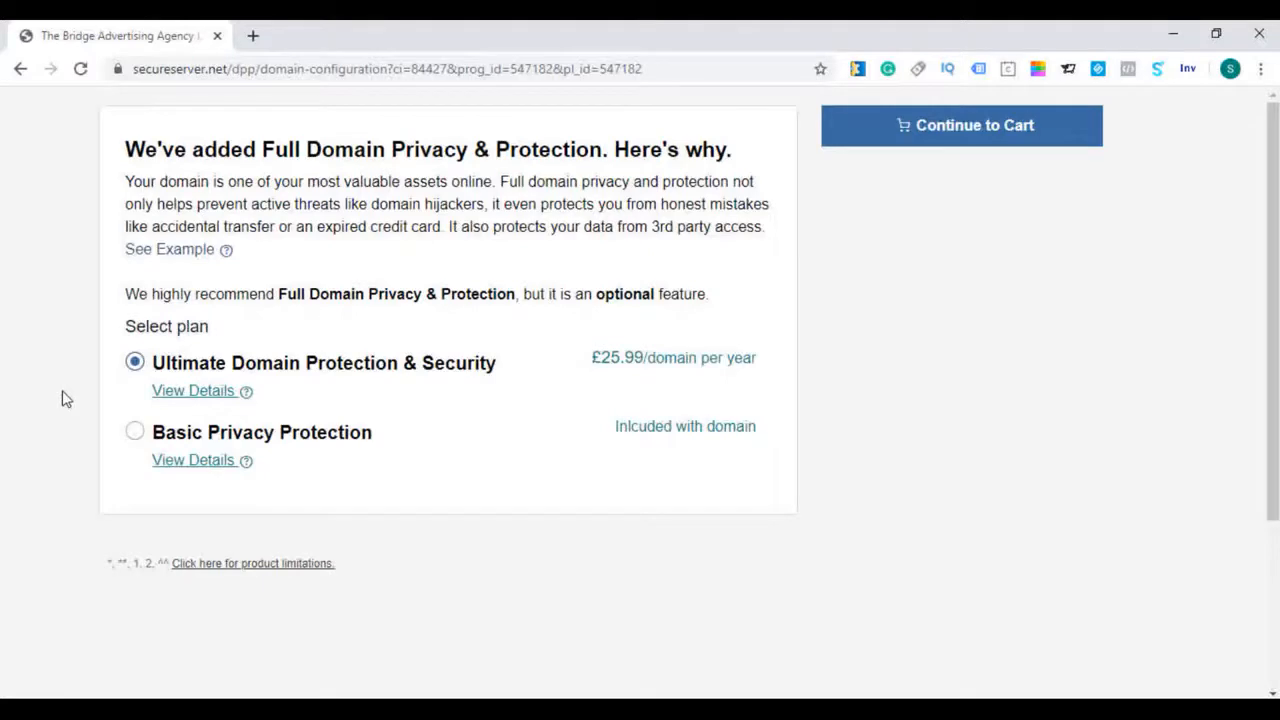
mouse_move(490, 388)
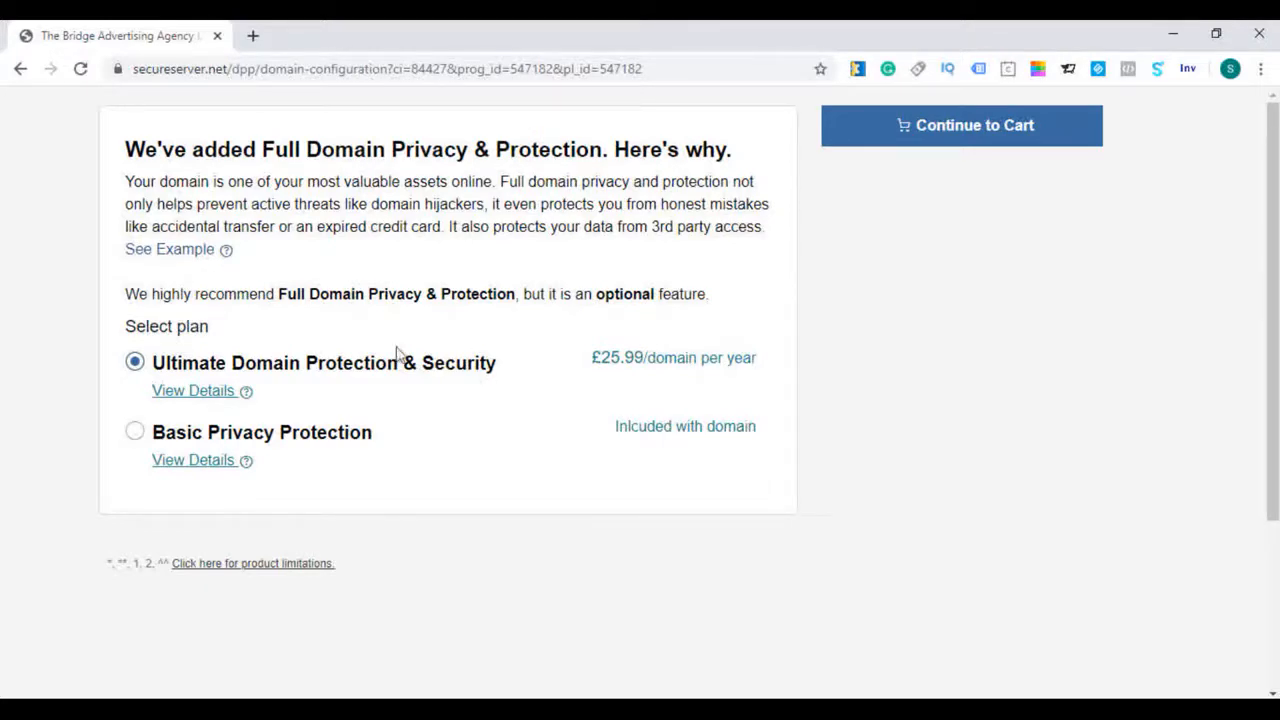
mouse_move(468, 213)
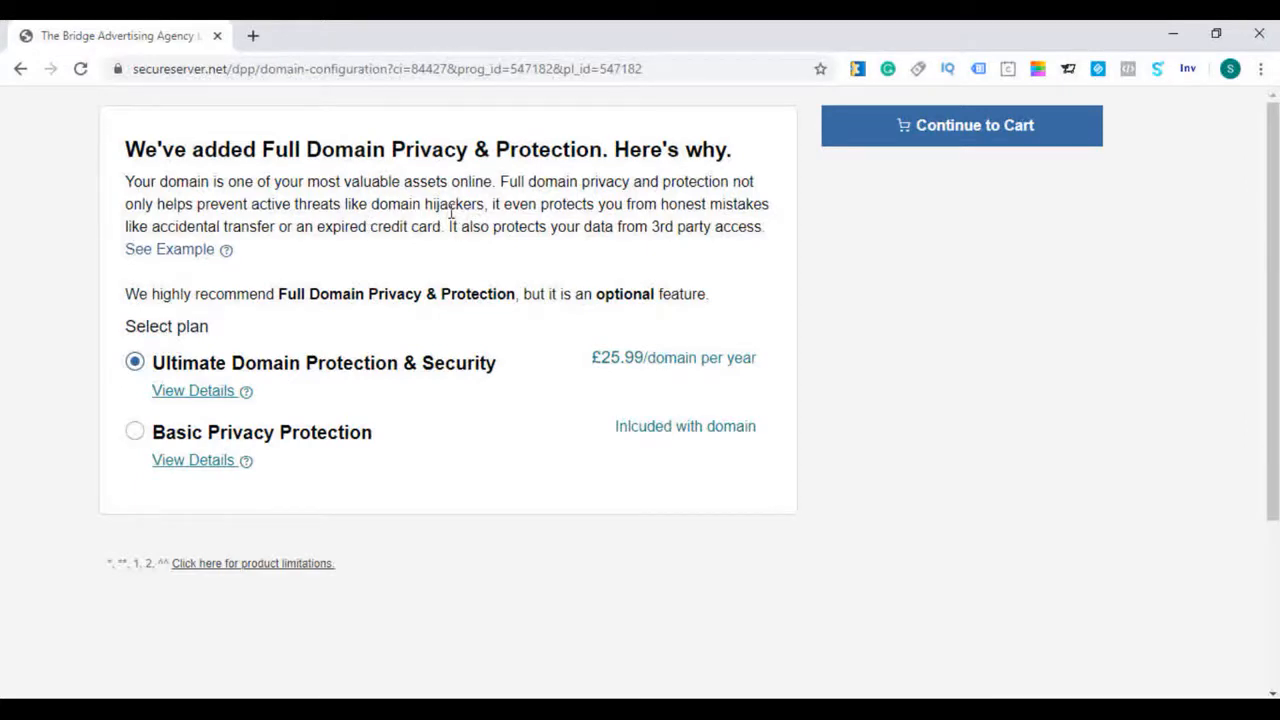
mouse_move(358, 233)
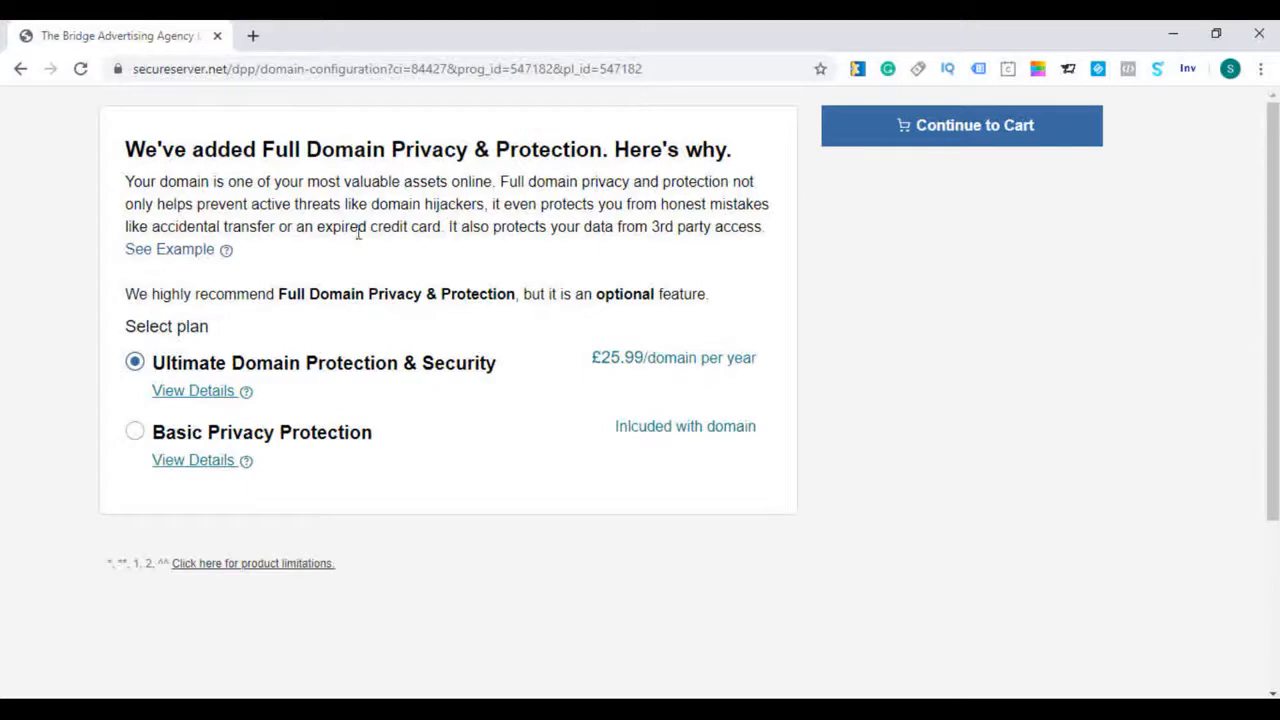
mouse_move(295, 258)
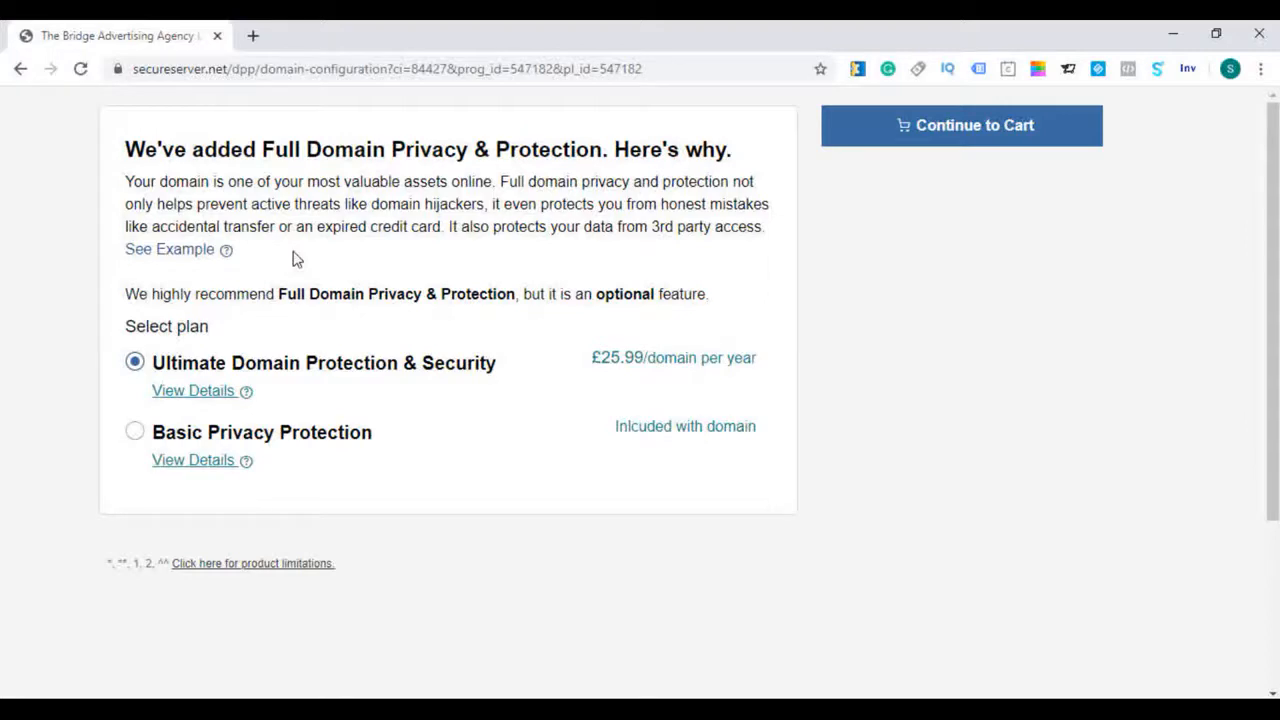
mouse_move(357, 554)
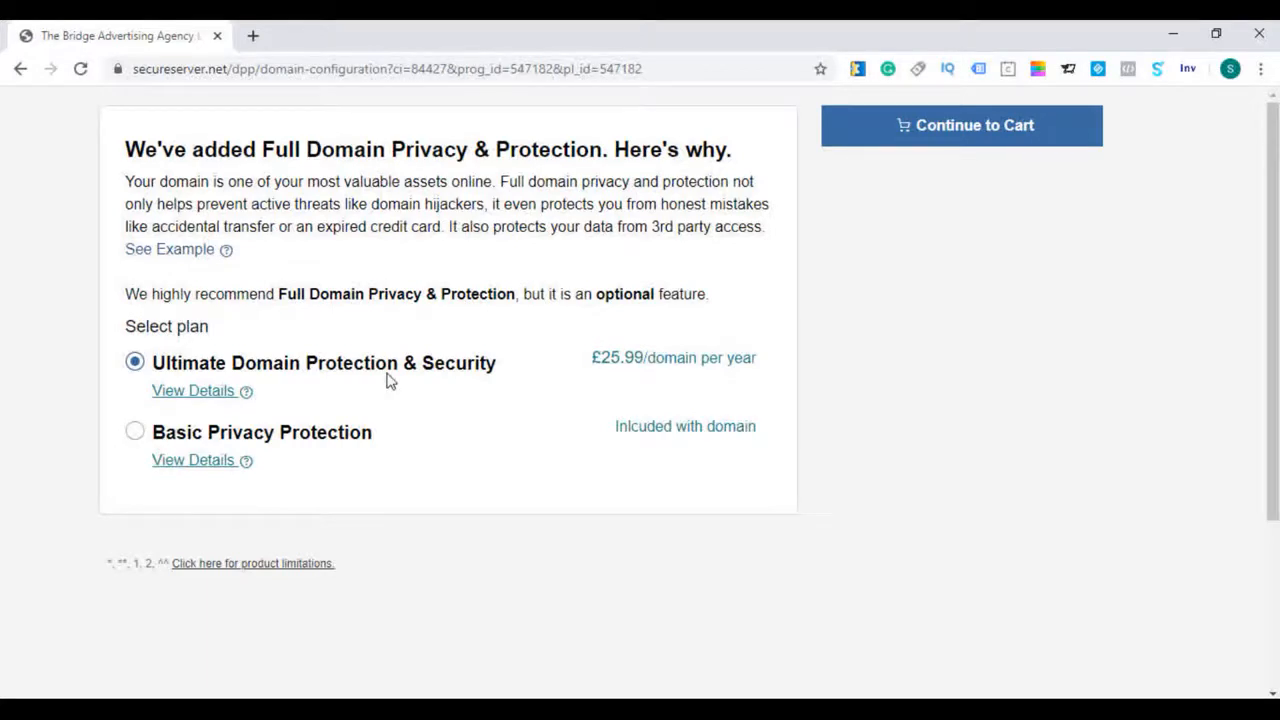
mouse_move(865, 388)
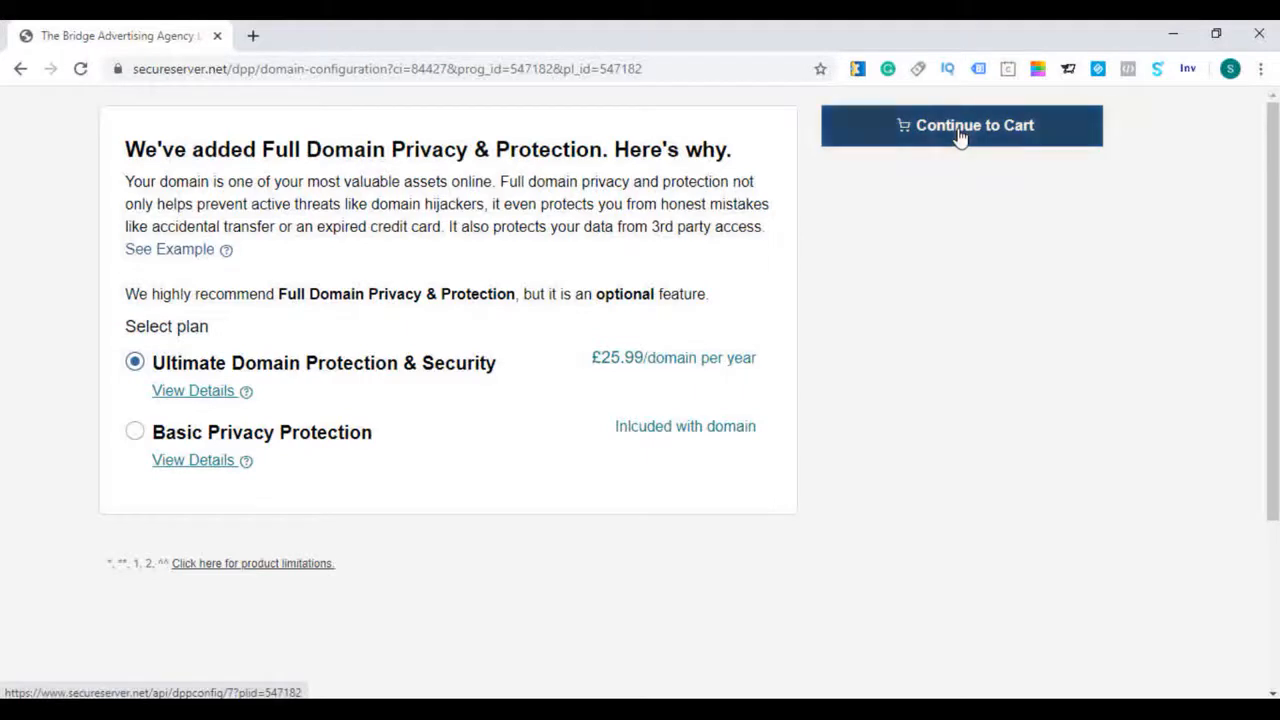
Keep Ultimate Domain Protection & Security and continue to the cart
click(960, 125)
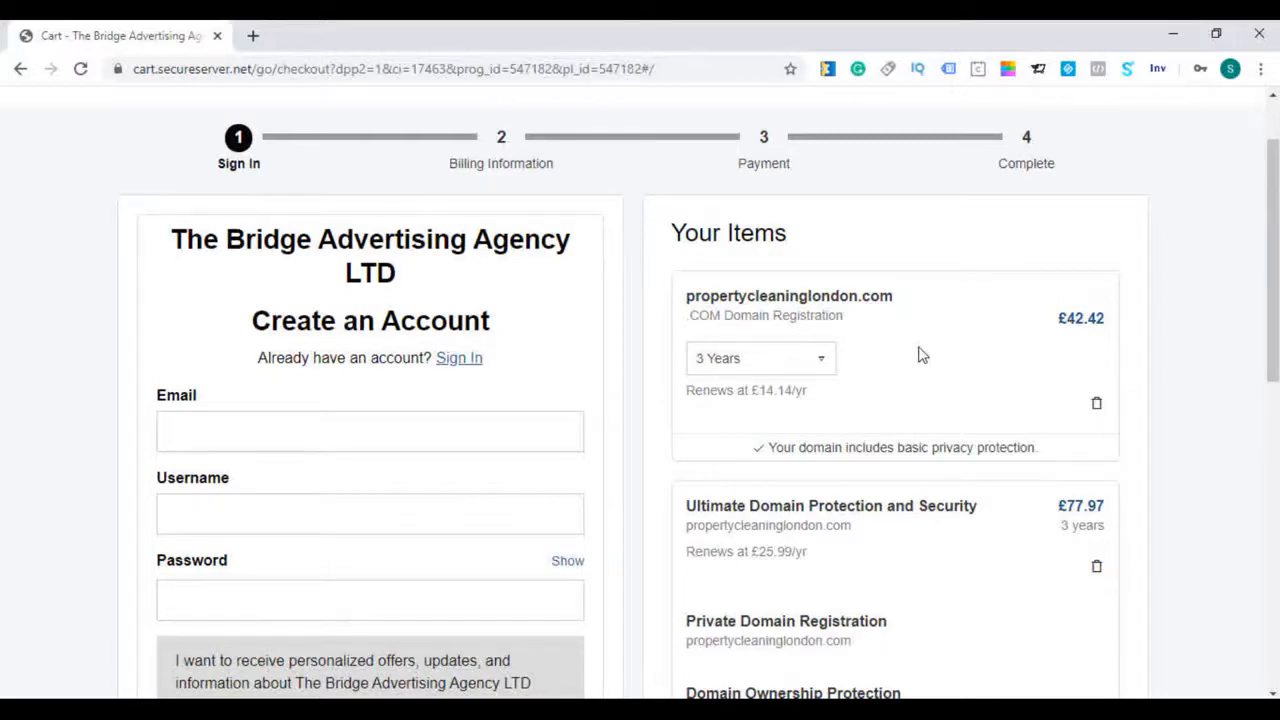
Leave the propertycleaninglondon.com cart and return to the Domains search page
click(760, 358)
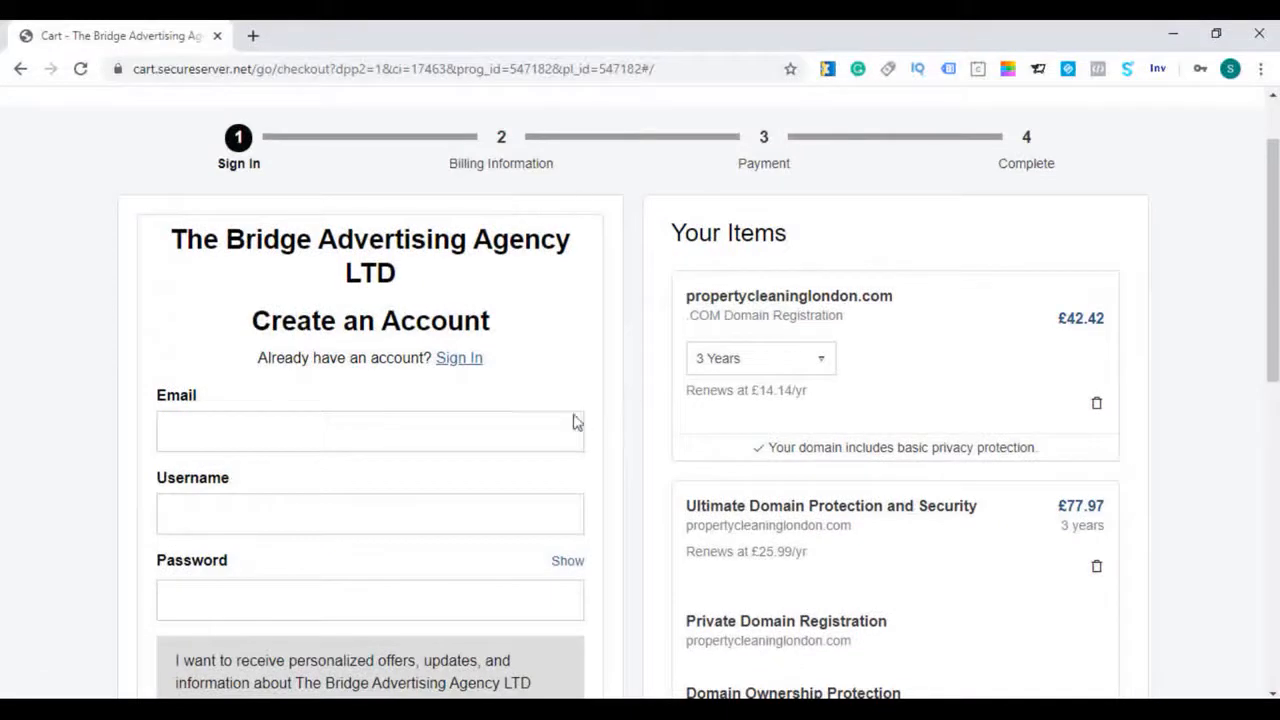
mouse_move(478, 348)
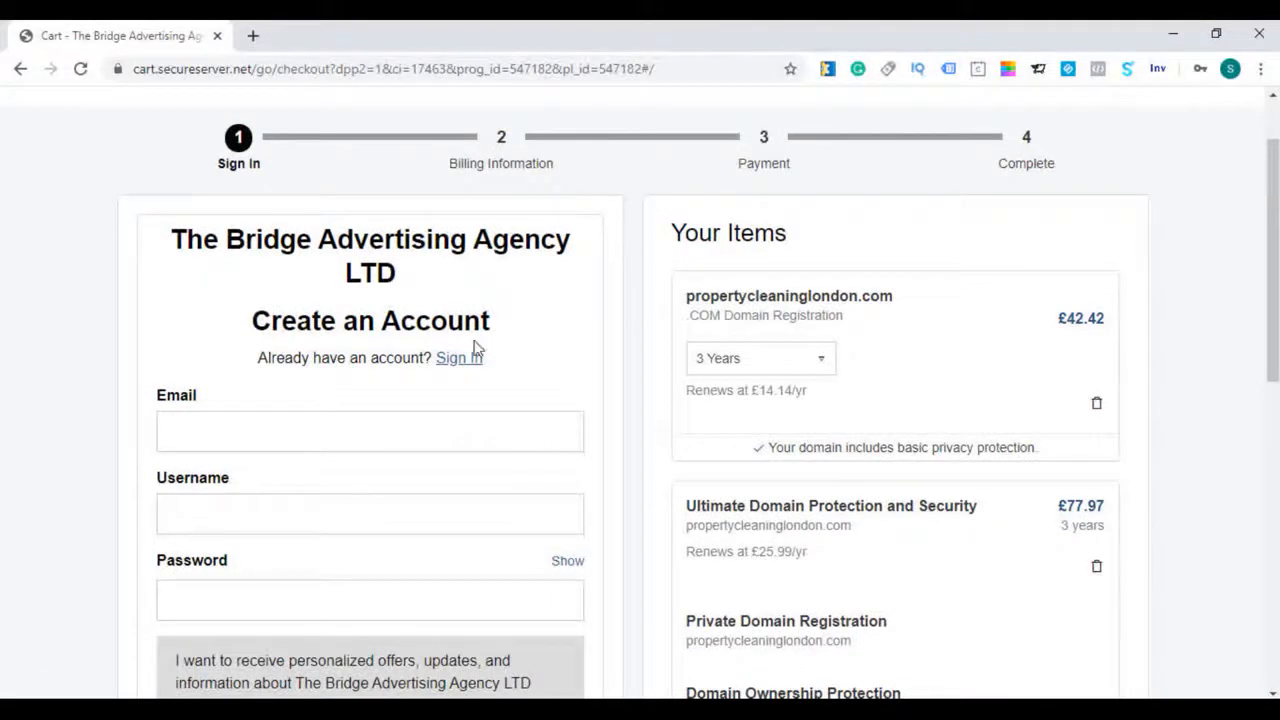
mouse_move(690, 208)
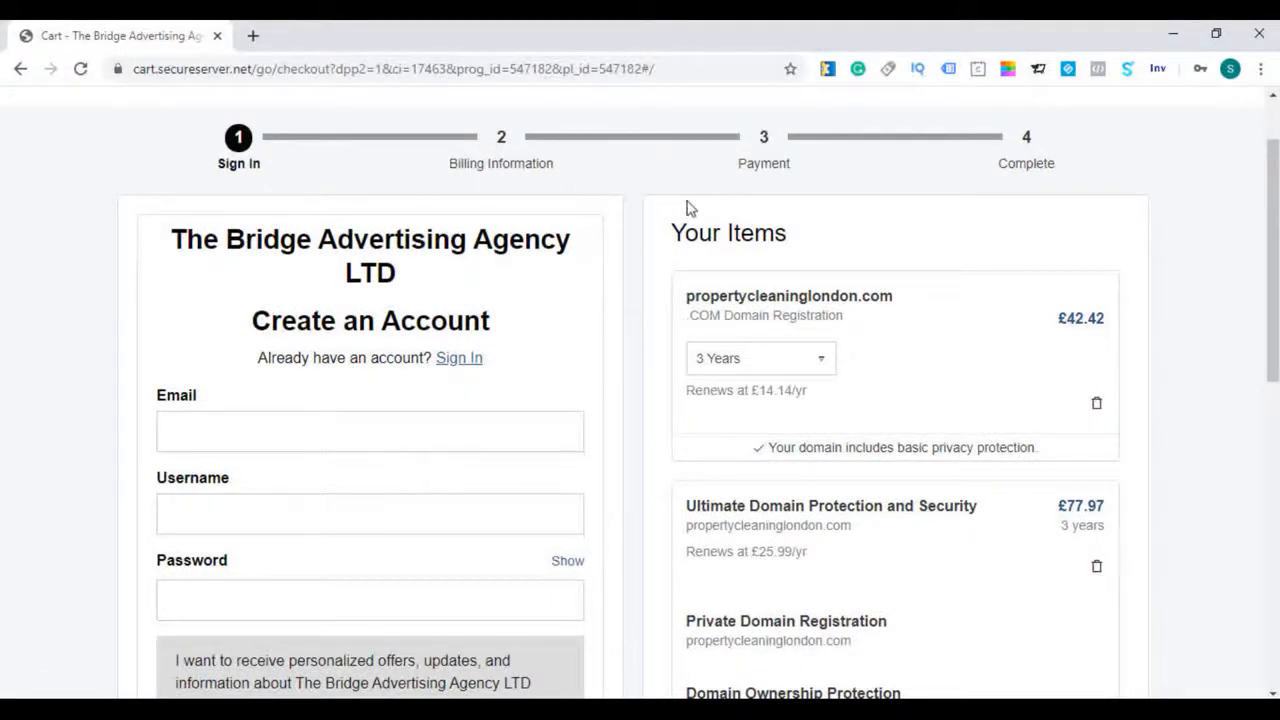
mouse_move(939, 260)
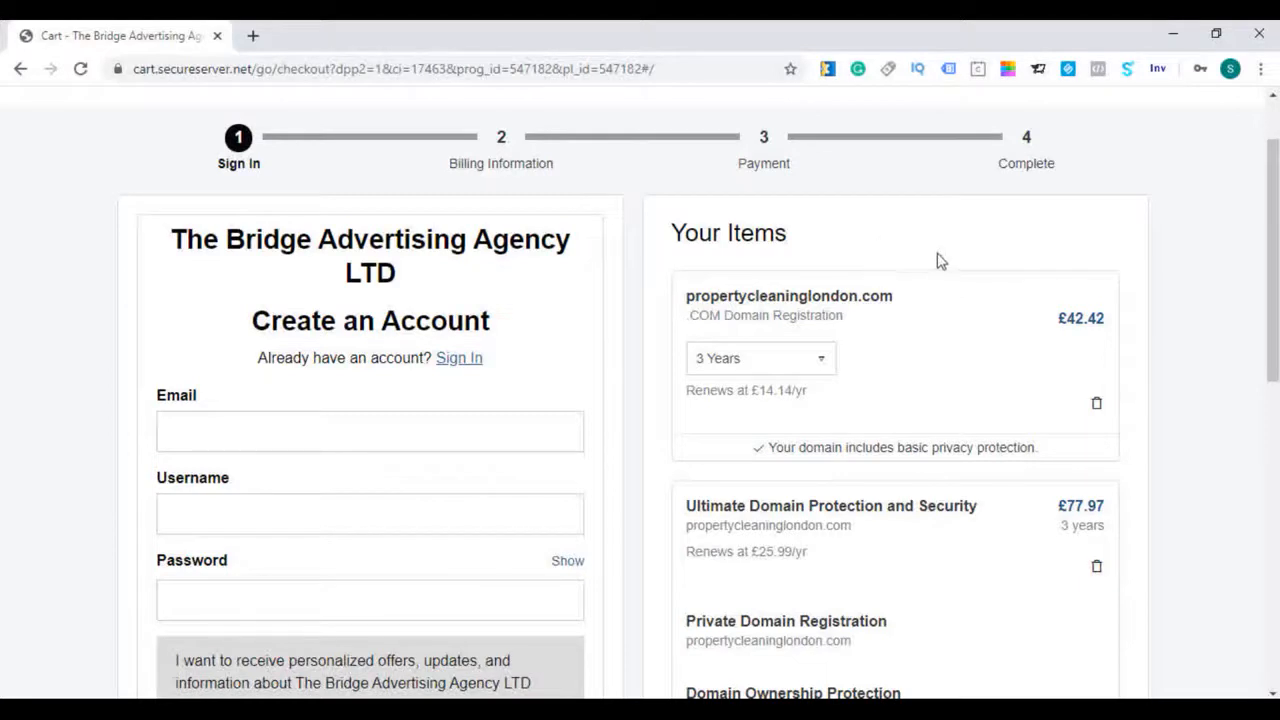
scroll(down, 3)
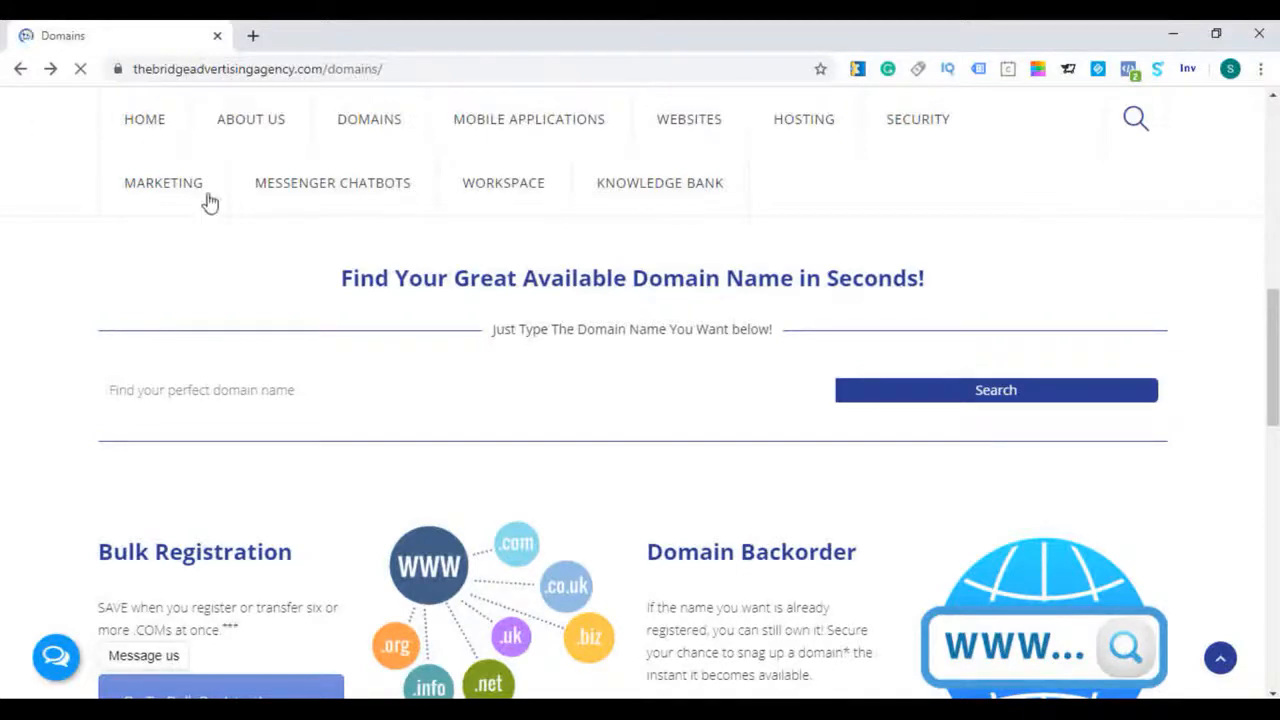
scroll(down, 3)
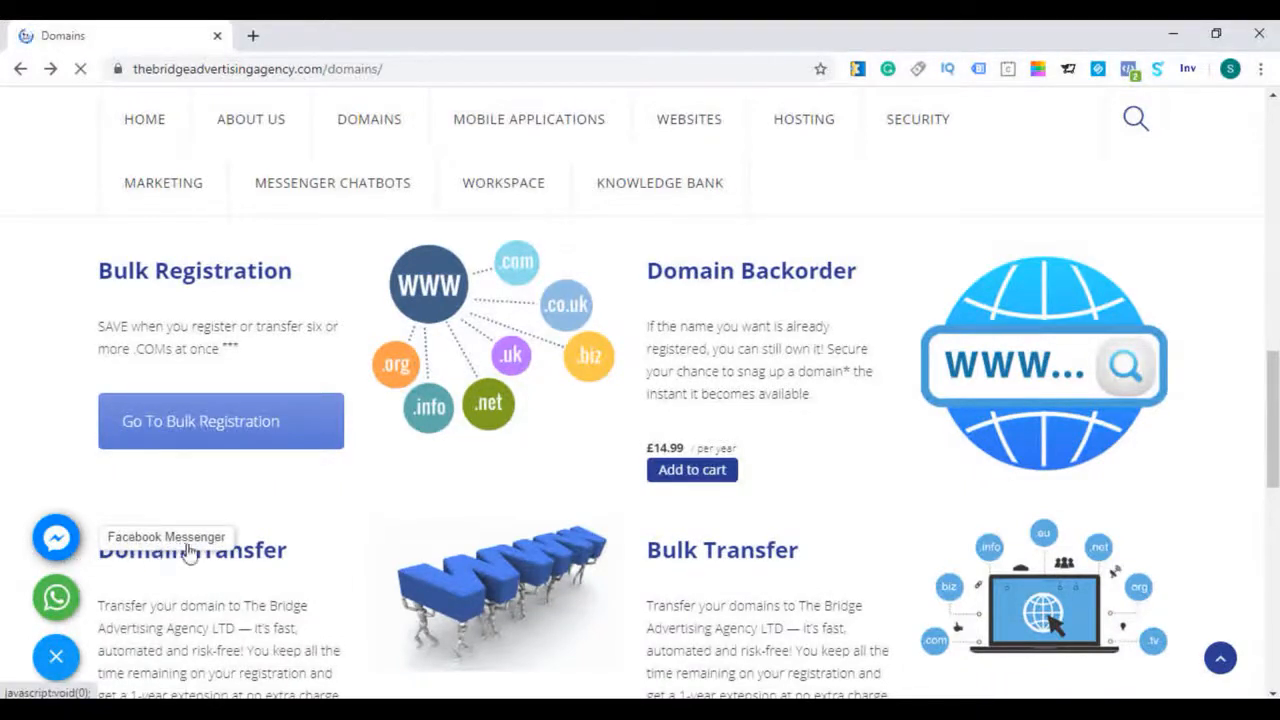
mouse_move(93, 554)
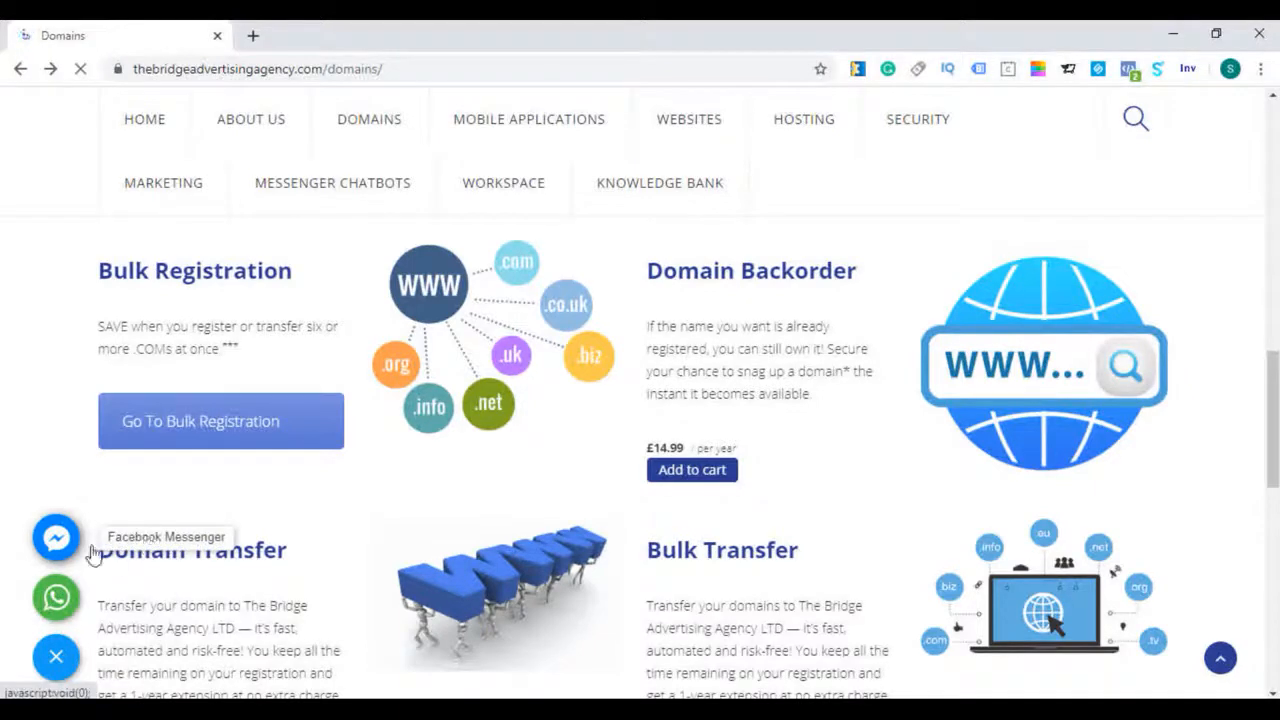